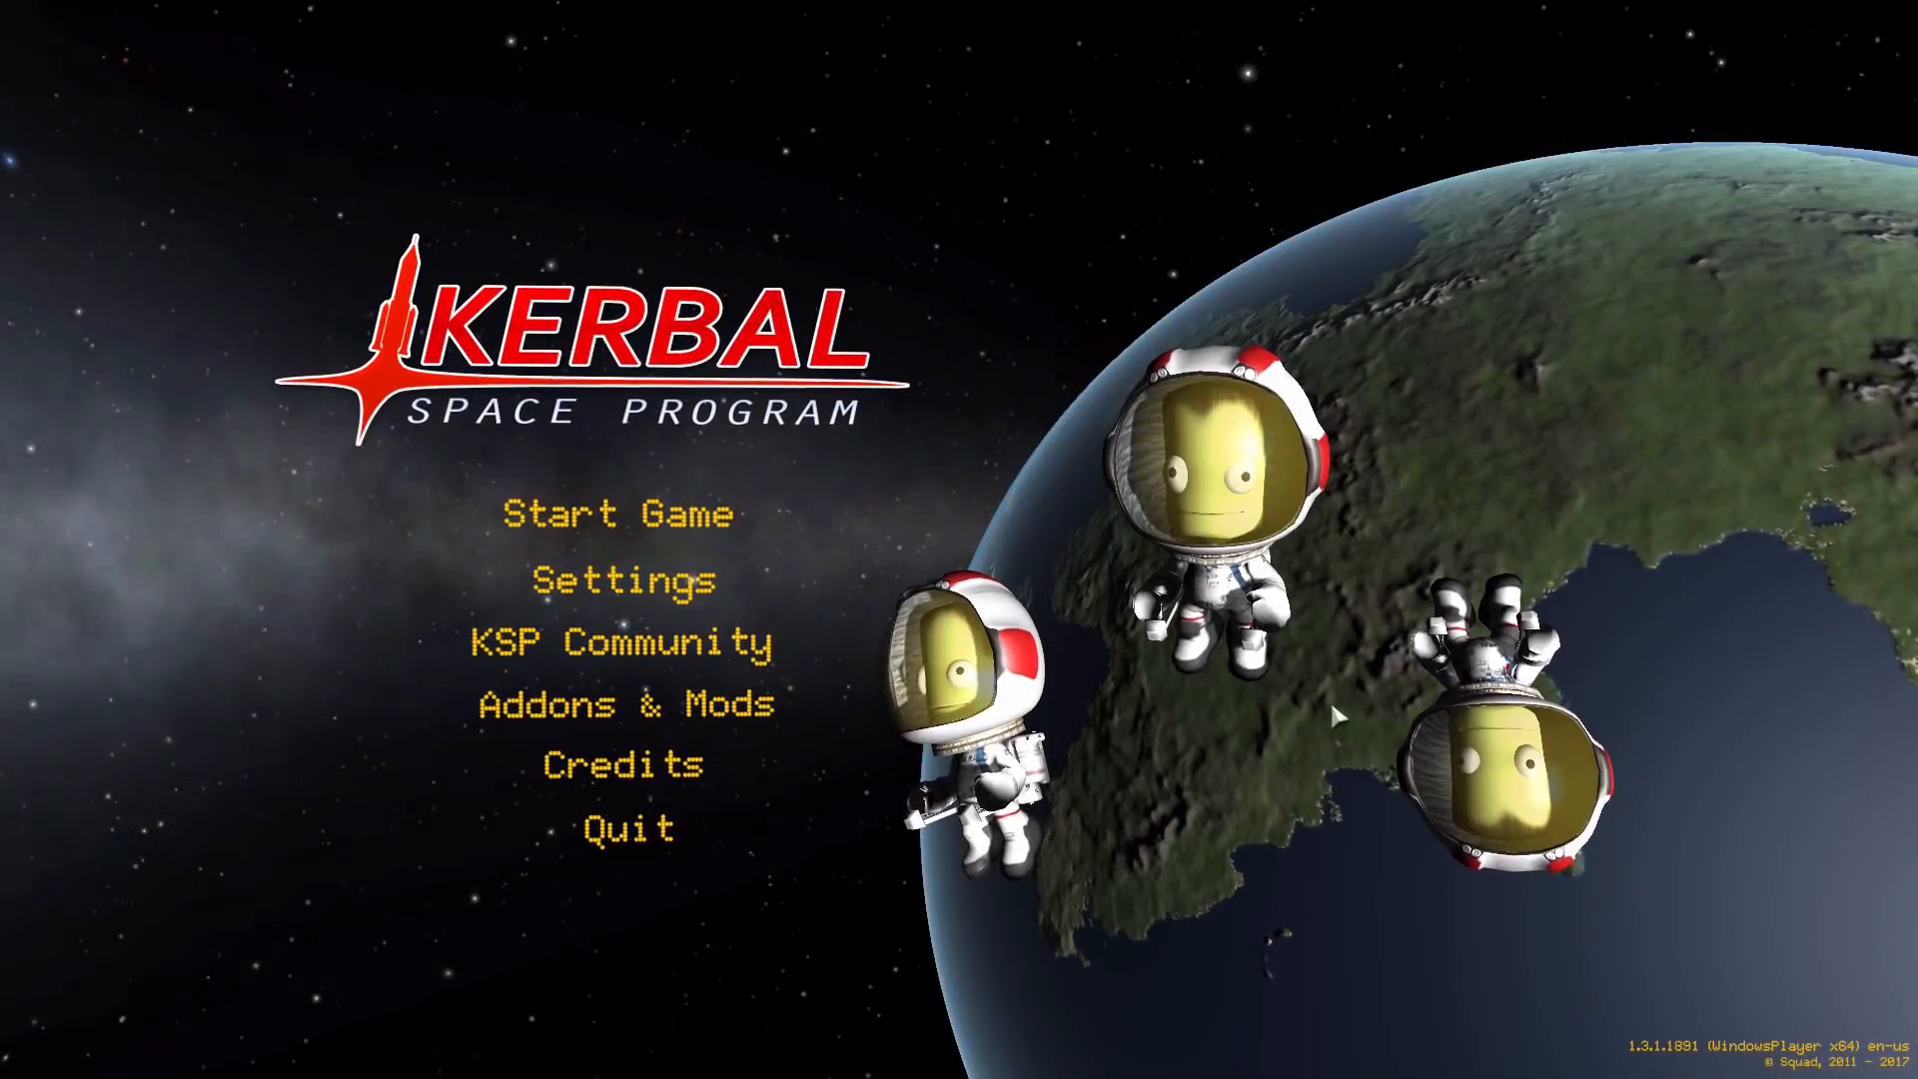
Start the game, load the Thor Tech save and enter the Spaceplane Hangar.
{"action": "left_click", "coordinate": [620, 511]}
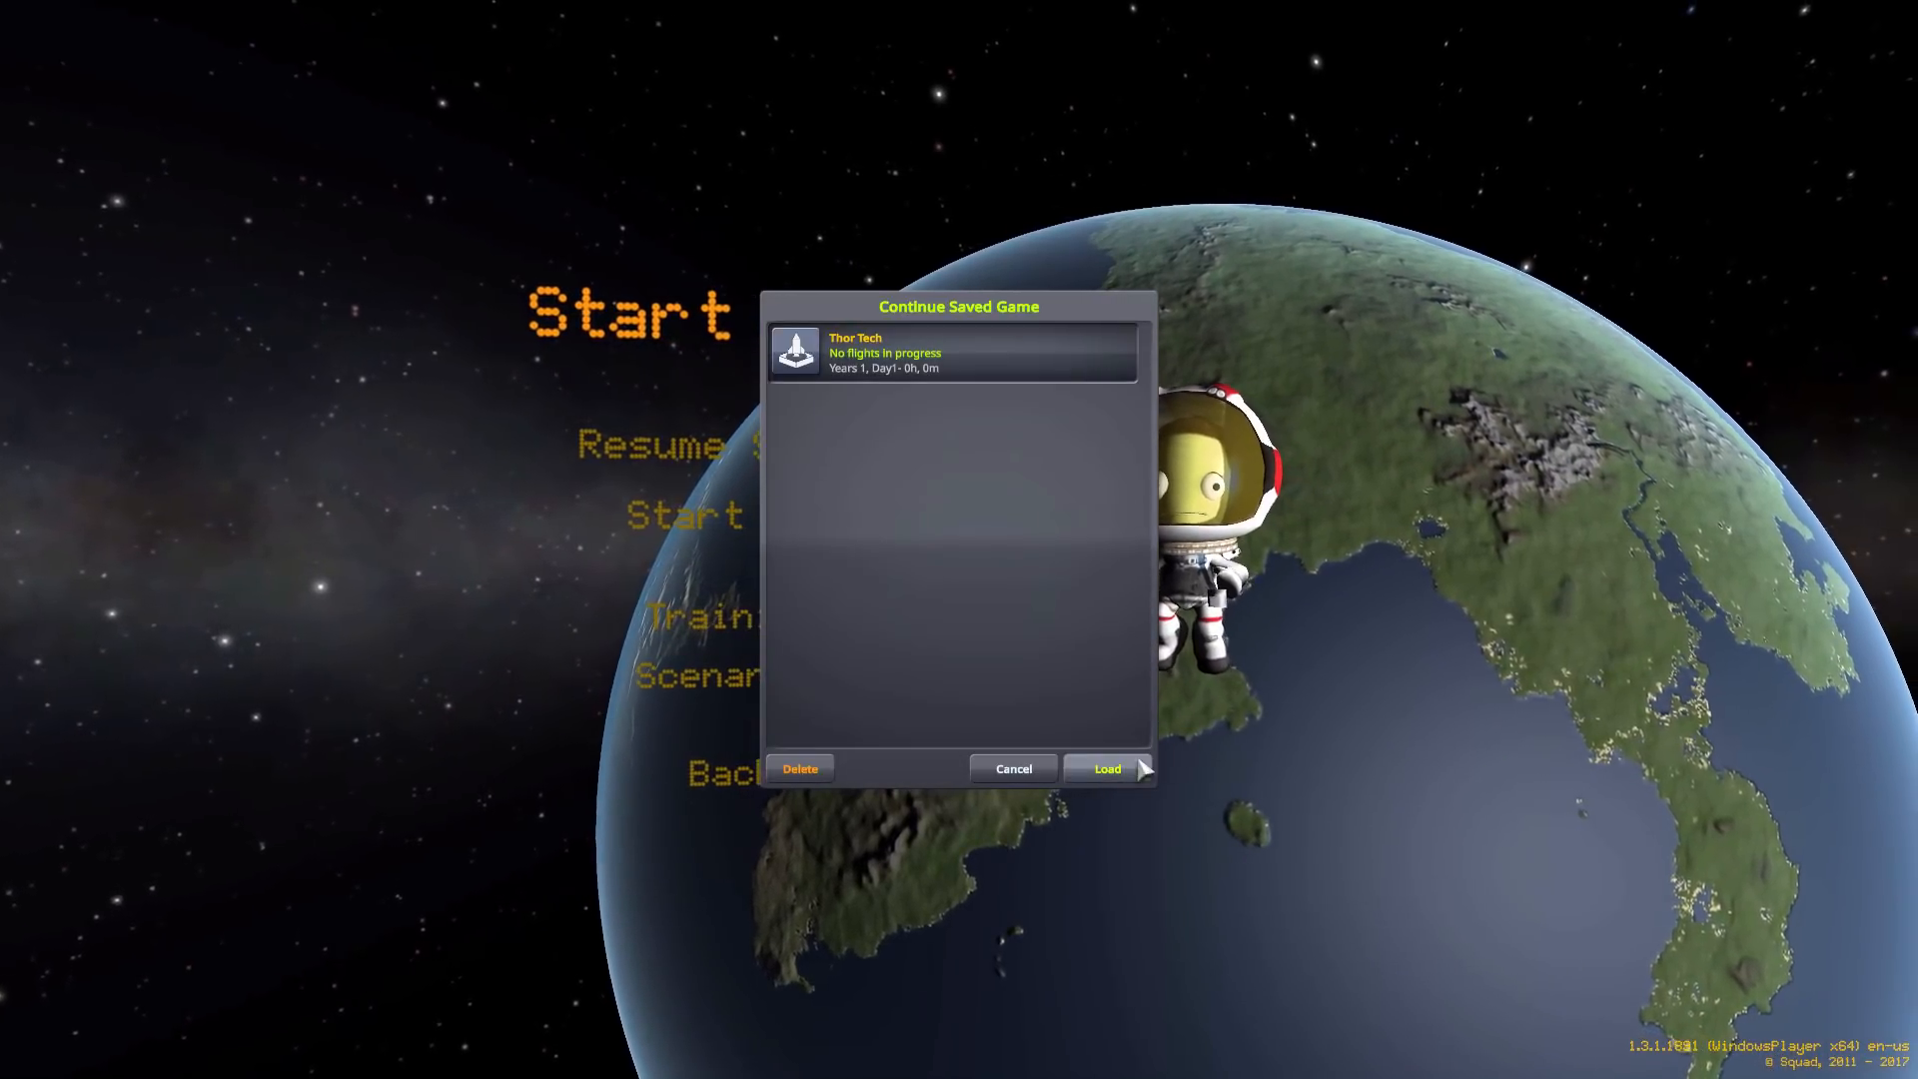
{"action": "left_click", "coordinate": [1107, 768]}
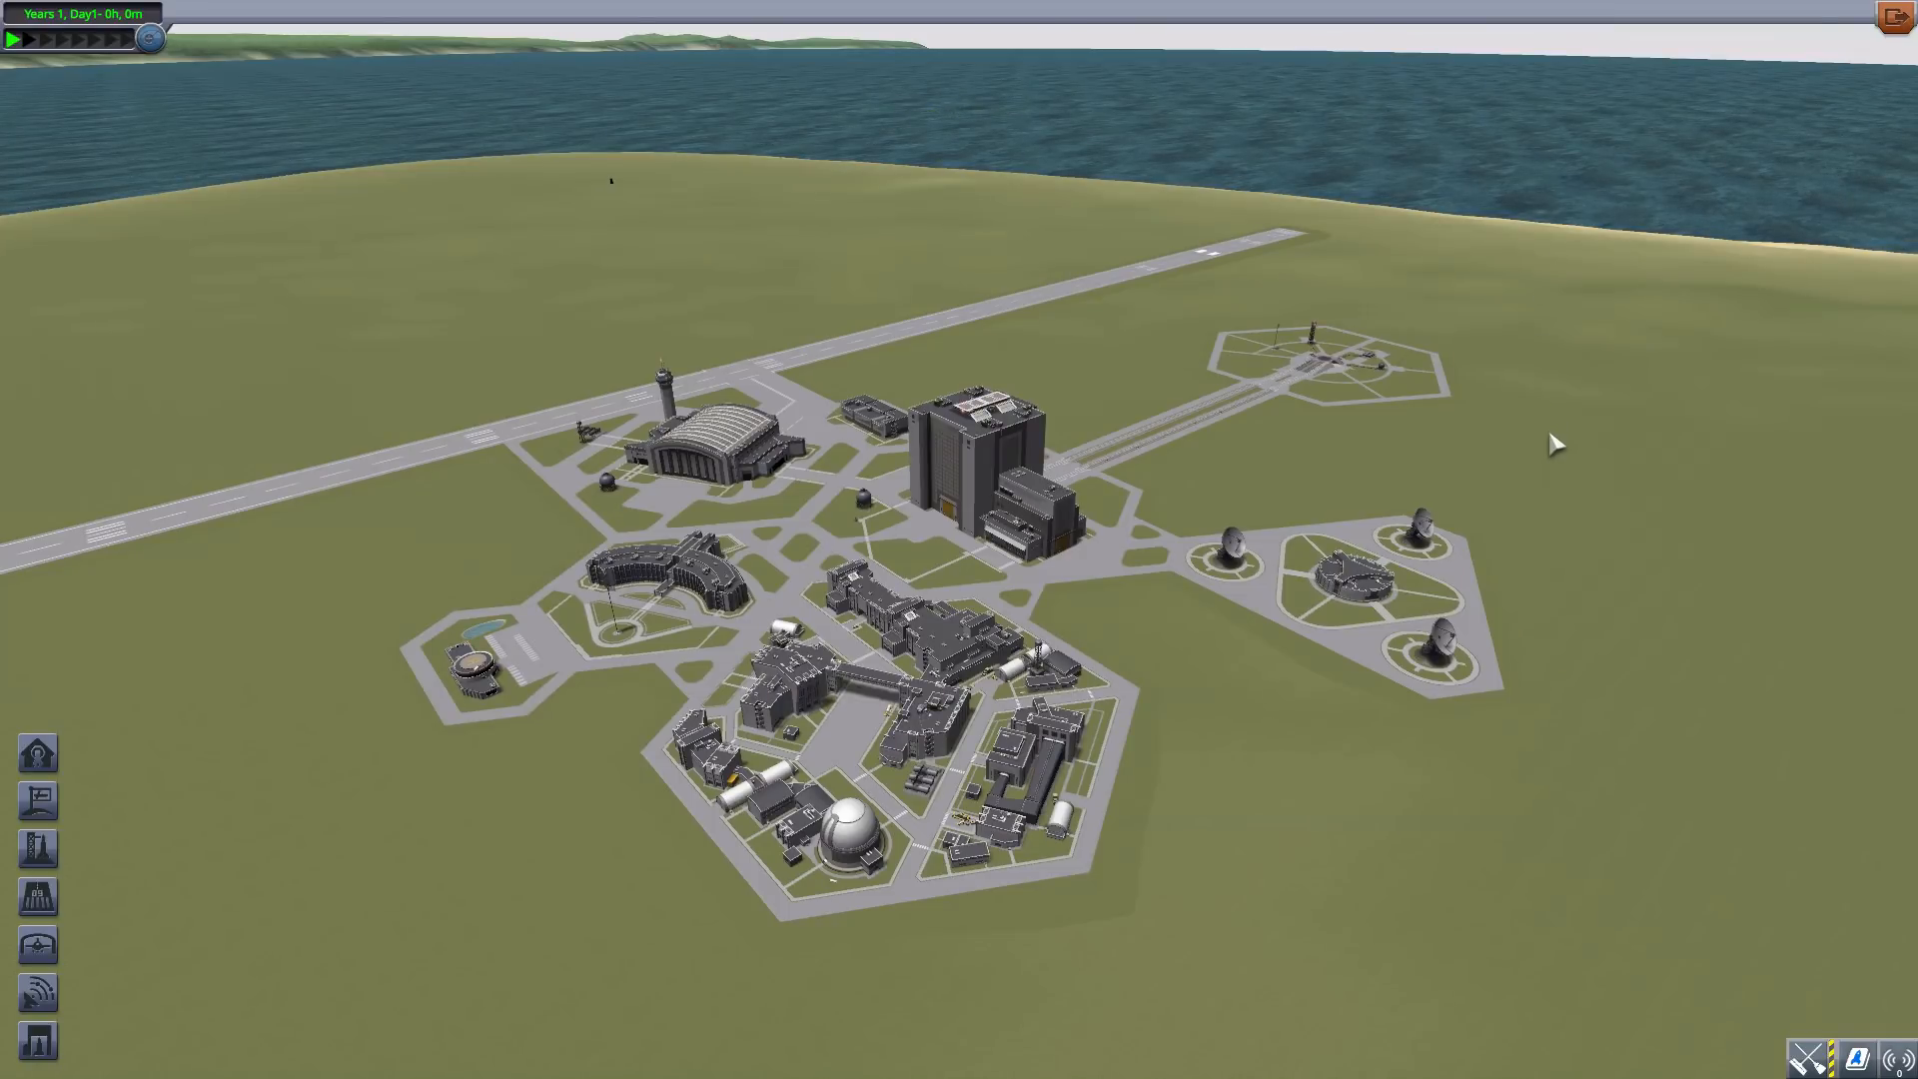
{"action": "mouse_move", "coordinate": [1411, 284]}
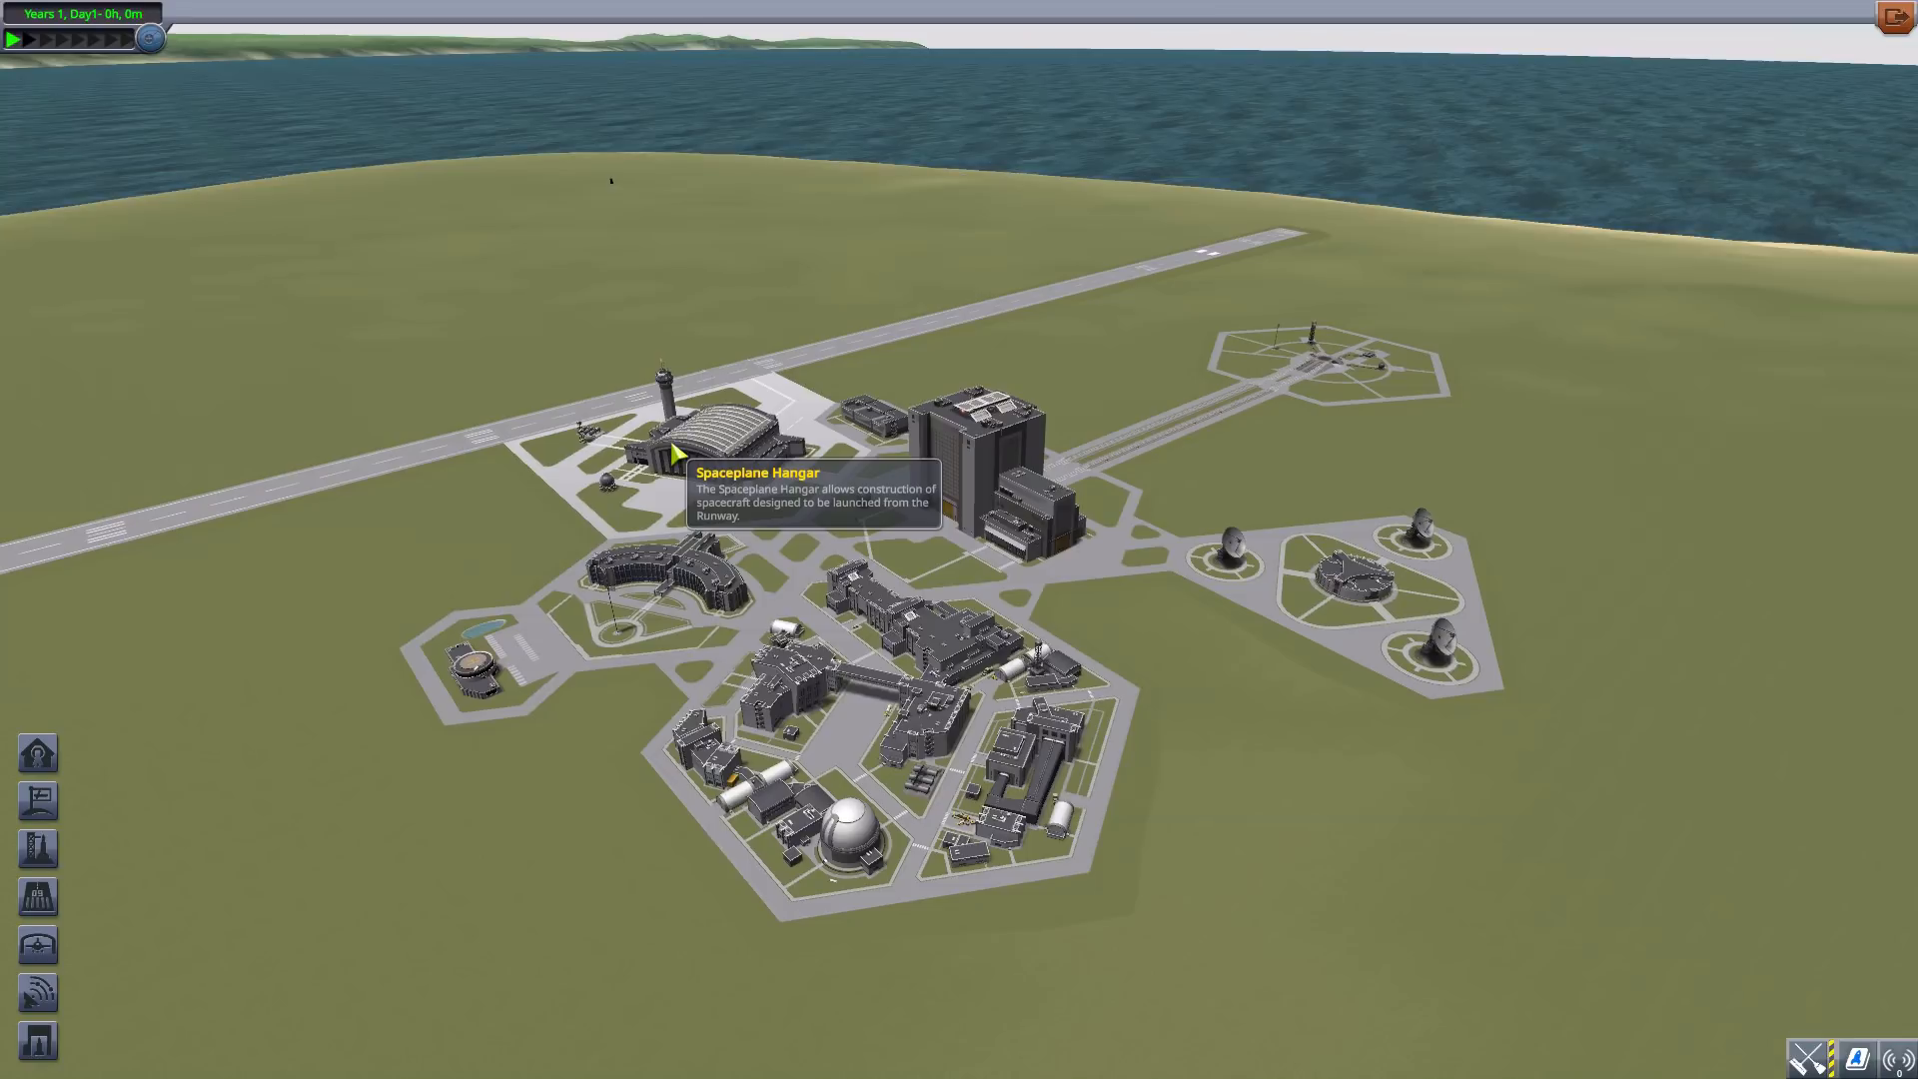
{"action": "left_click", "coordinate": [680, 456]}
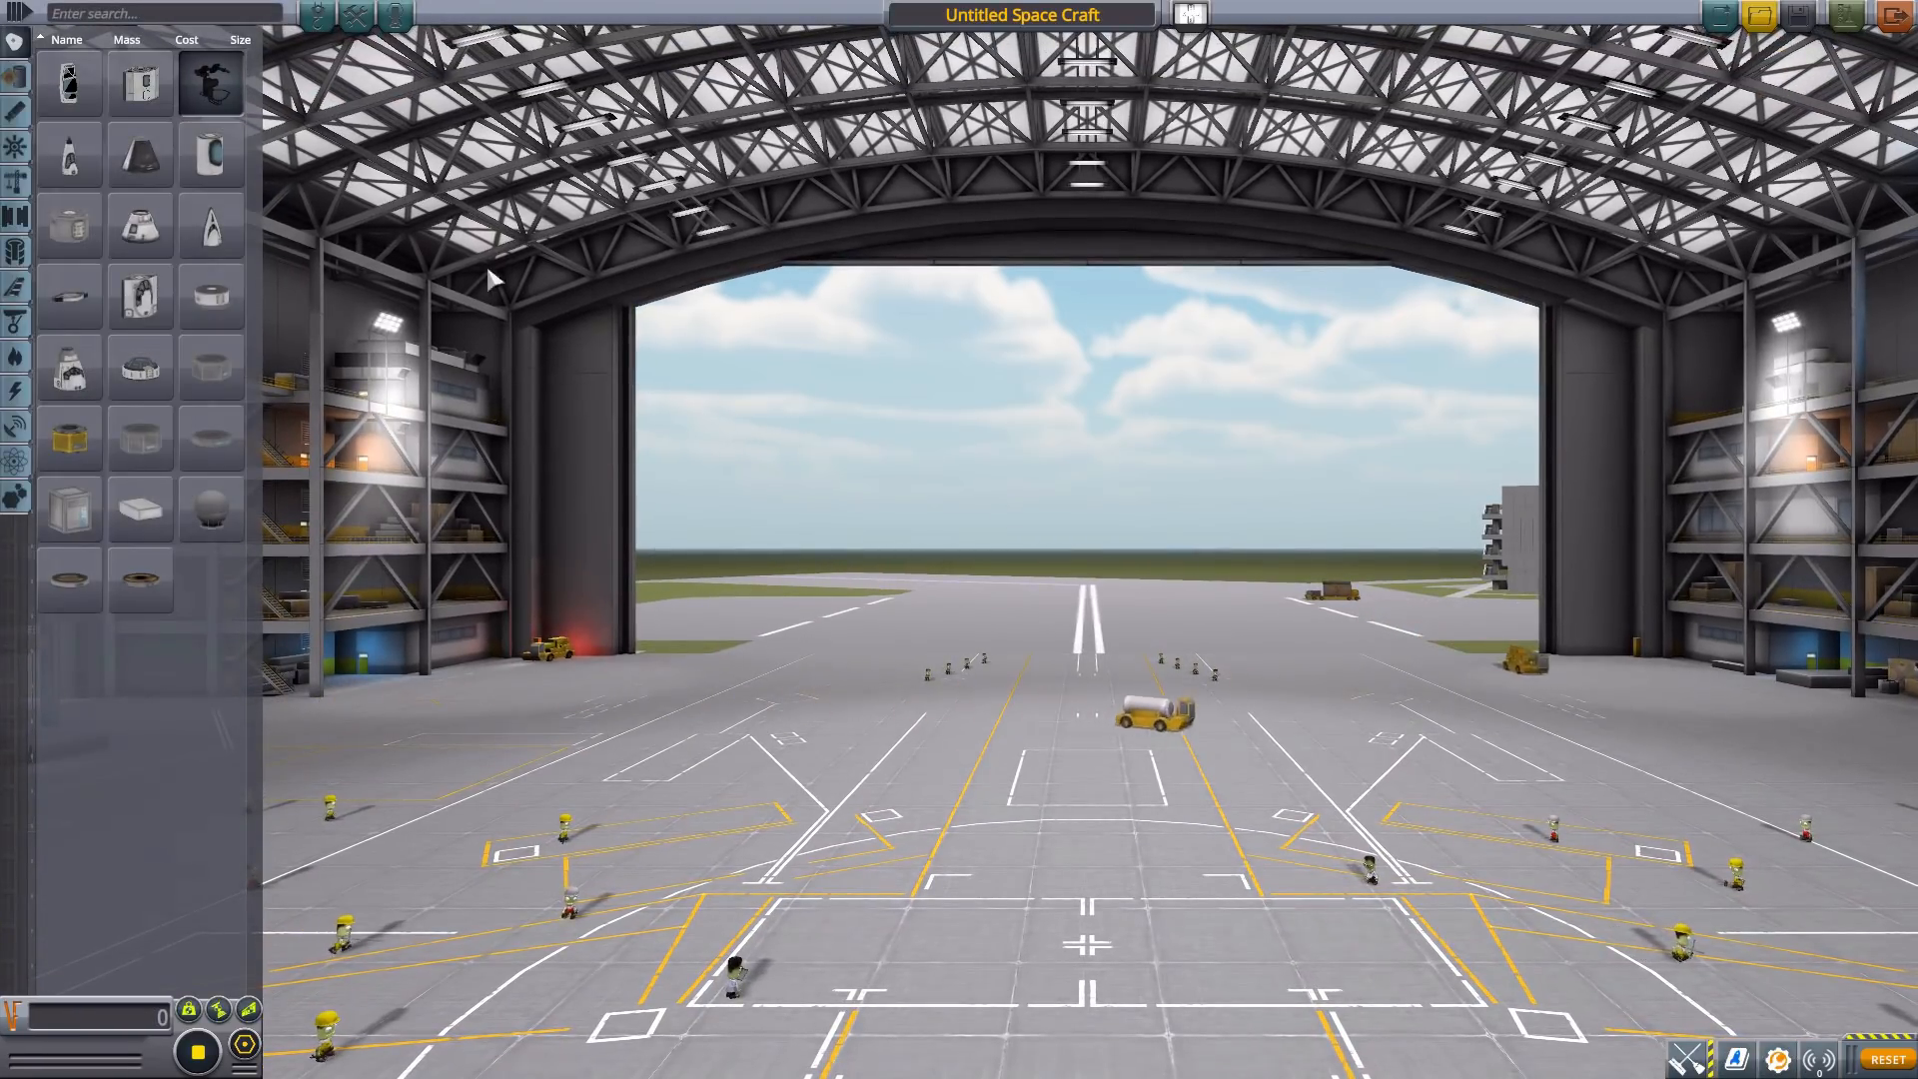
{"action": "mouse_move", "coordinate": [211, 224]}
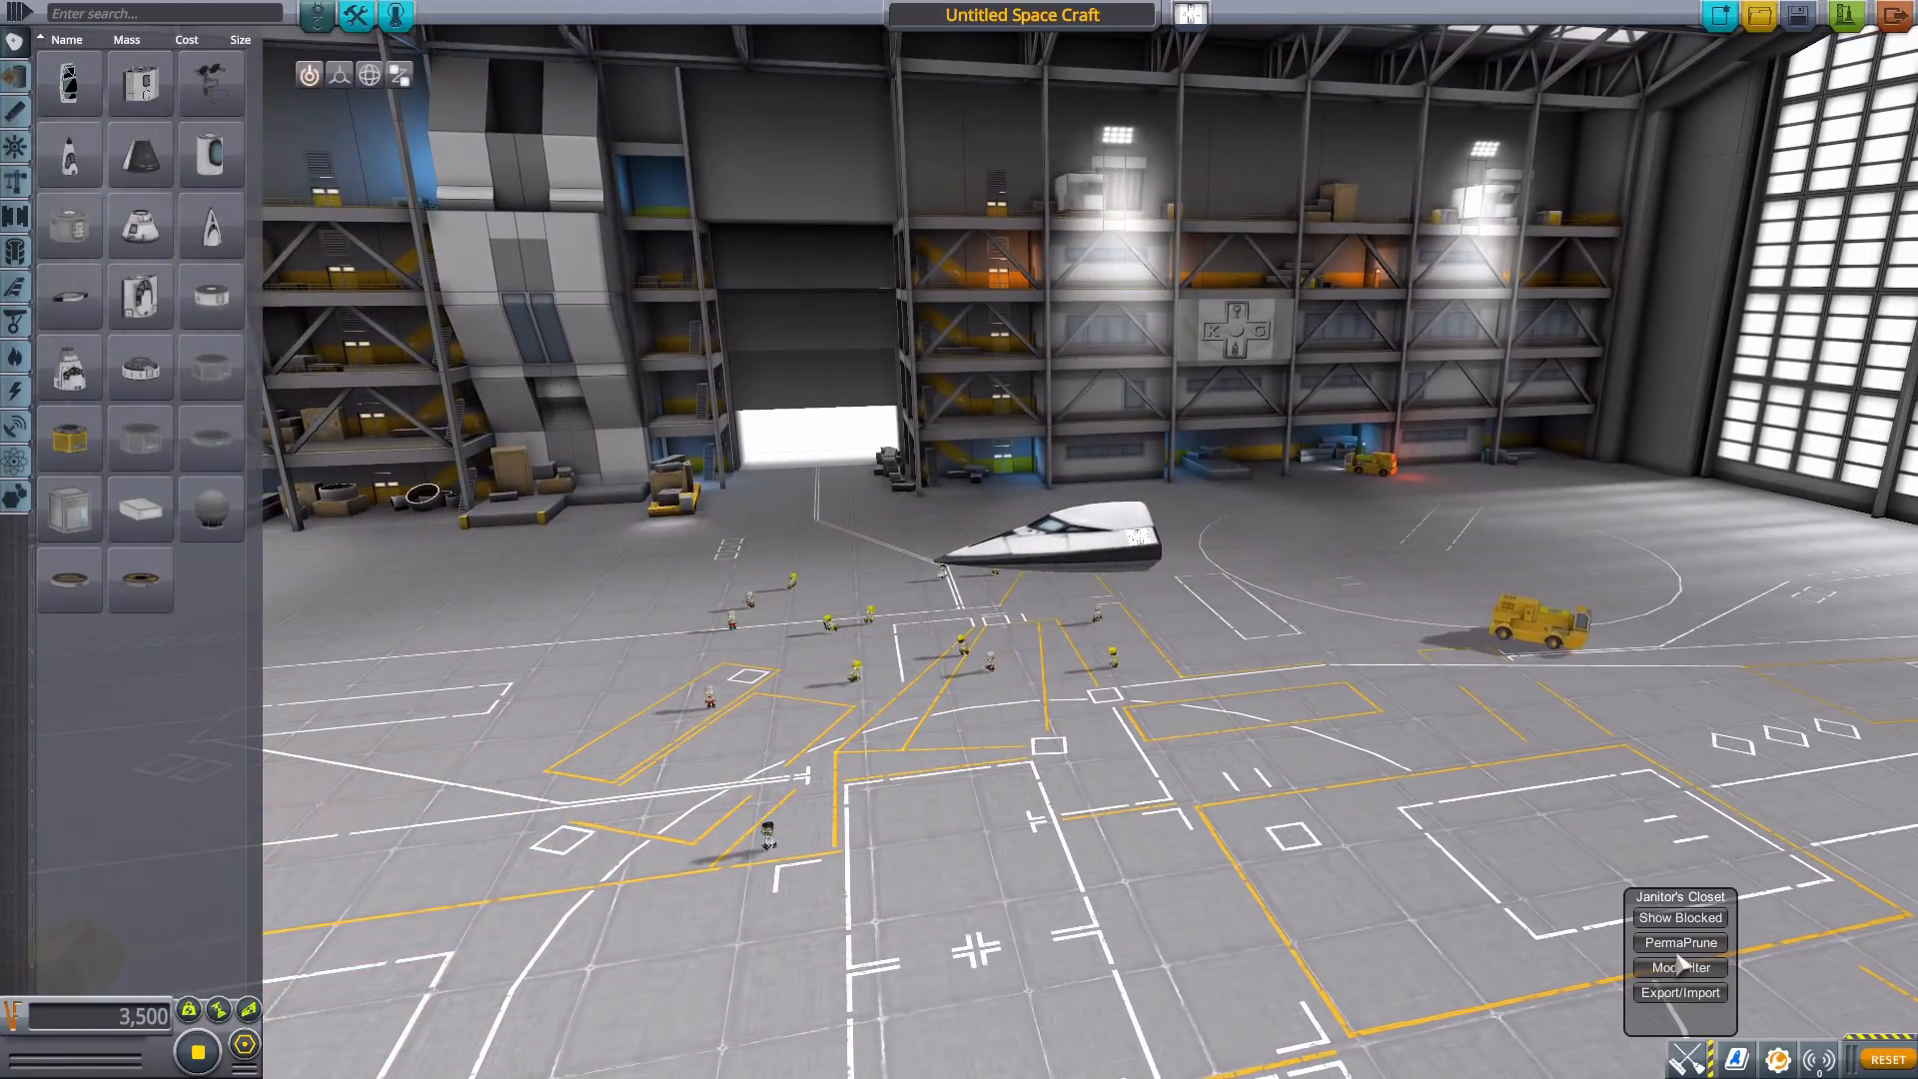
Use Janitor's Closet Mod Filter to hide Squad parts, leaving only DeepSky parts listed.
{"action": "left_click", "coordinate": [1680, 967]}
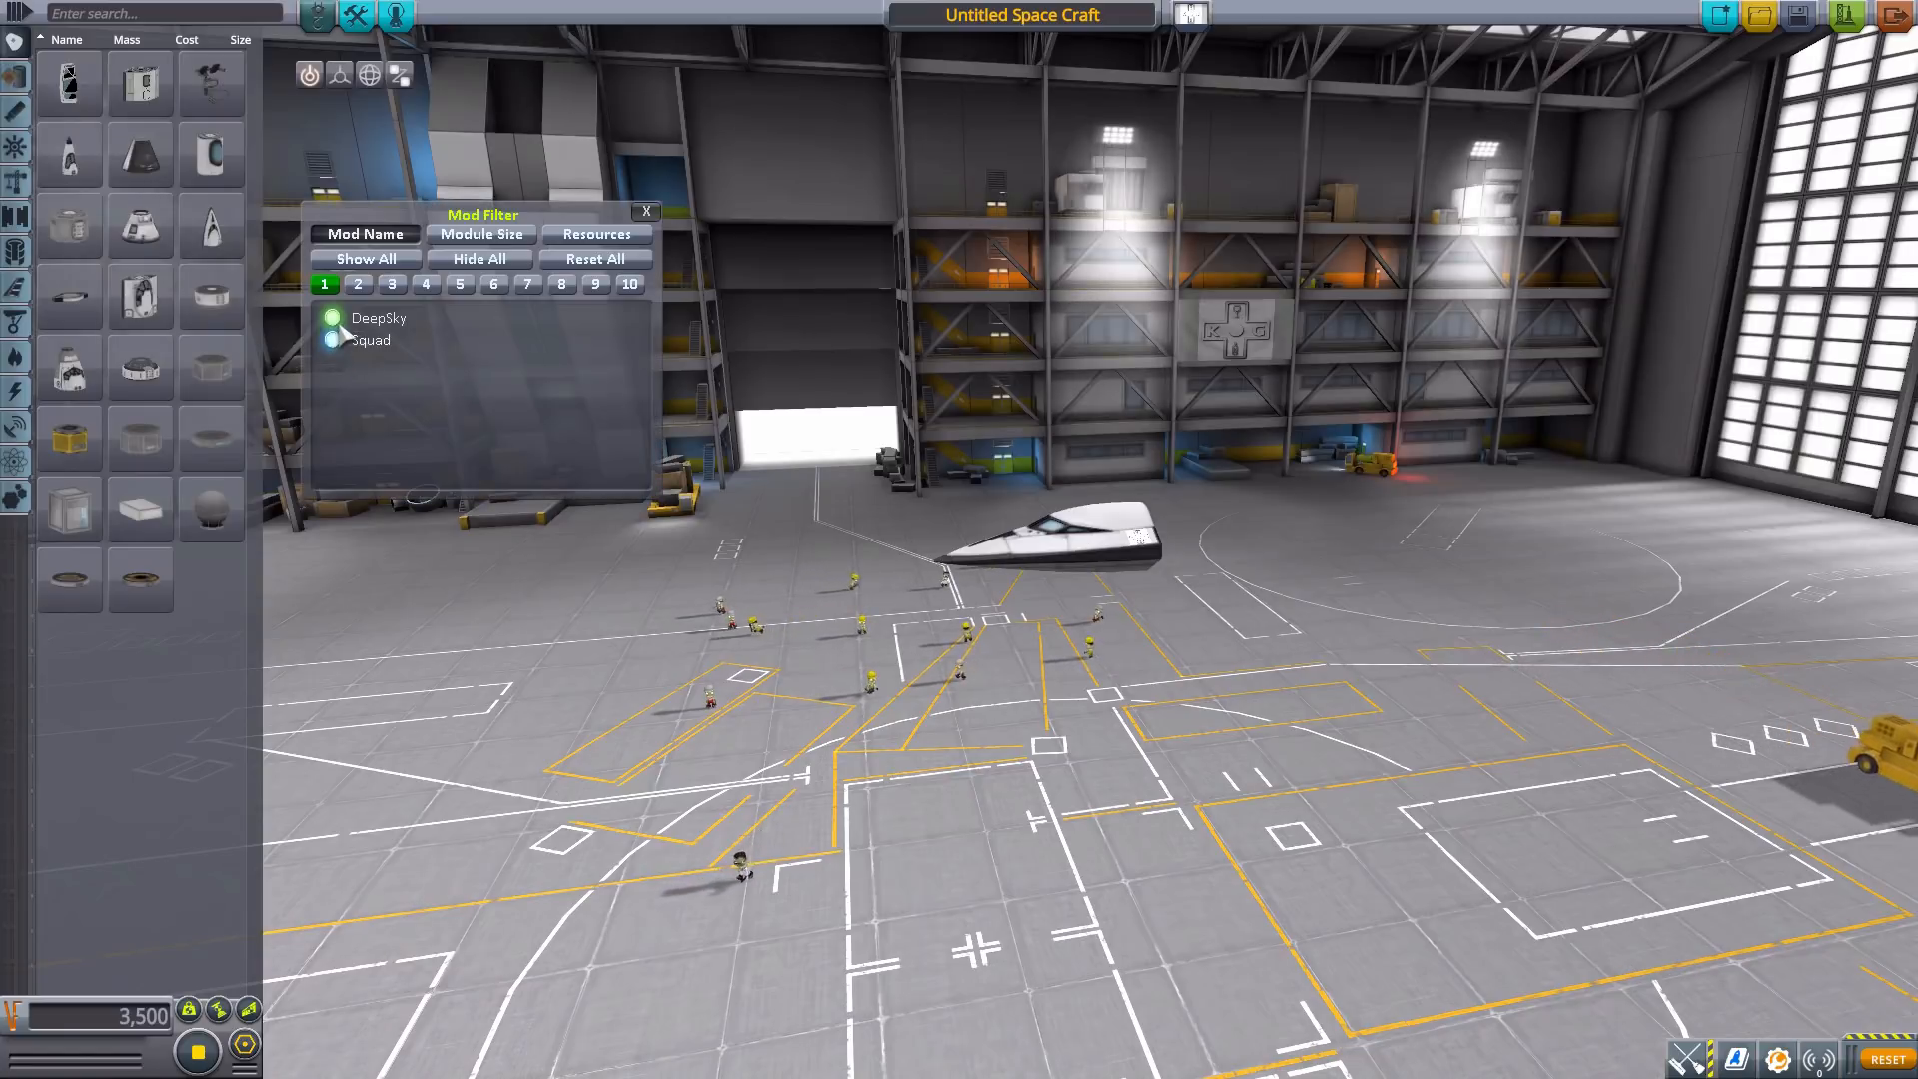
{"action": "left_click", "coordinate": [331, 340]}
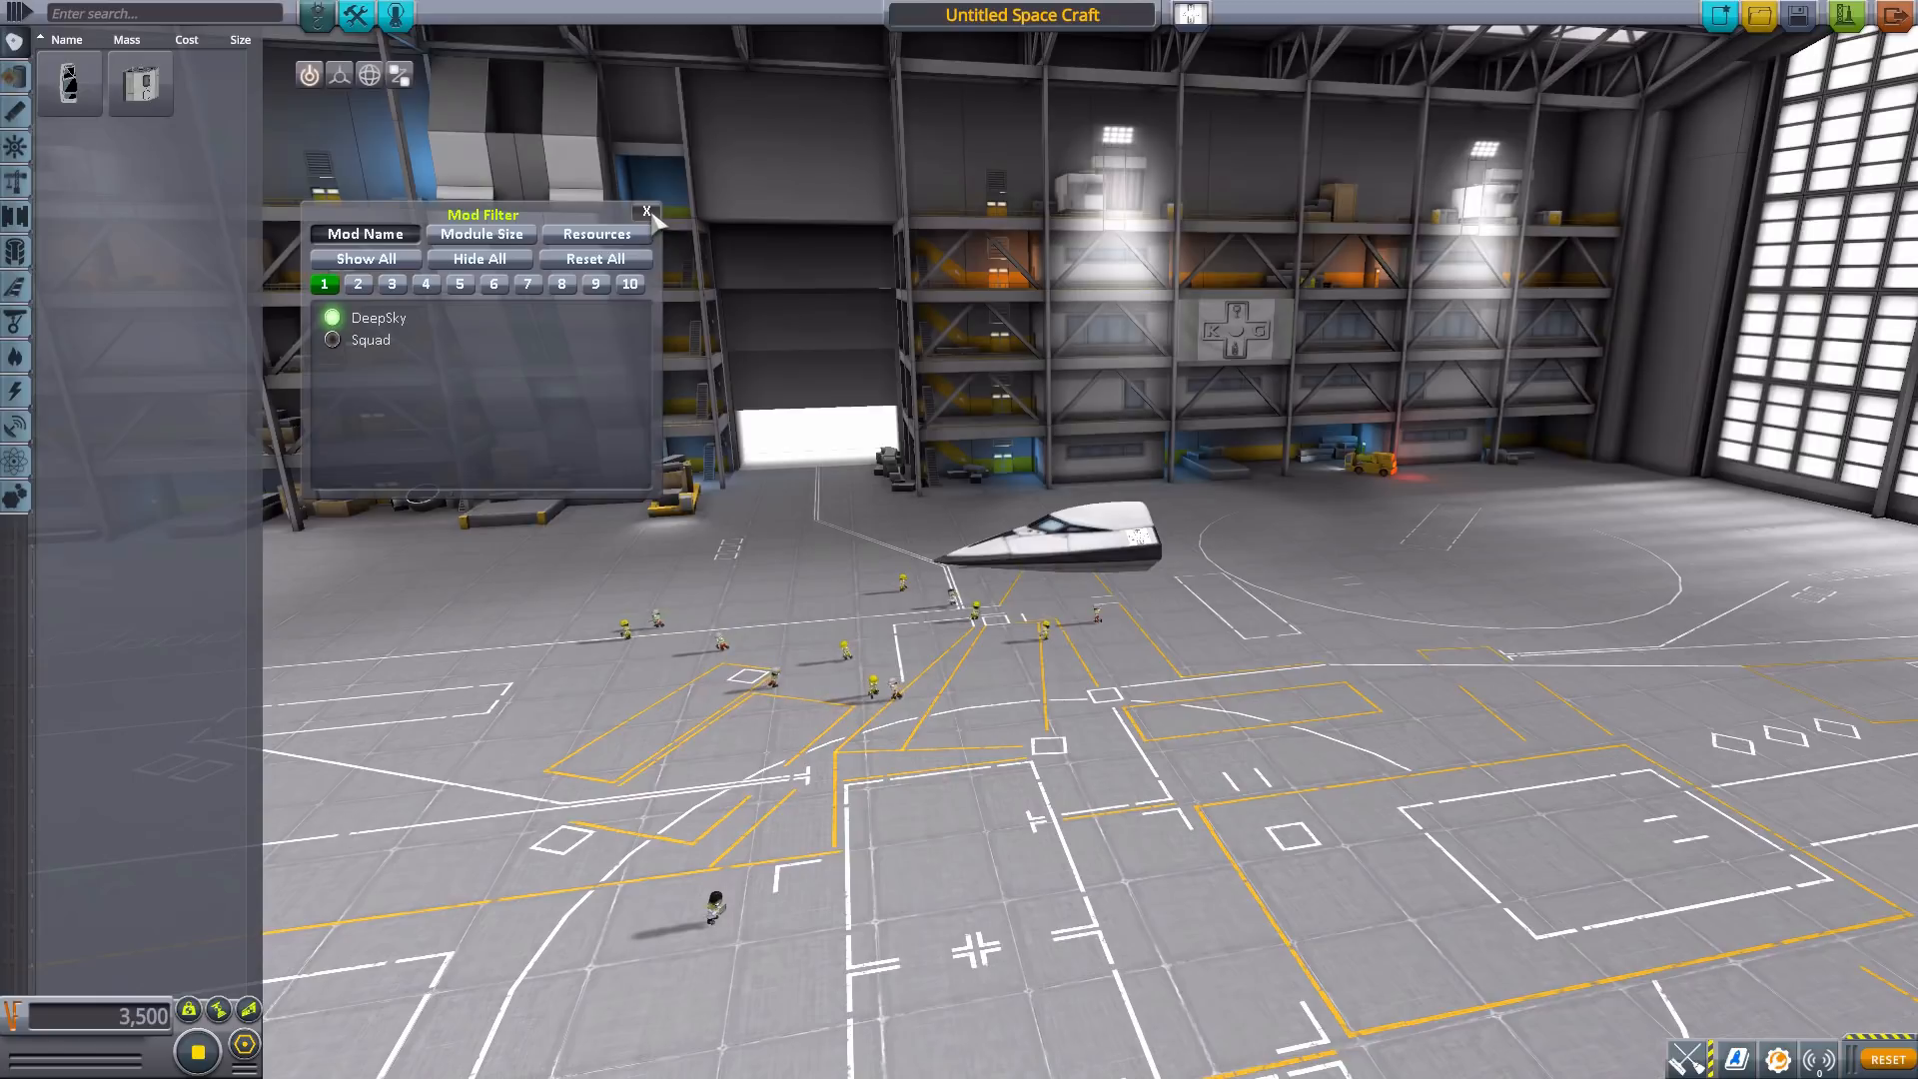
{"action": "left_click", "coordinate": [647, 212]}
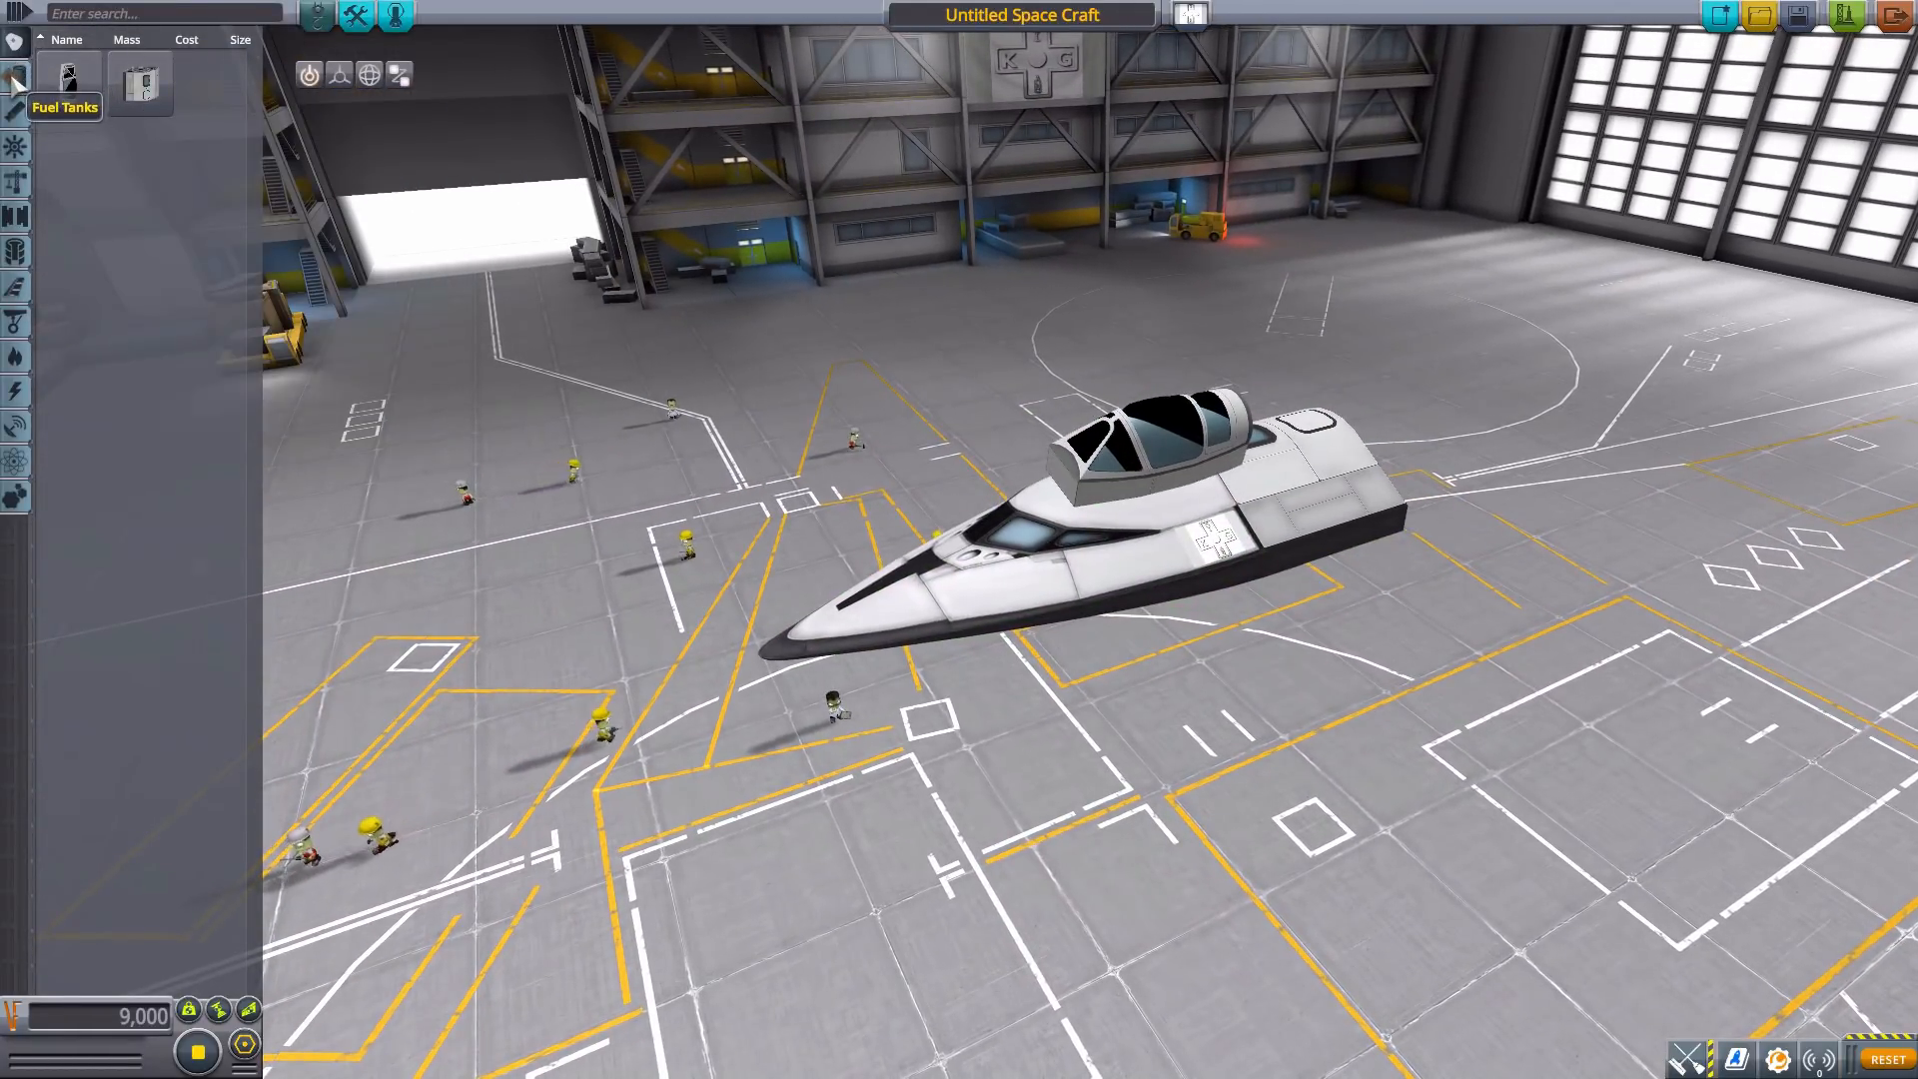
Show the DeepSky engines and attach the VTOL fan engine beside the cockpit.
{"action": "left_click", "coordinate": [16, 130]}
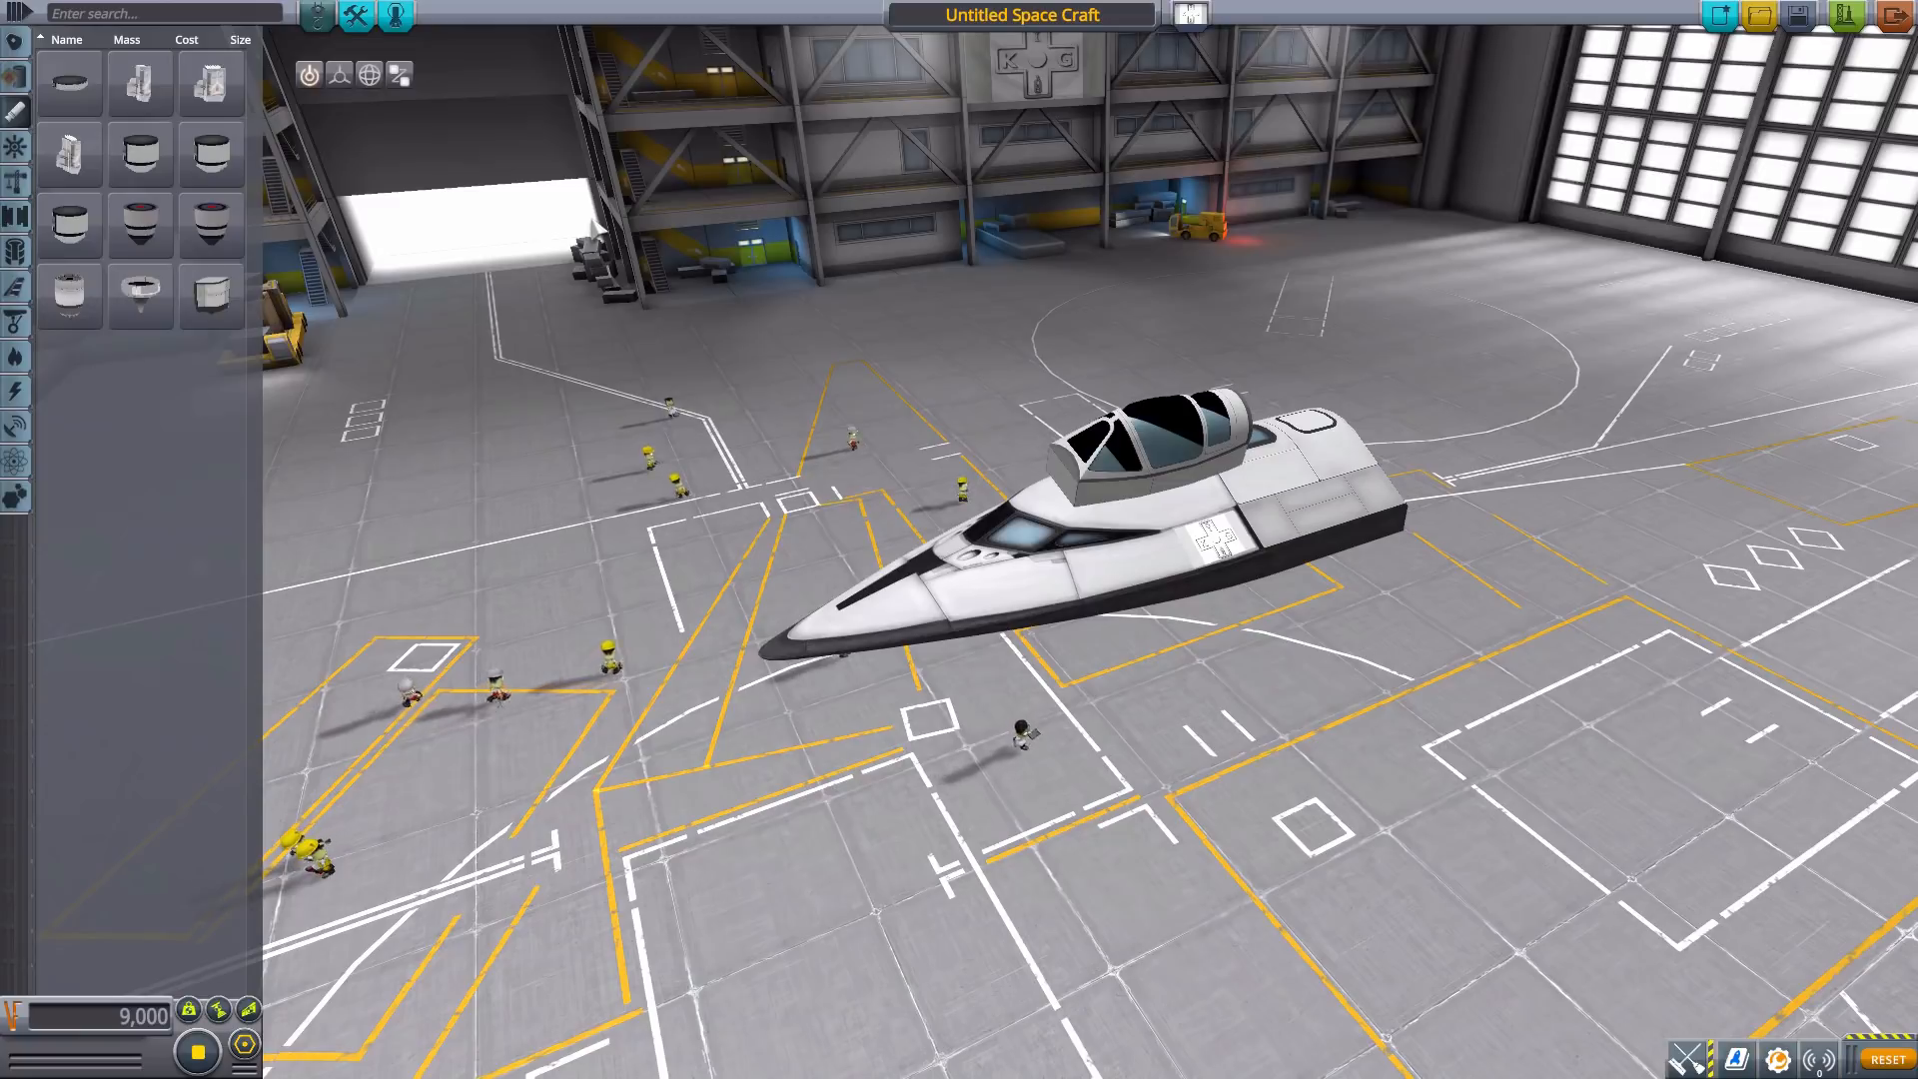
{"action": "mouse_move", "coordinate": [72, 78]}
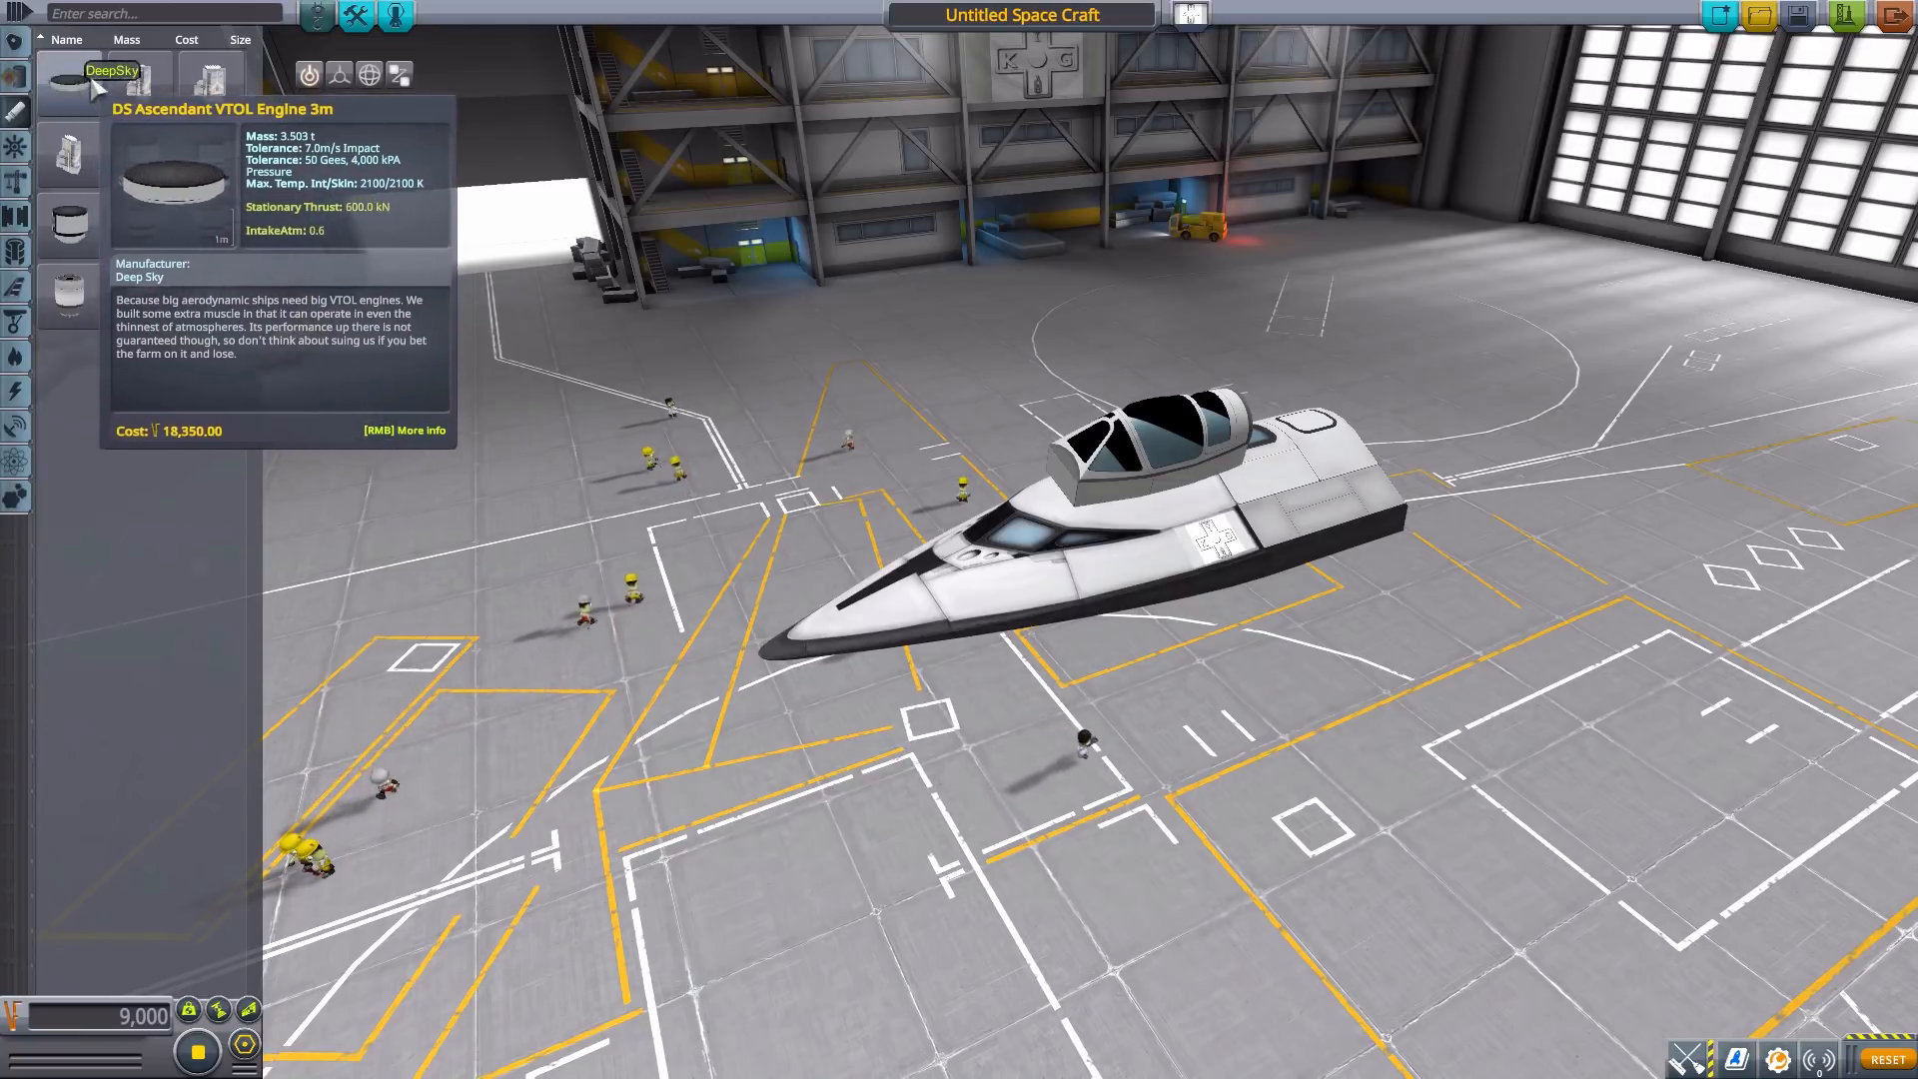
{"action": "mouse_move", "coordinate": [62, 232]}
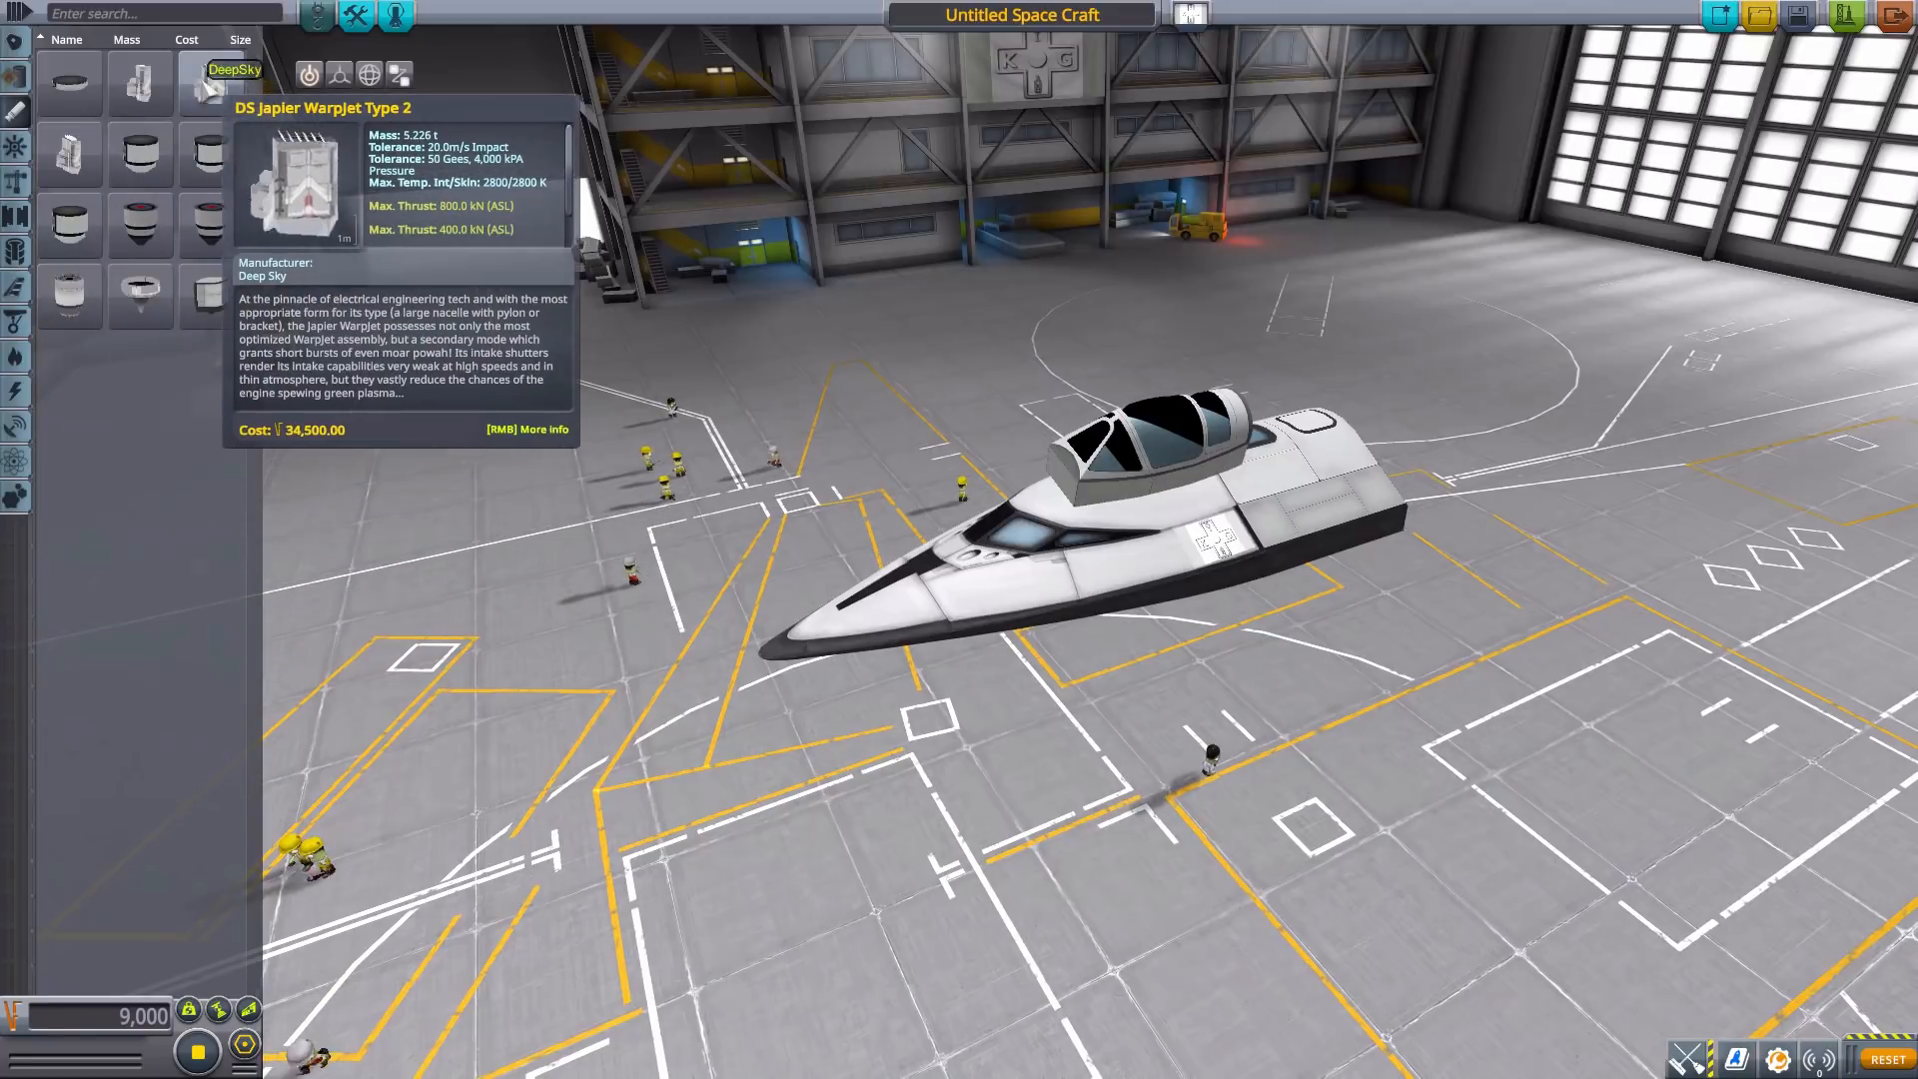
{"action": "mouse_move", "coordinate": [443, 166]}
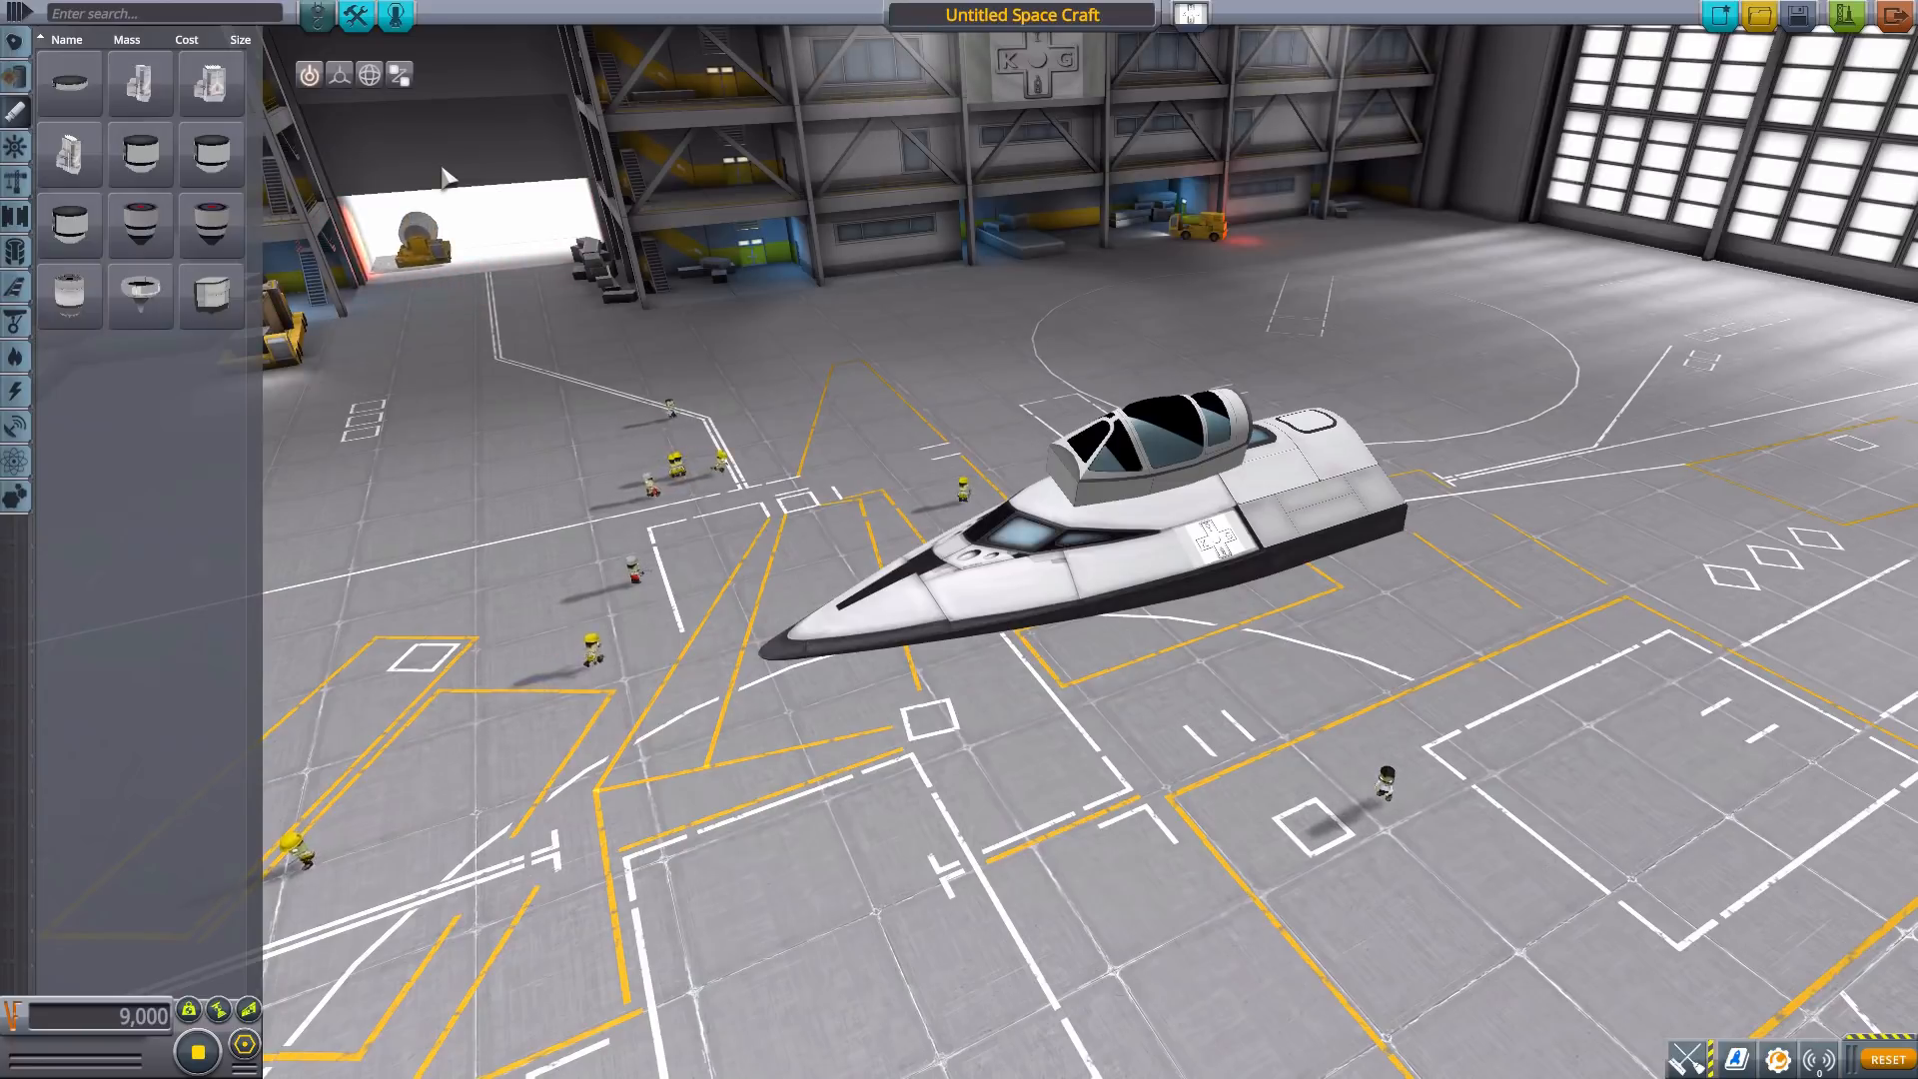
{"action": "mouse_move", "coordinate": [12, 393]}
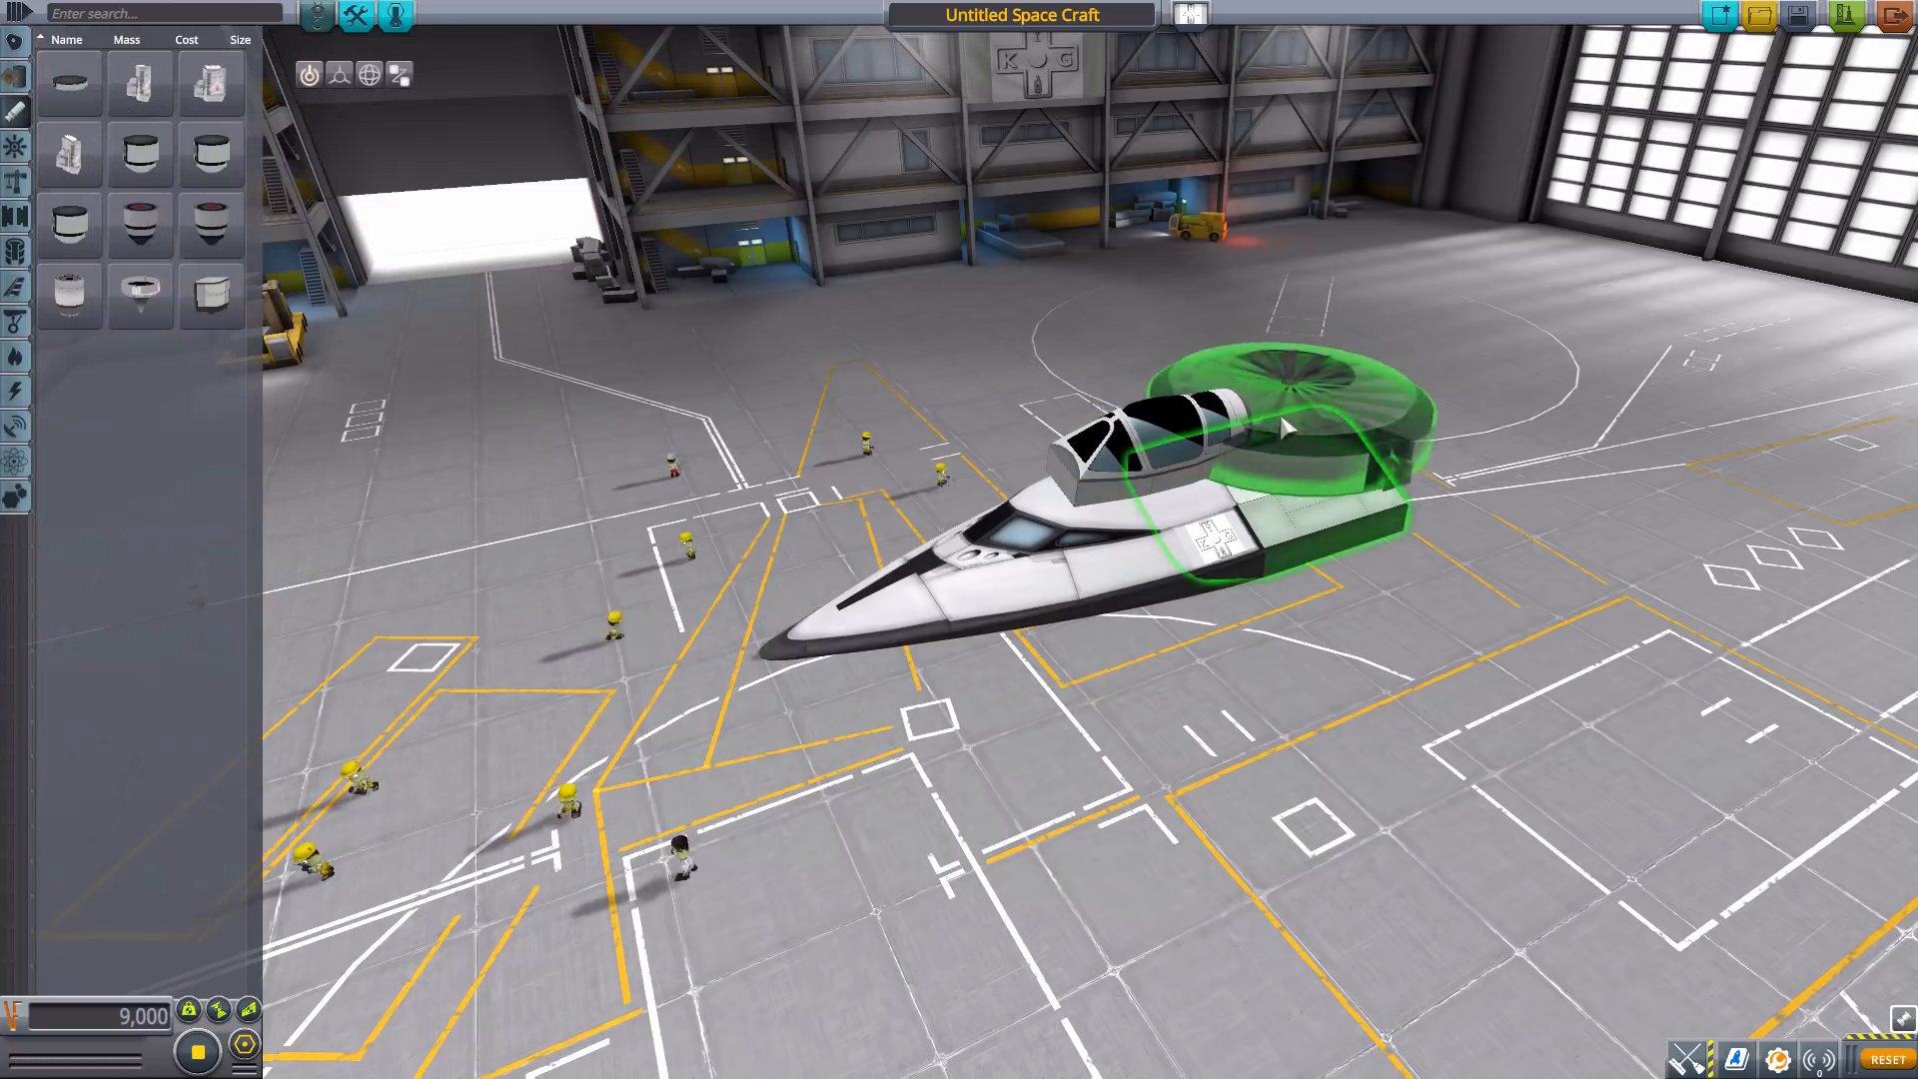
{"action": "left_click", "coordinate": [1311, 448]}
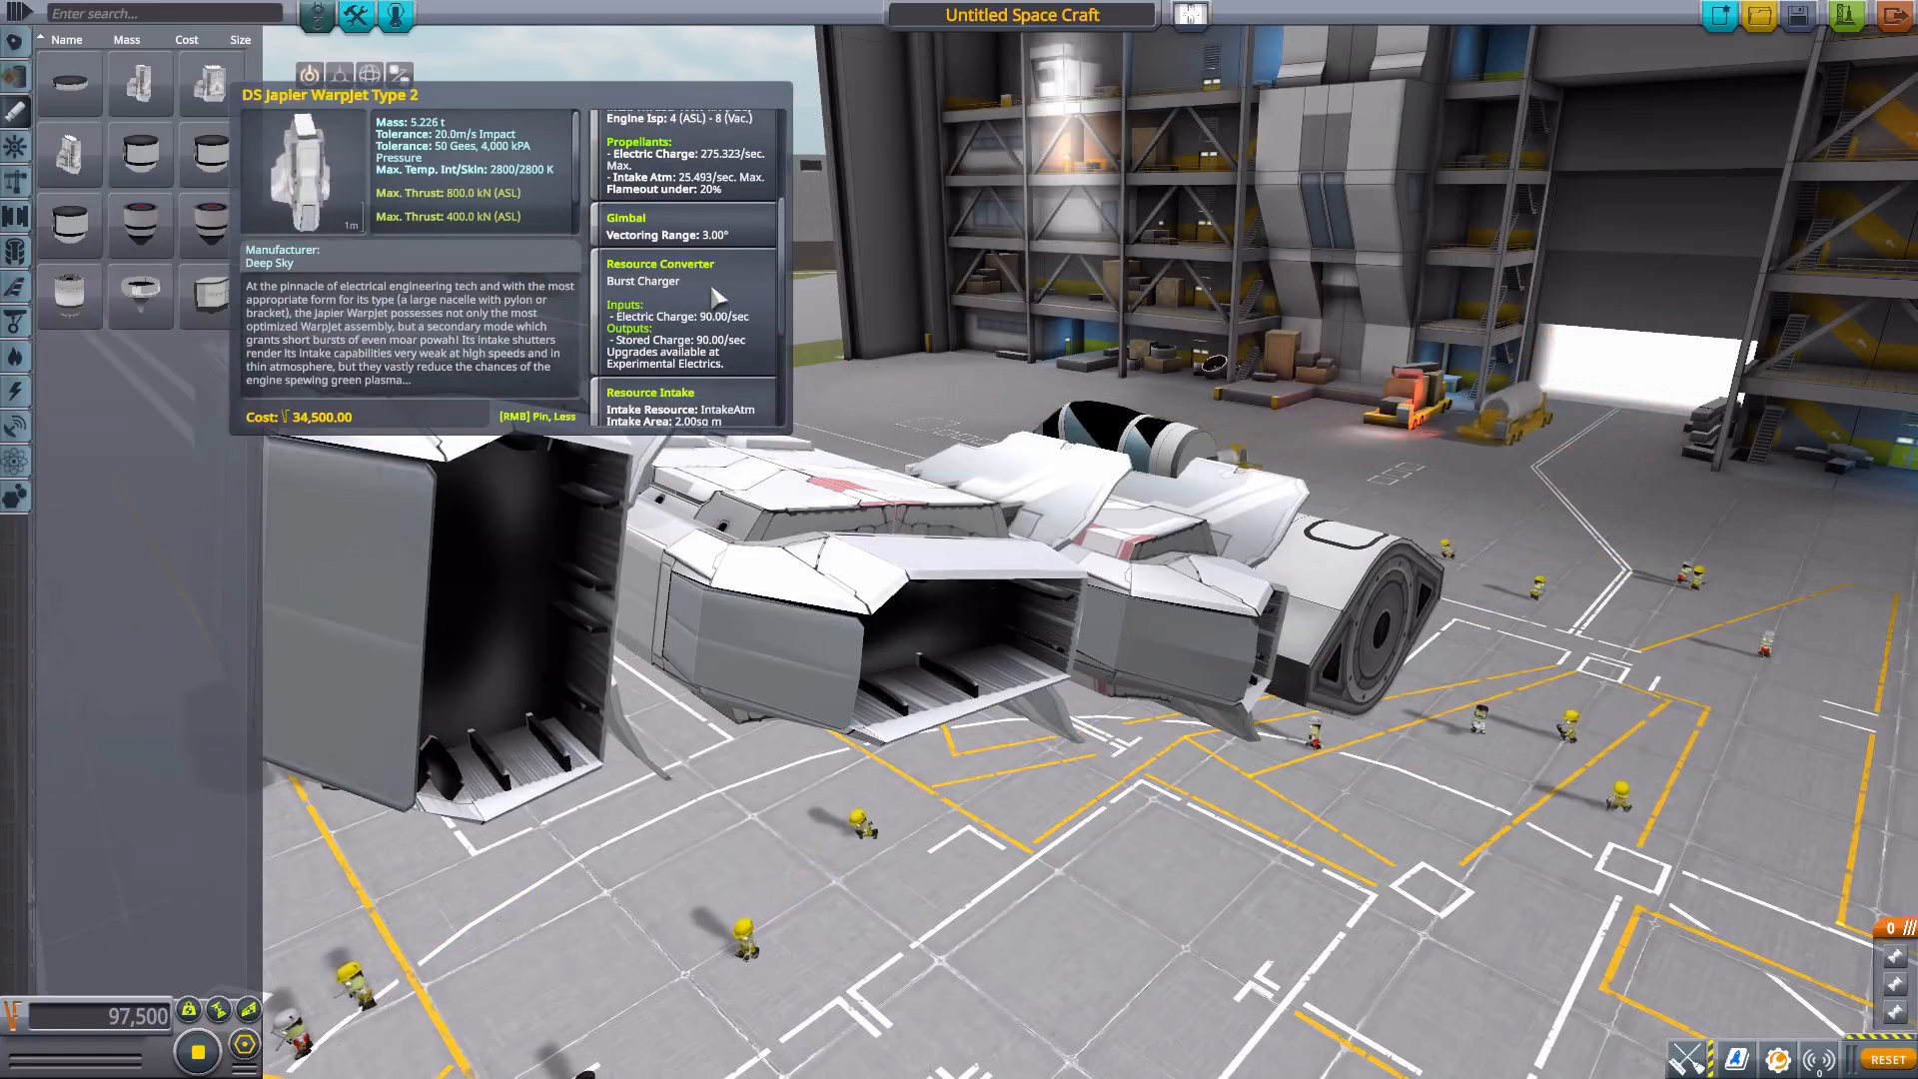
{"action": "mouse_move", "coordinate": [154, 84]}
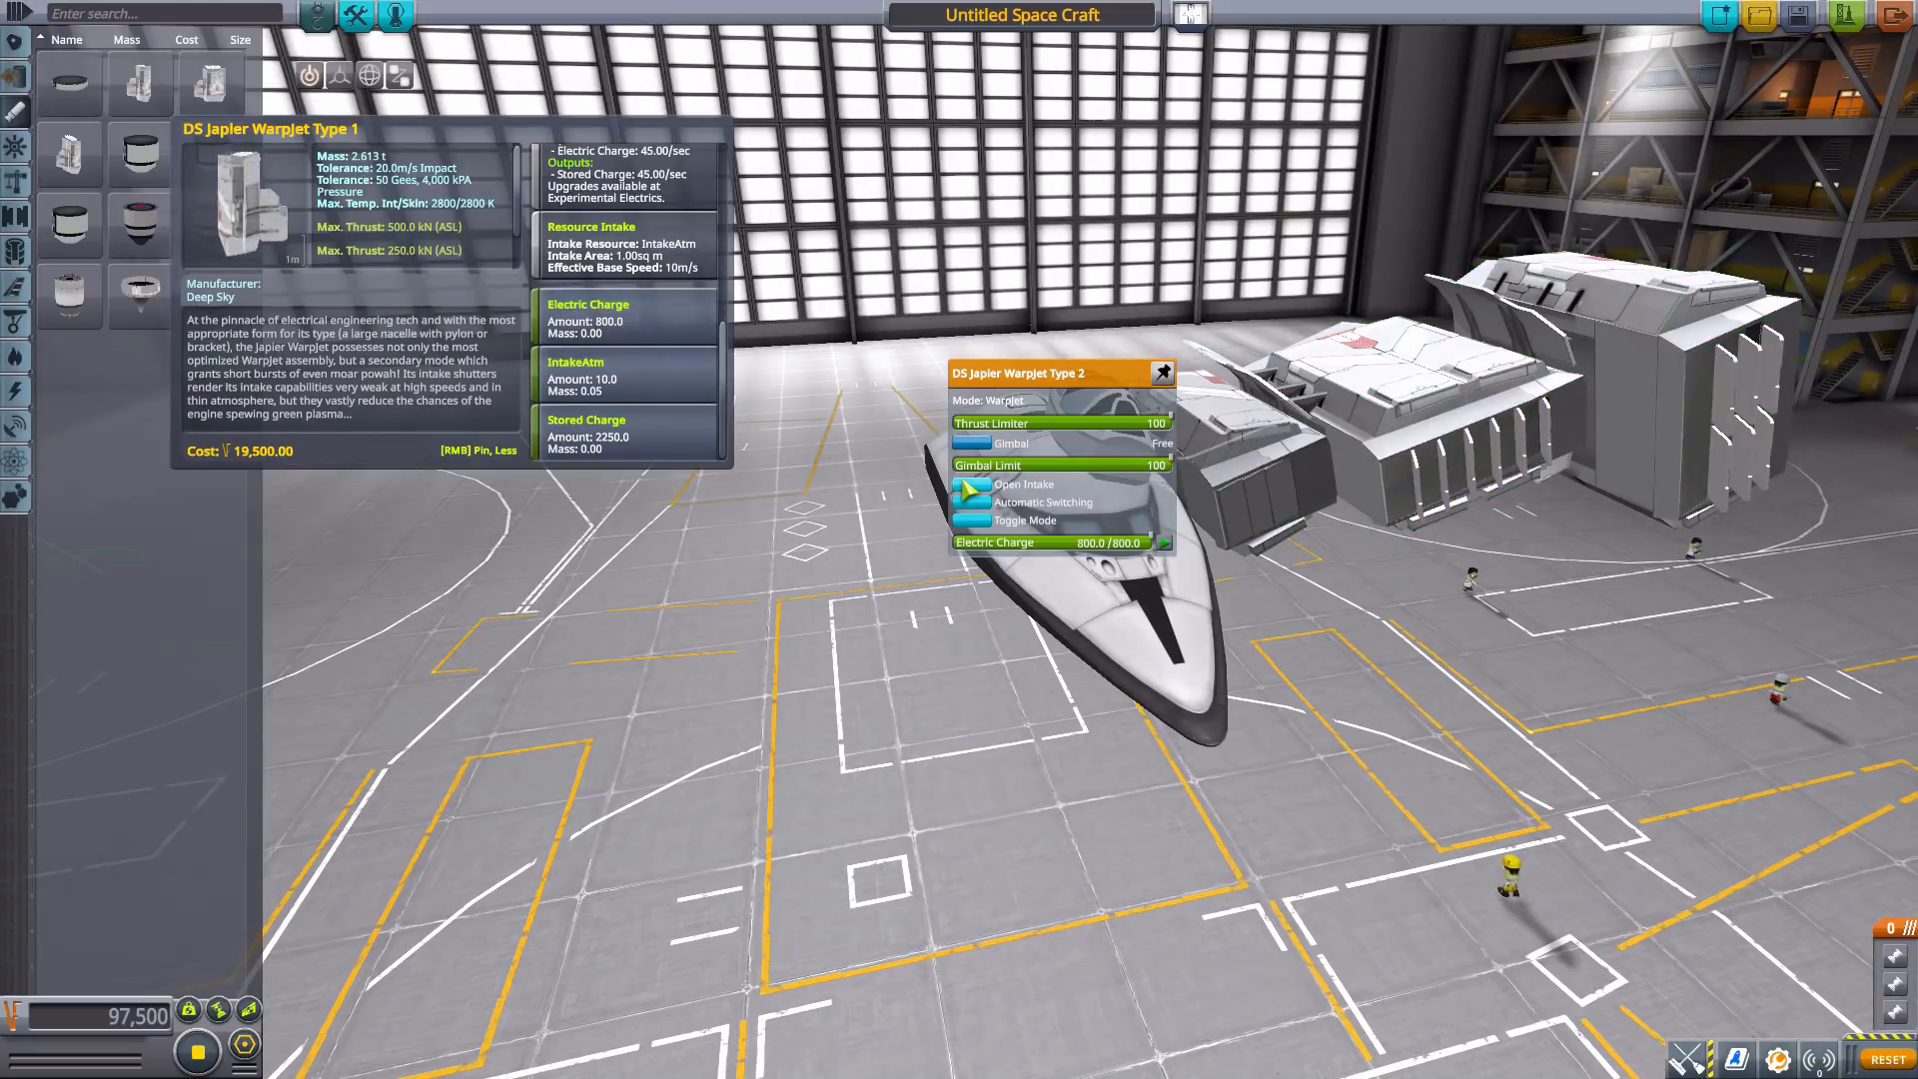
Bring up the attached Warpjet Type 2 engine's part action window.
{"action": "left_click", "coordinate": [971, 483]}
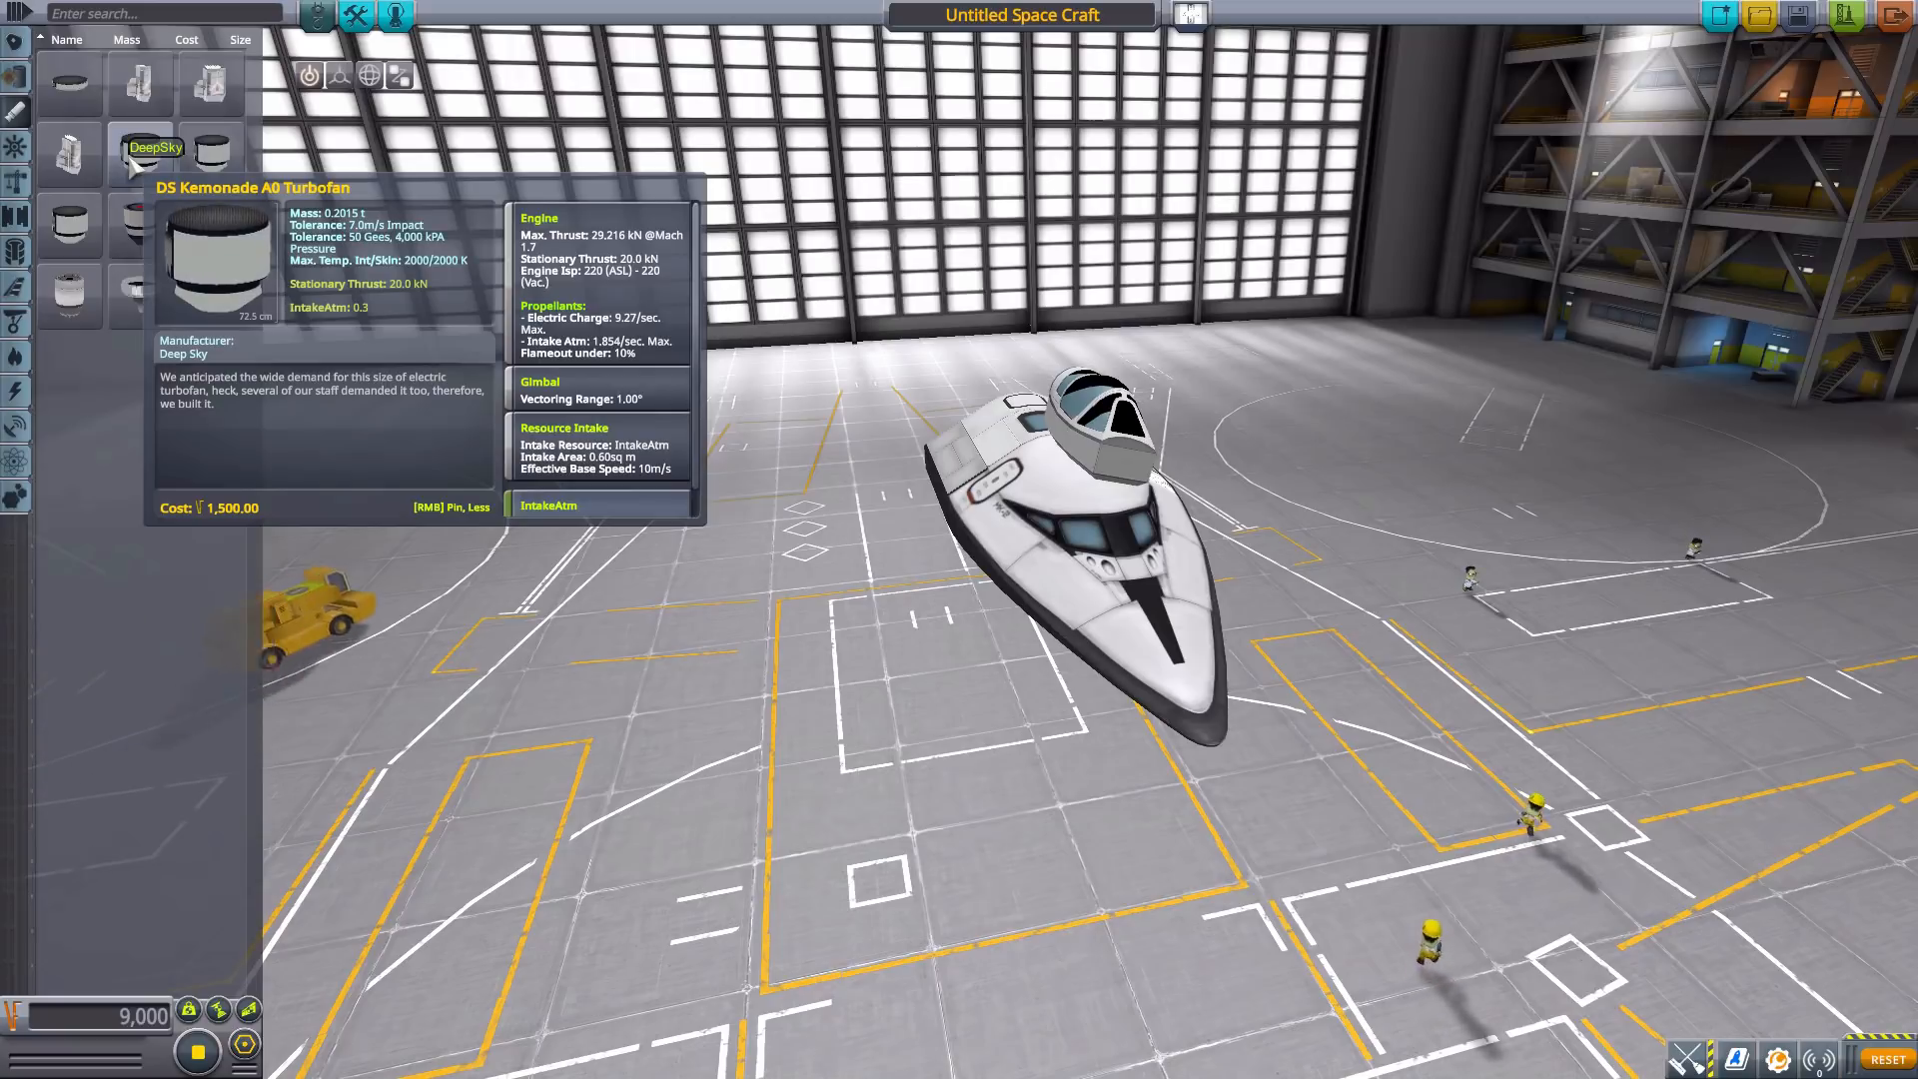
{"action": "mouse_move", "coordinate": [108, 203]}
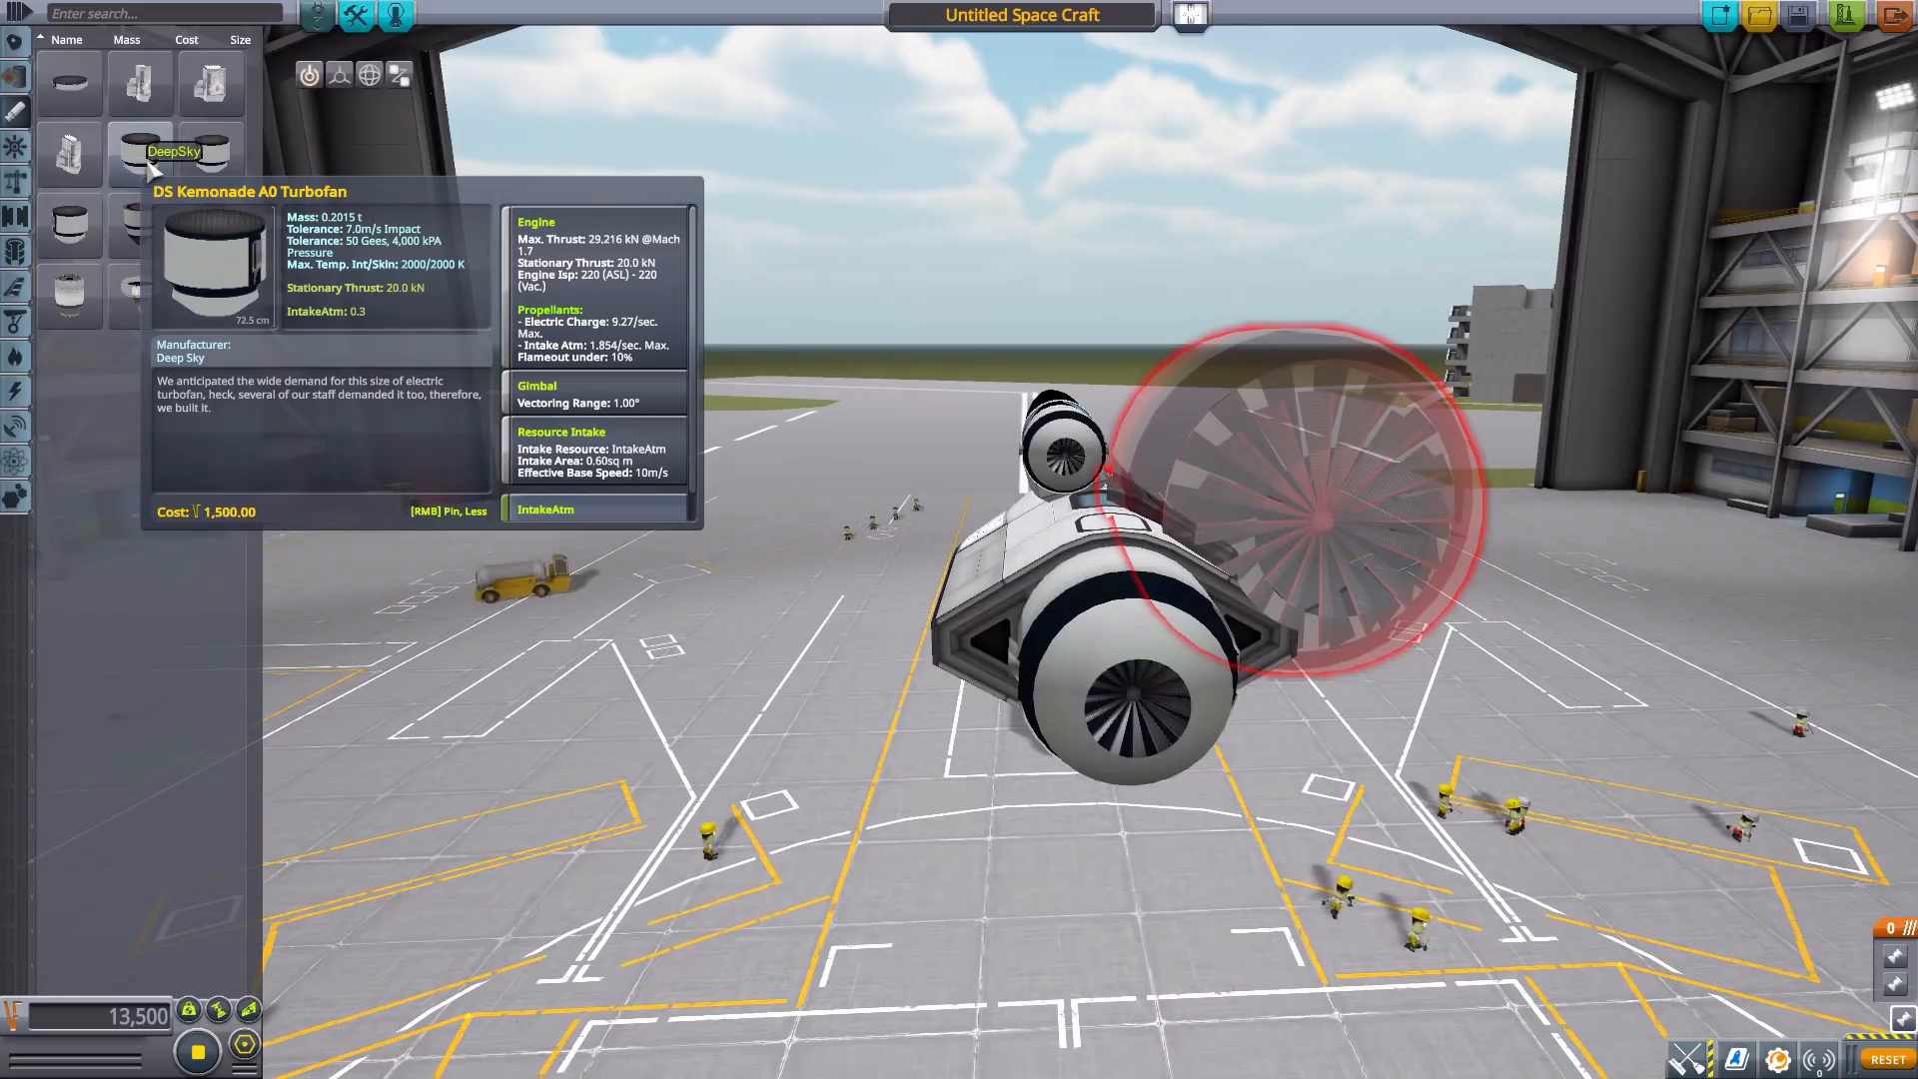
{"action": "mouse_move", "coordinate": [209, 156]}
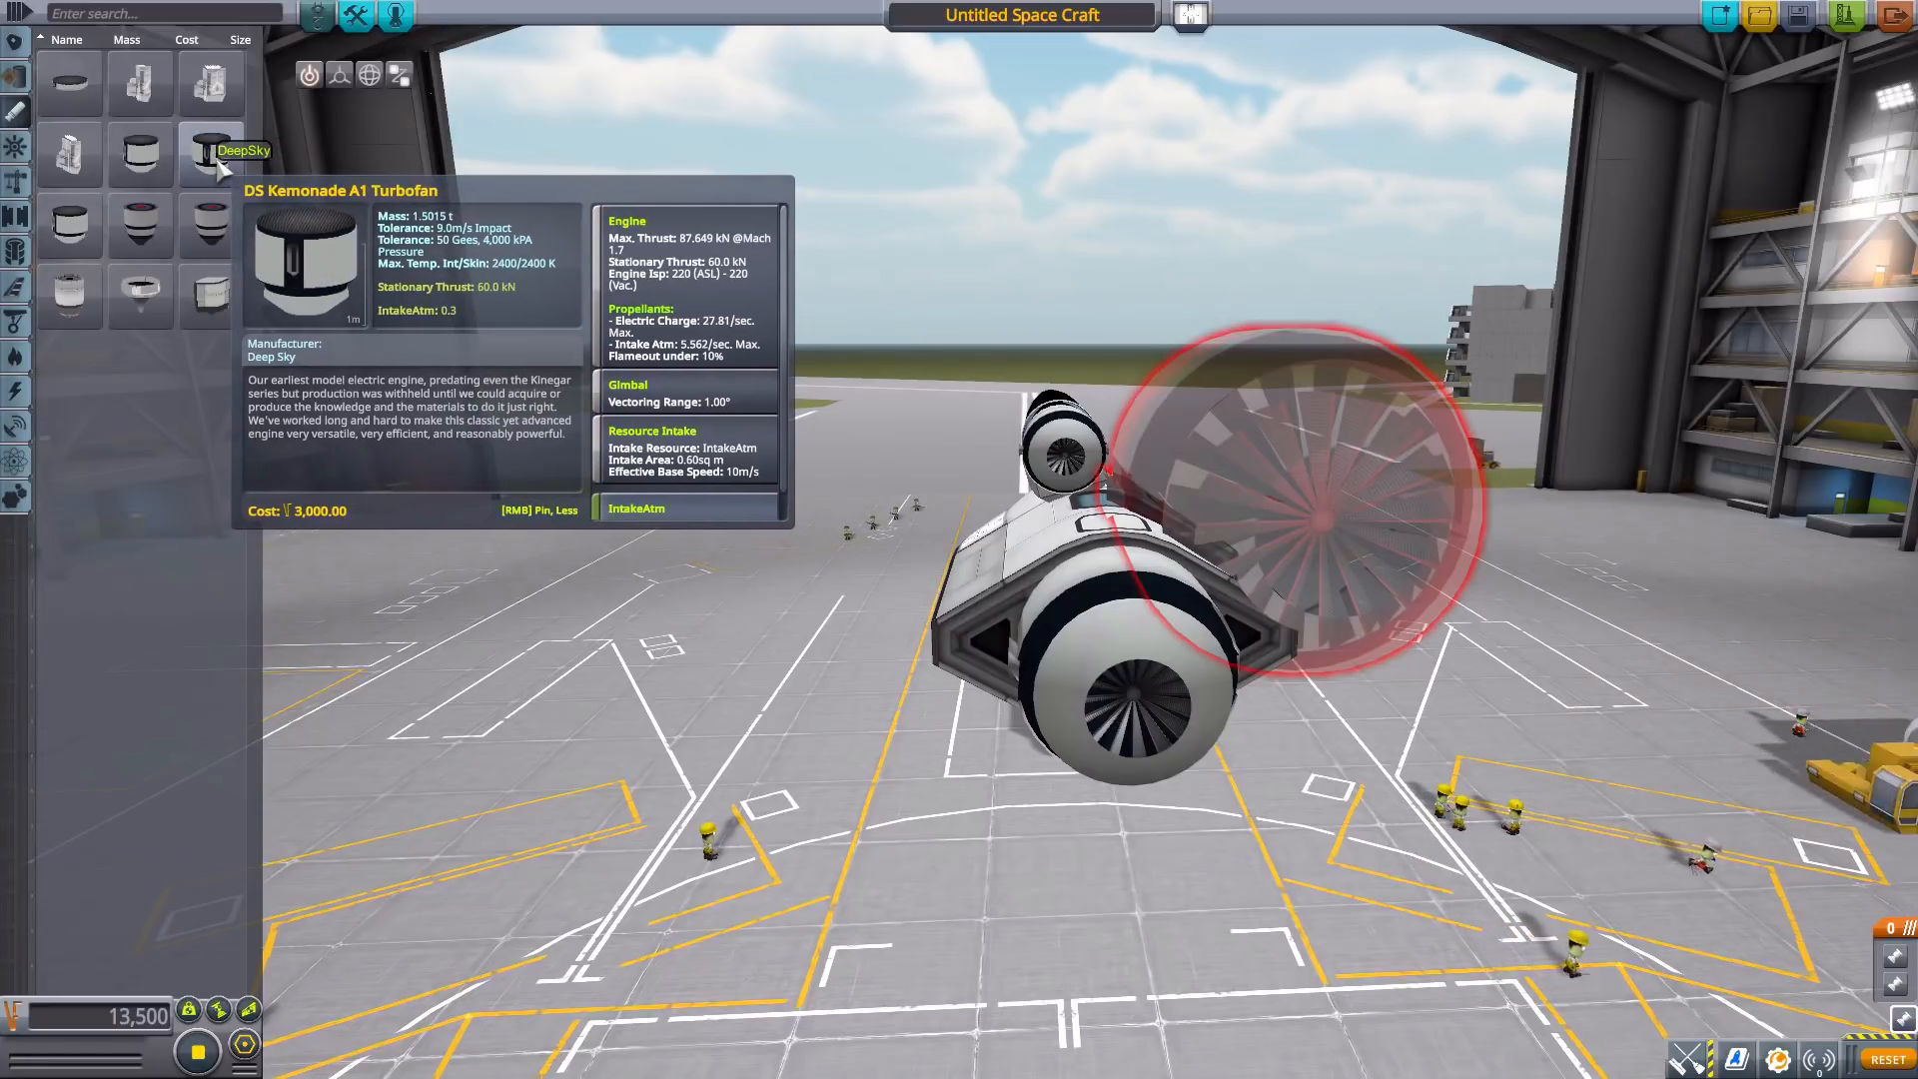
{"action": "mouse_move", "coordinate": [76, 250]}
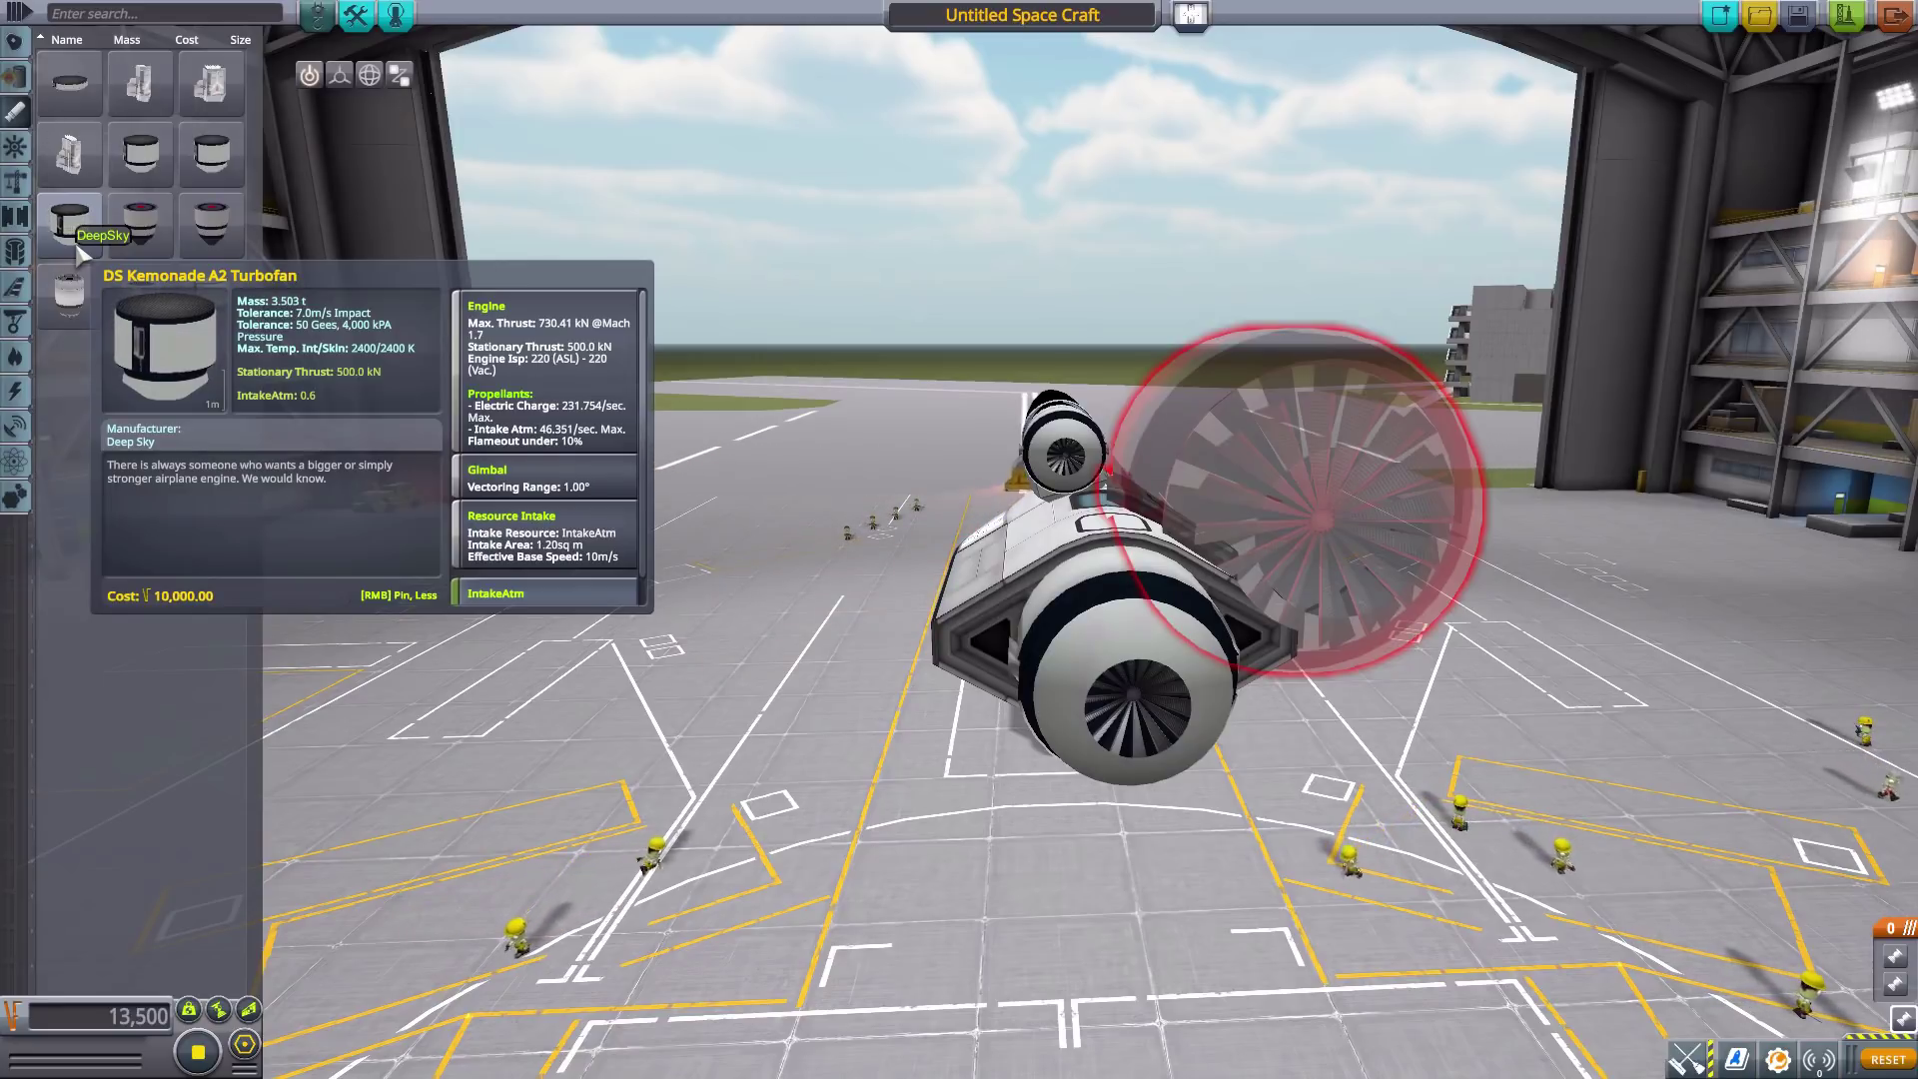
{"action": "mouse_move", "coordinate": [138, 156]}
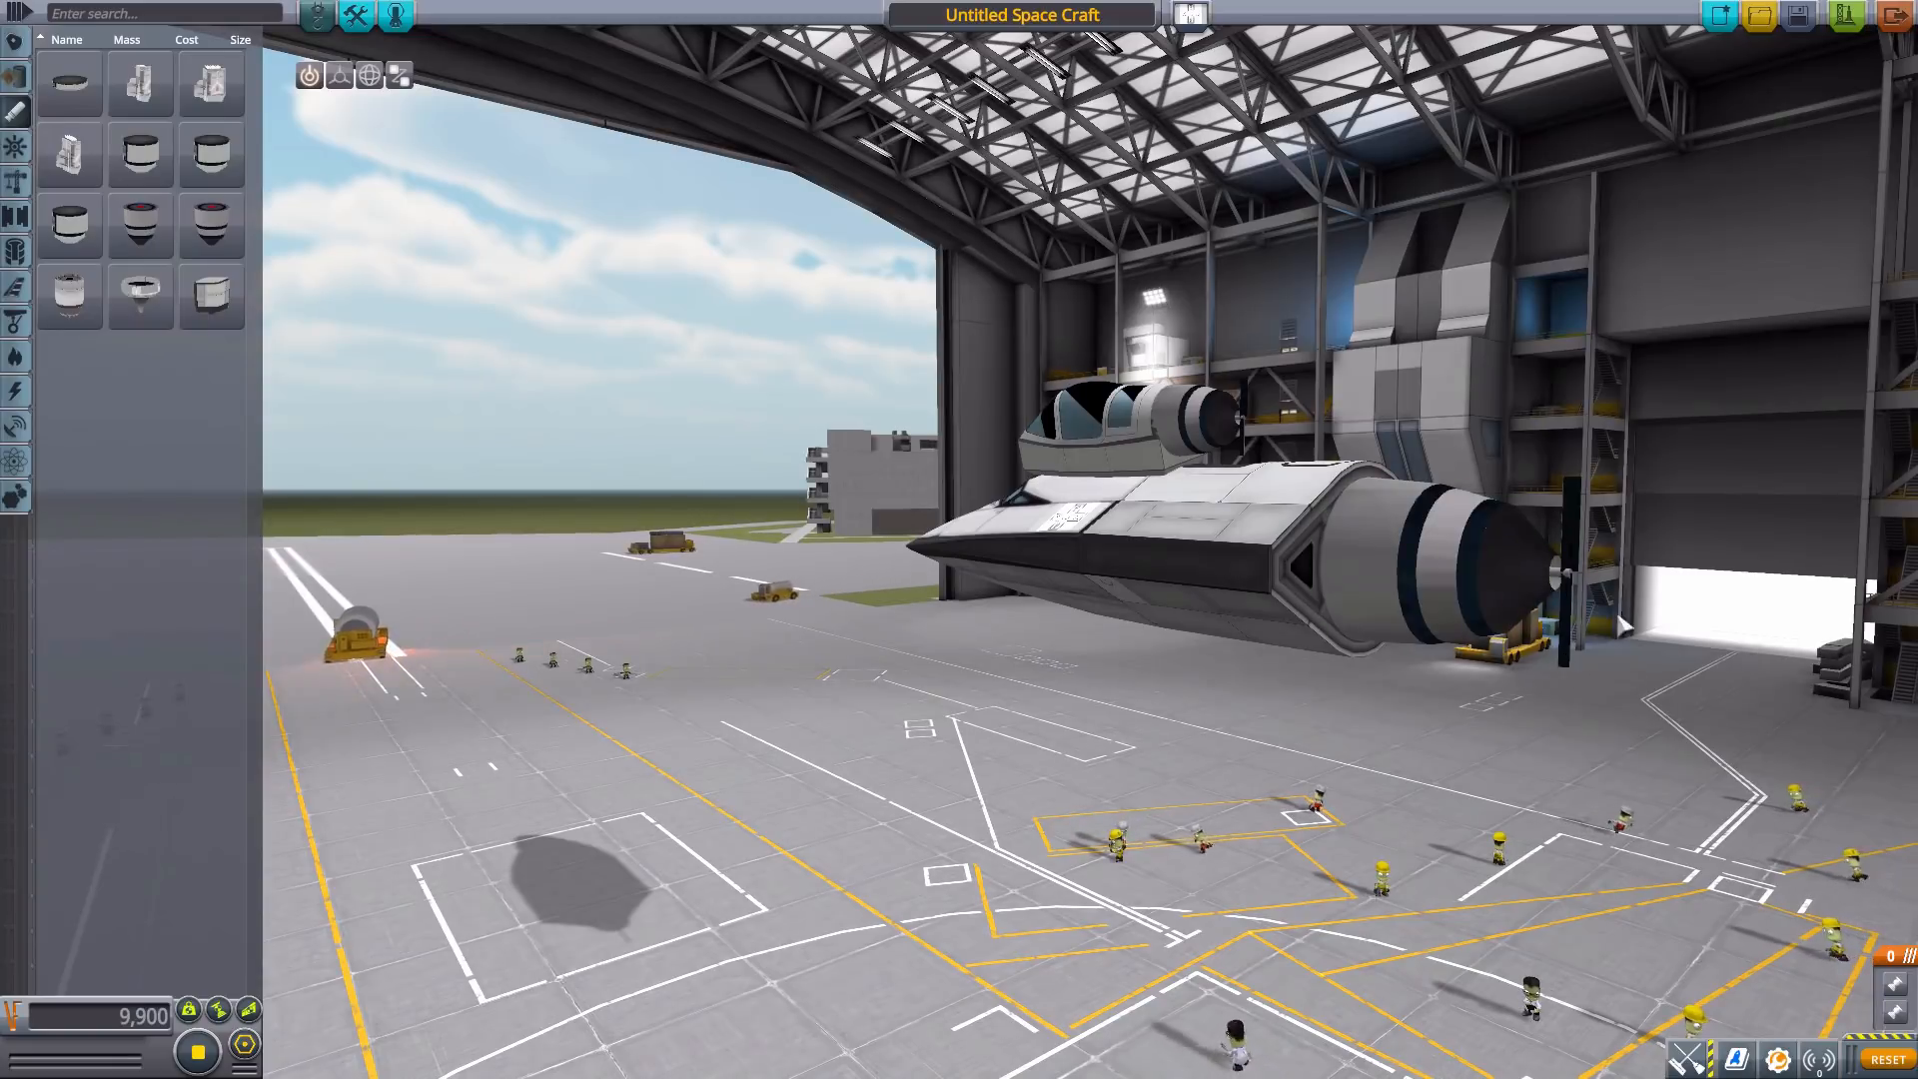
{"action": "mouse_move", "coordinate": [140, 224]}
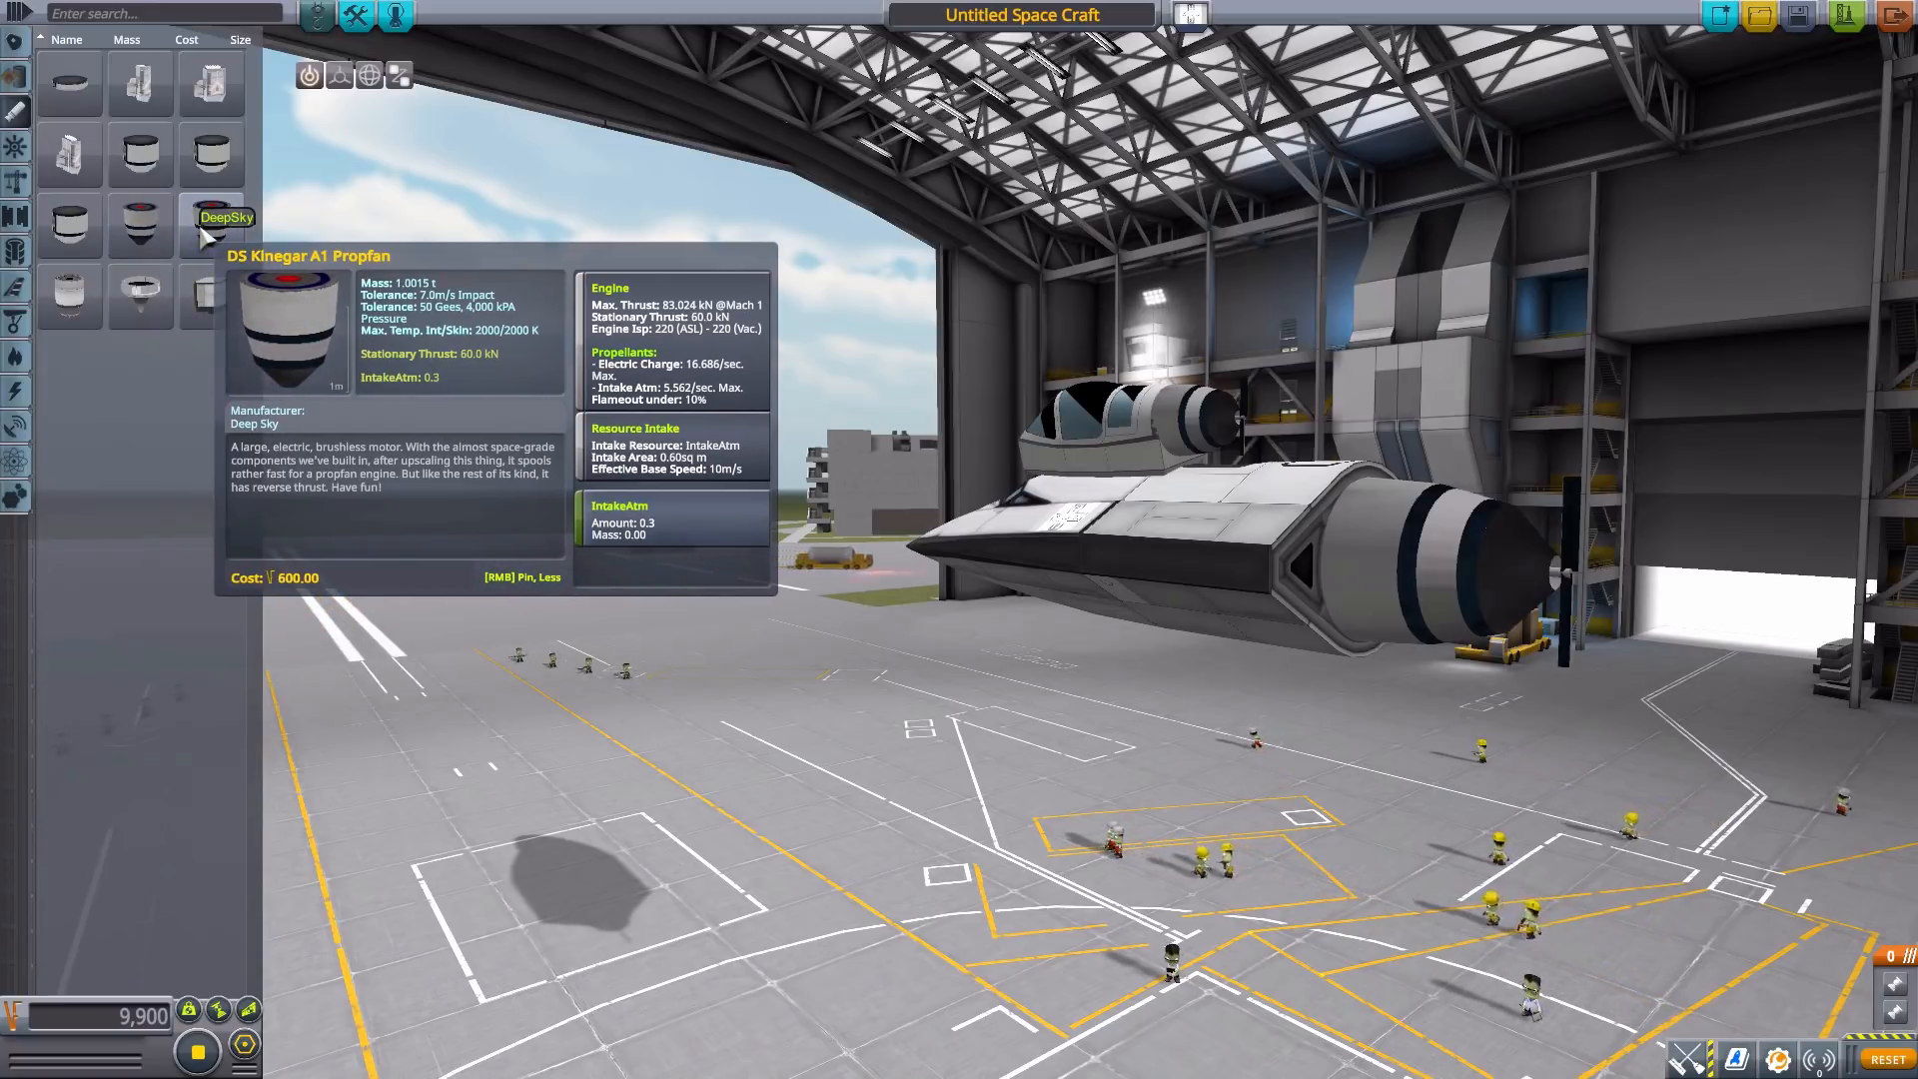
{"action": "mouse_move", "coordinate": [456, 310]}
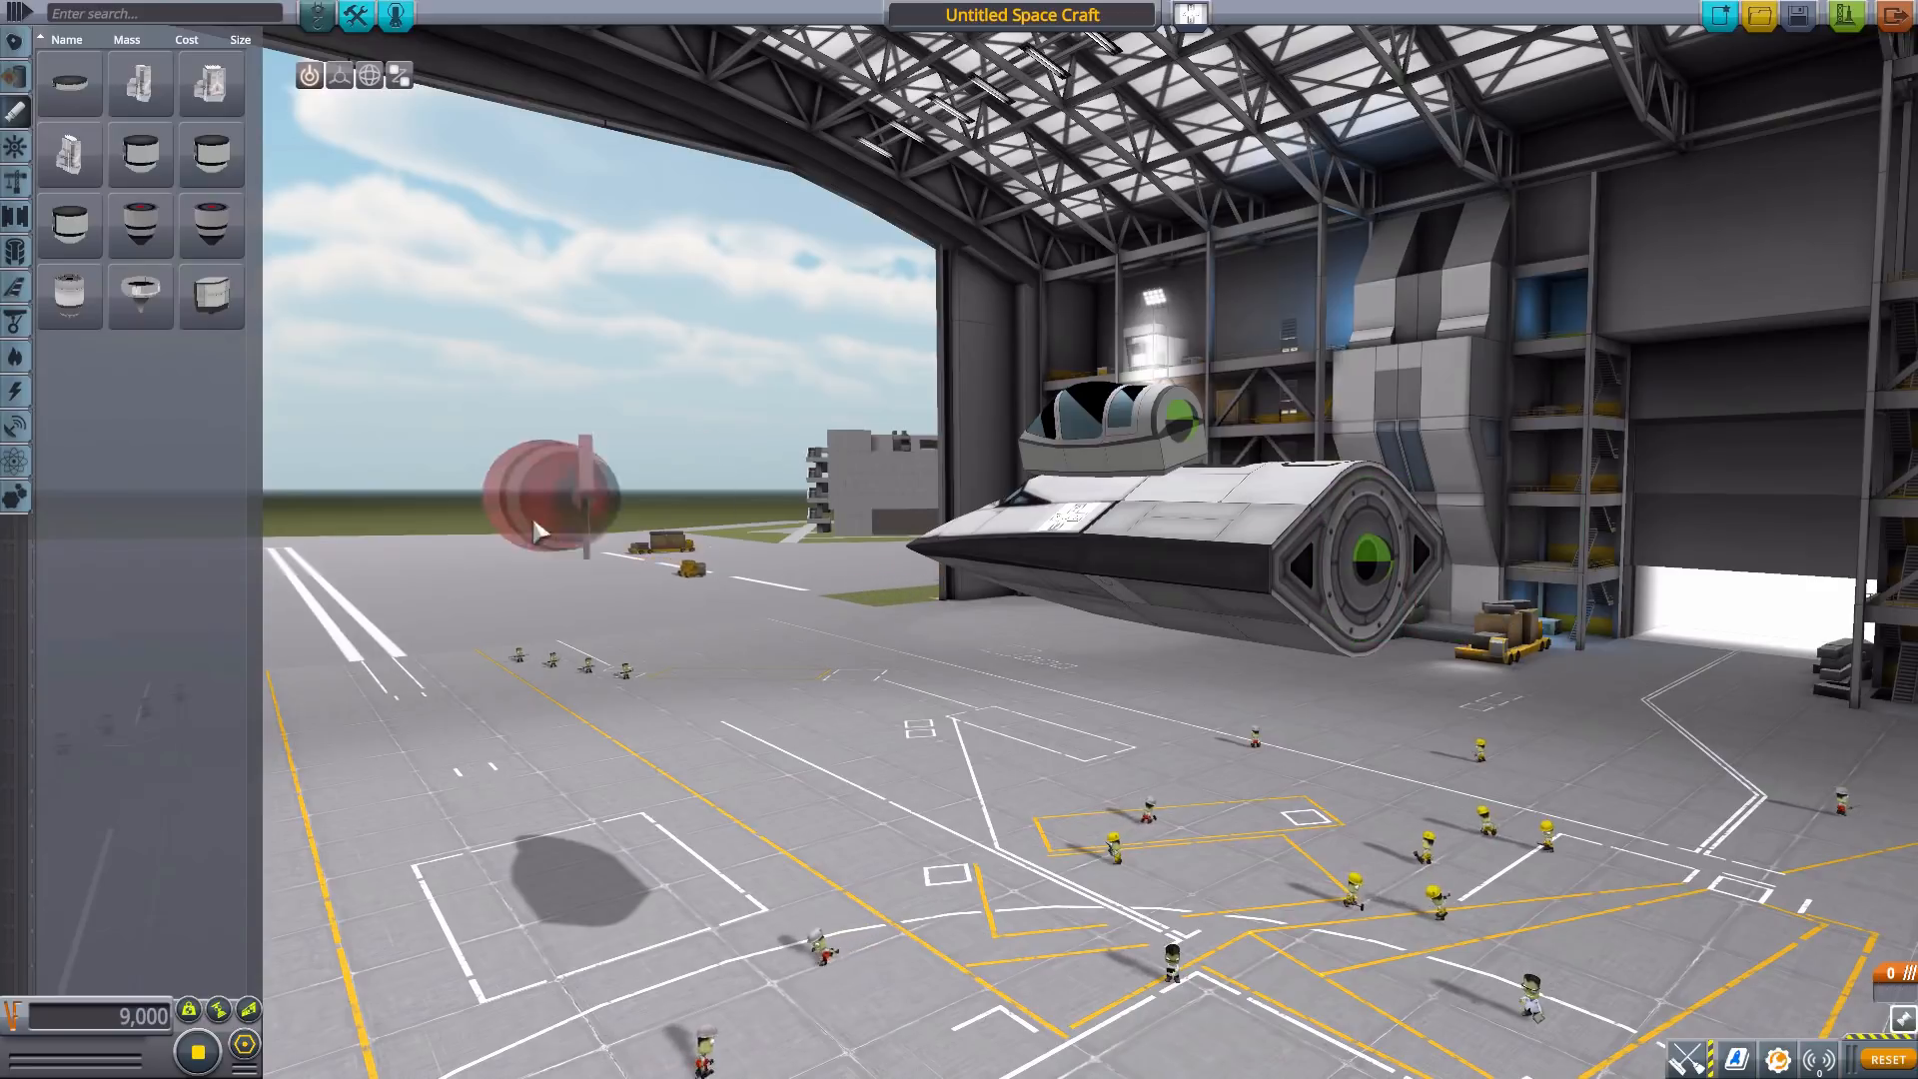
{"action": "mouse_move", "coordinate": [68, 295]}
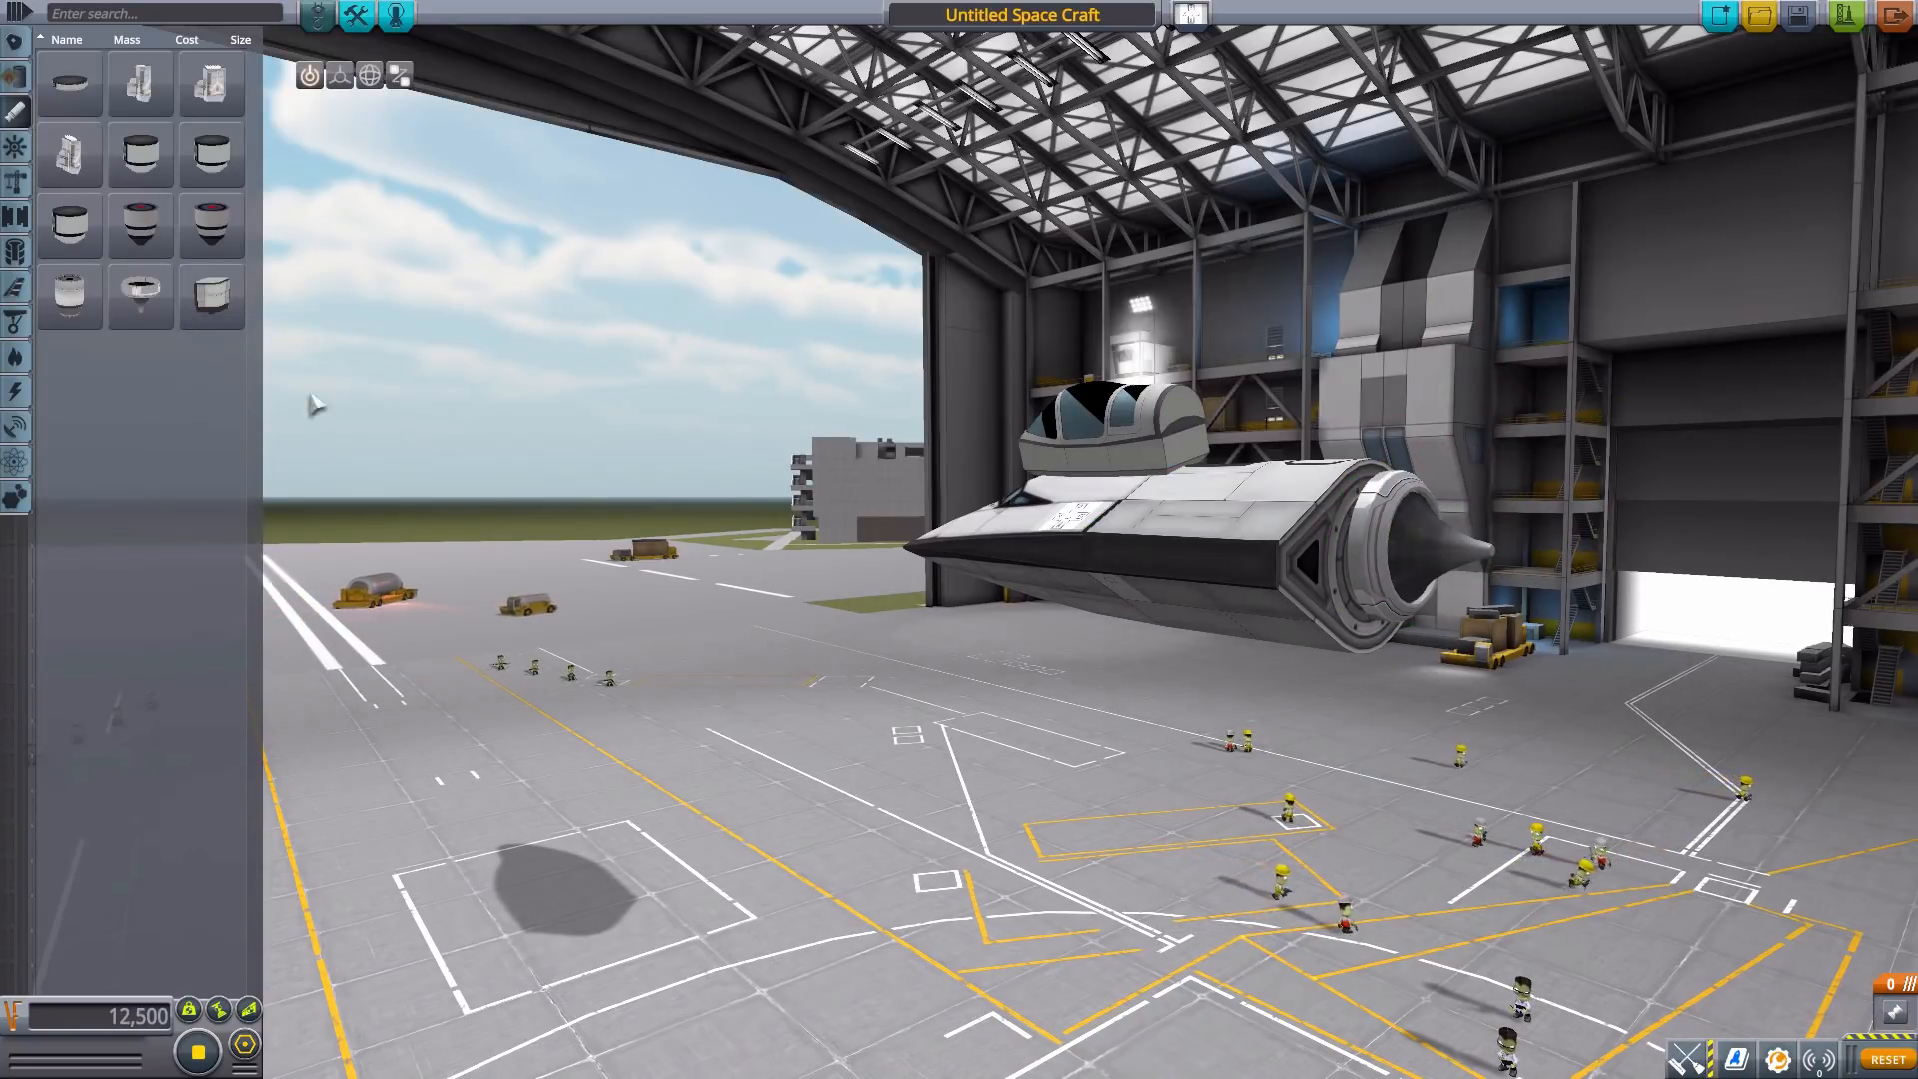
{"action": "mouse_move", "coordinate": [140, 295]}
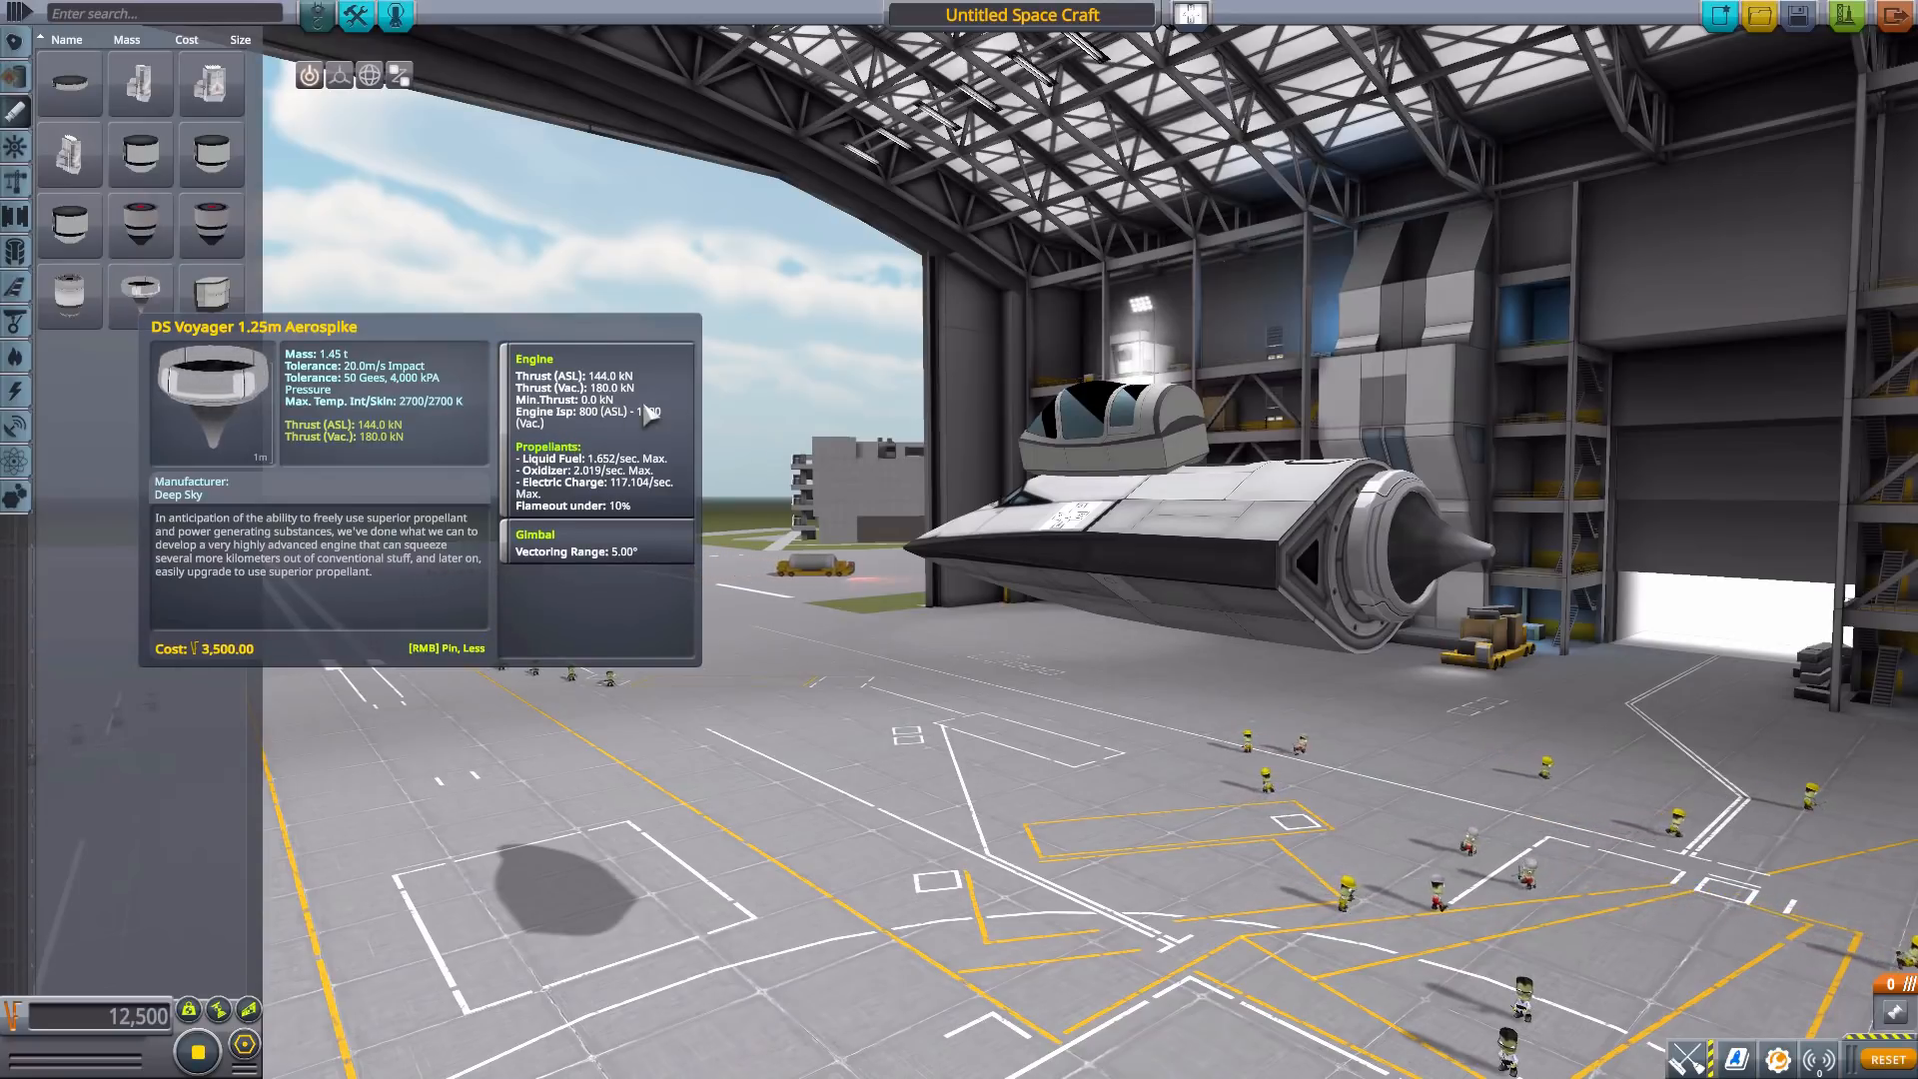
{"action": "mouse_move", "coordinate": [648, 432]}
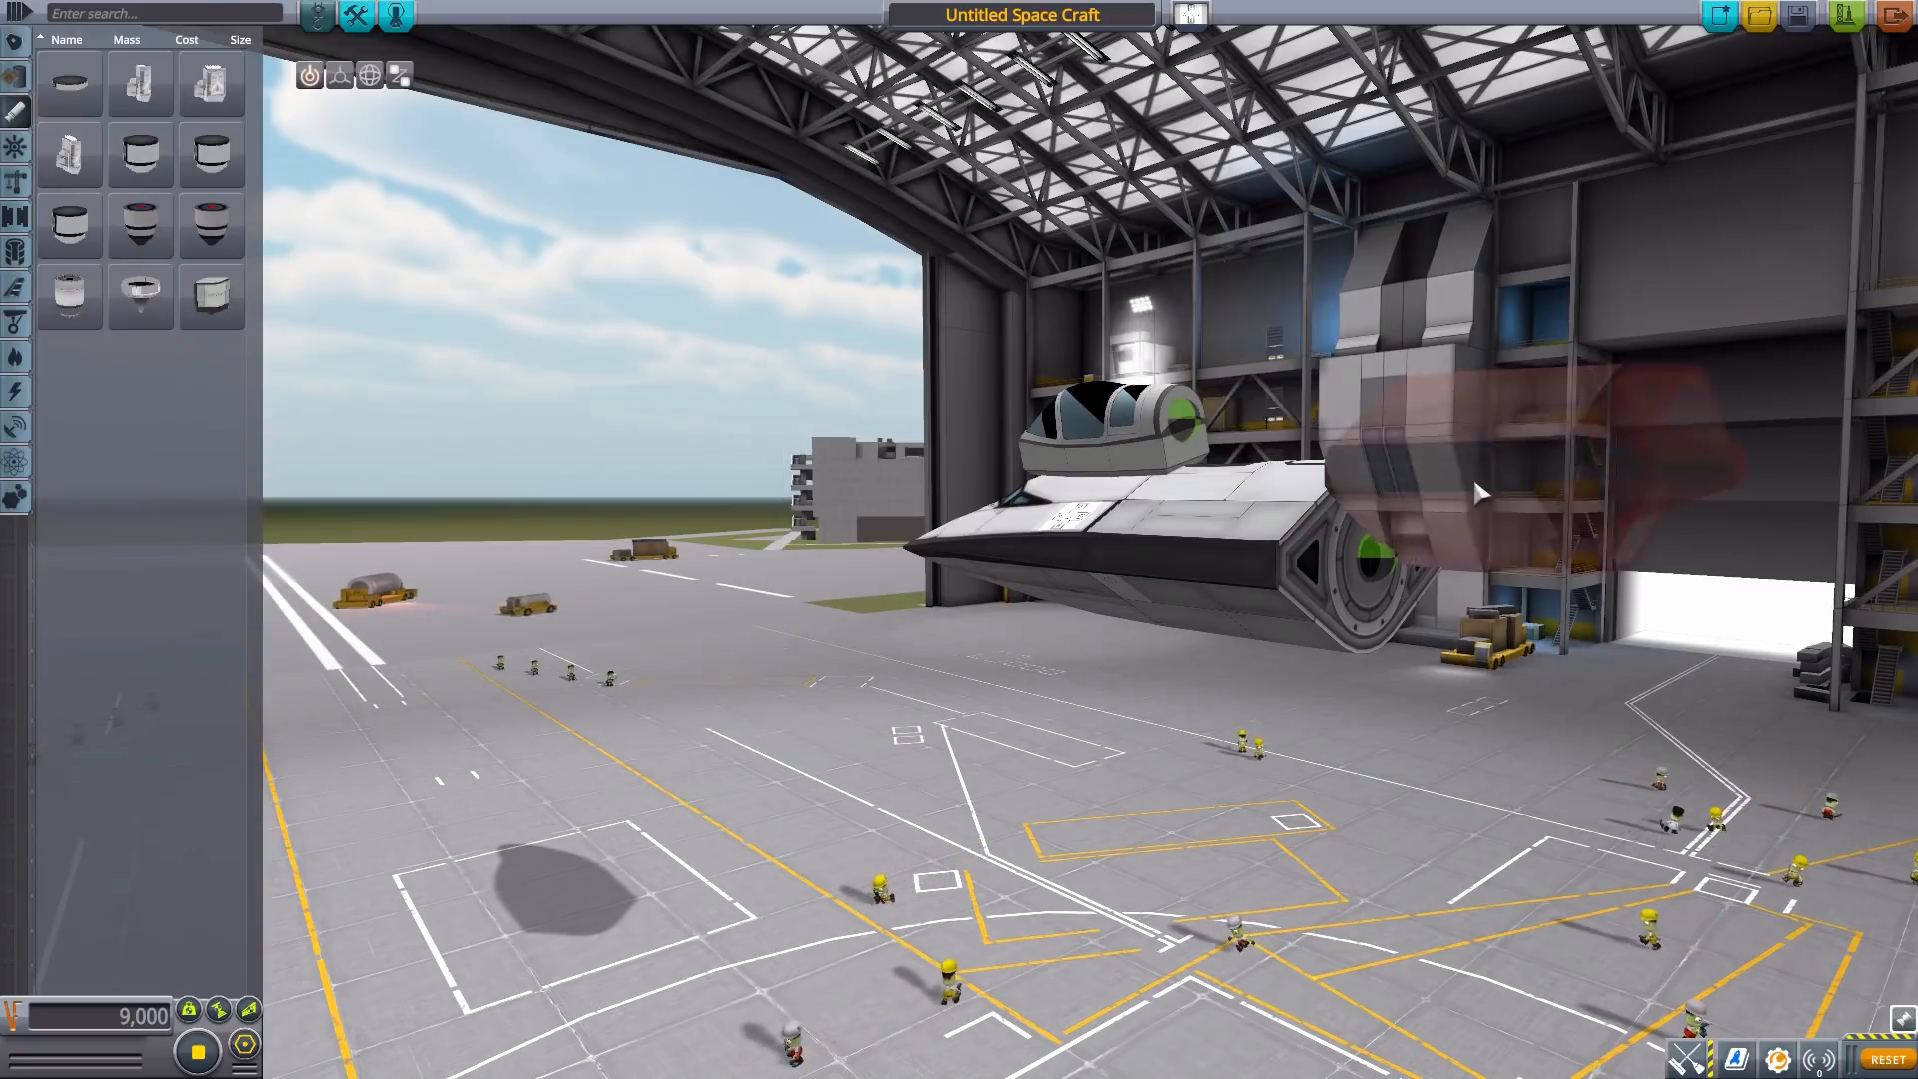
{"action": "mouse_move", "coordinate": [212, 296]}
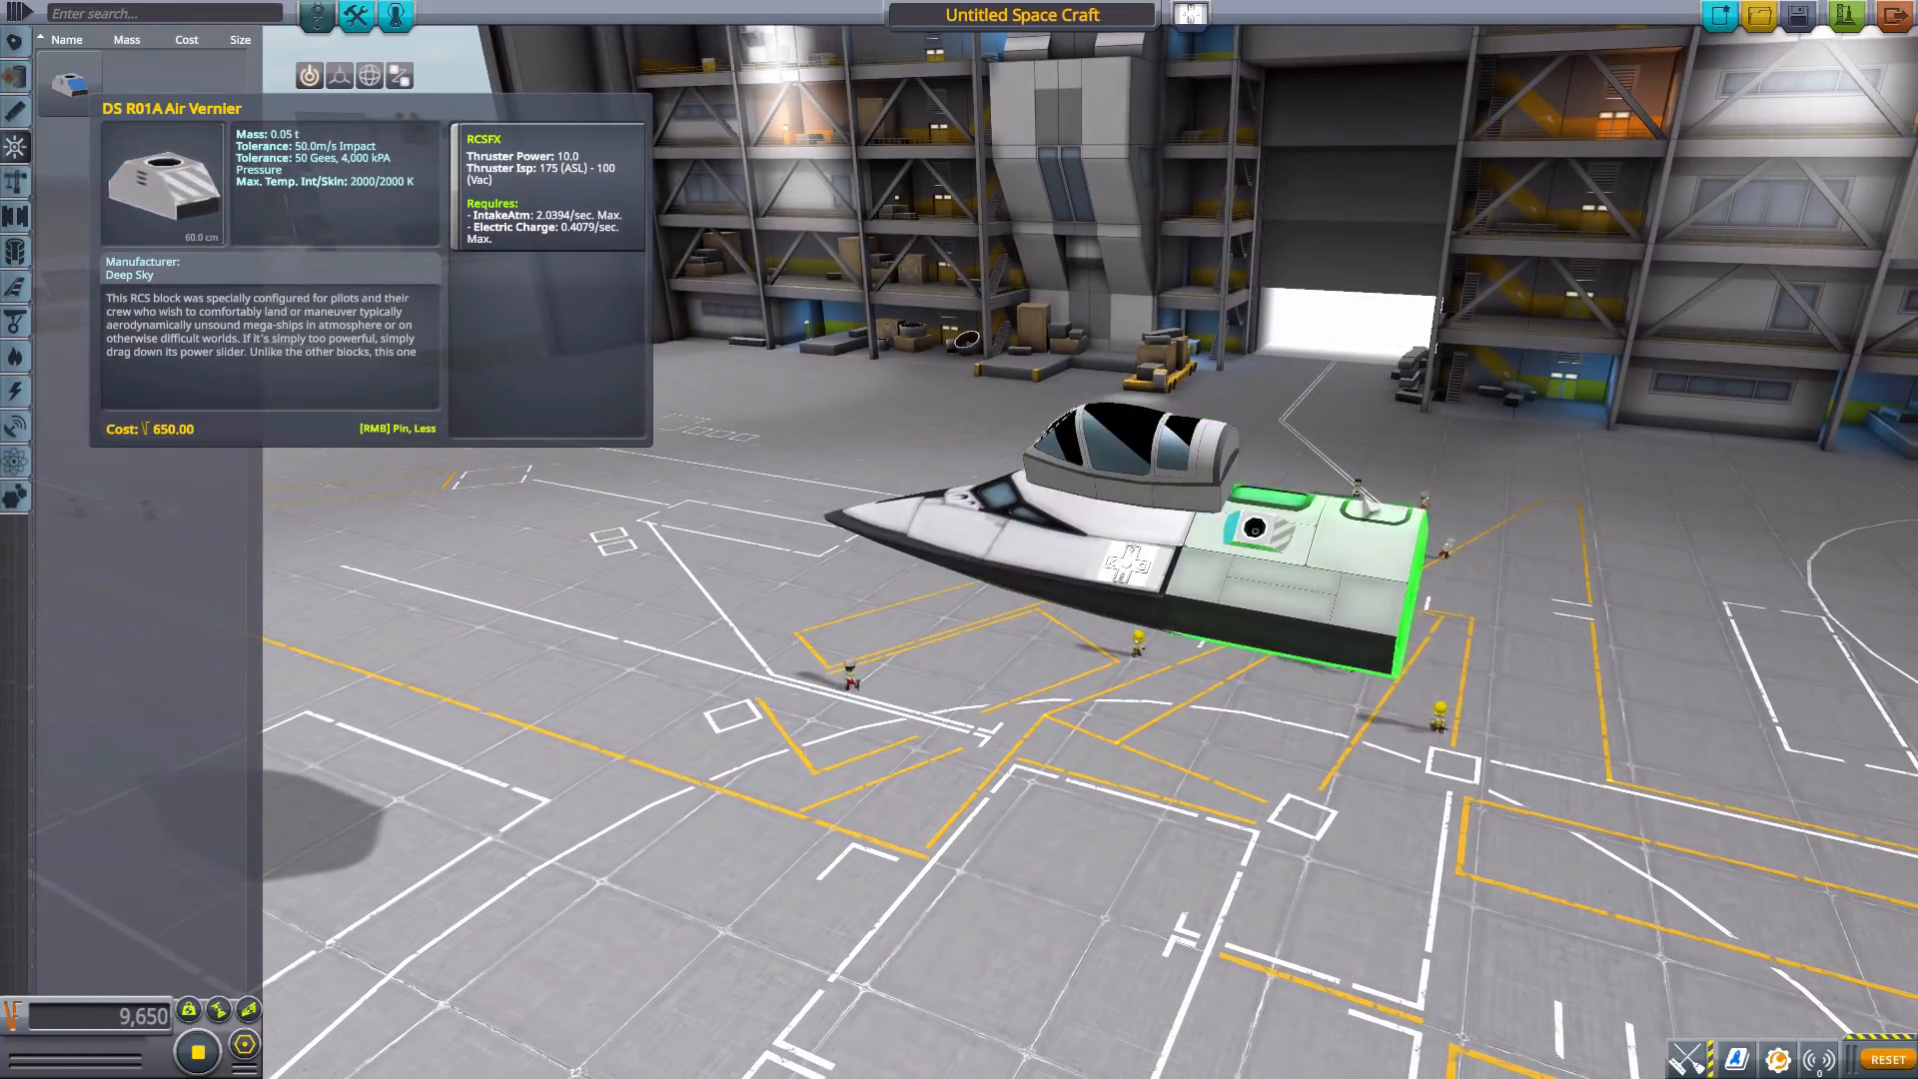
Remove the DS R01A Air Vernier from the spaceplane and list the DeepSky aerodynamic parts.
{"action": "left_click", "coordinate": [1255, 532]}
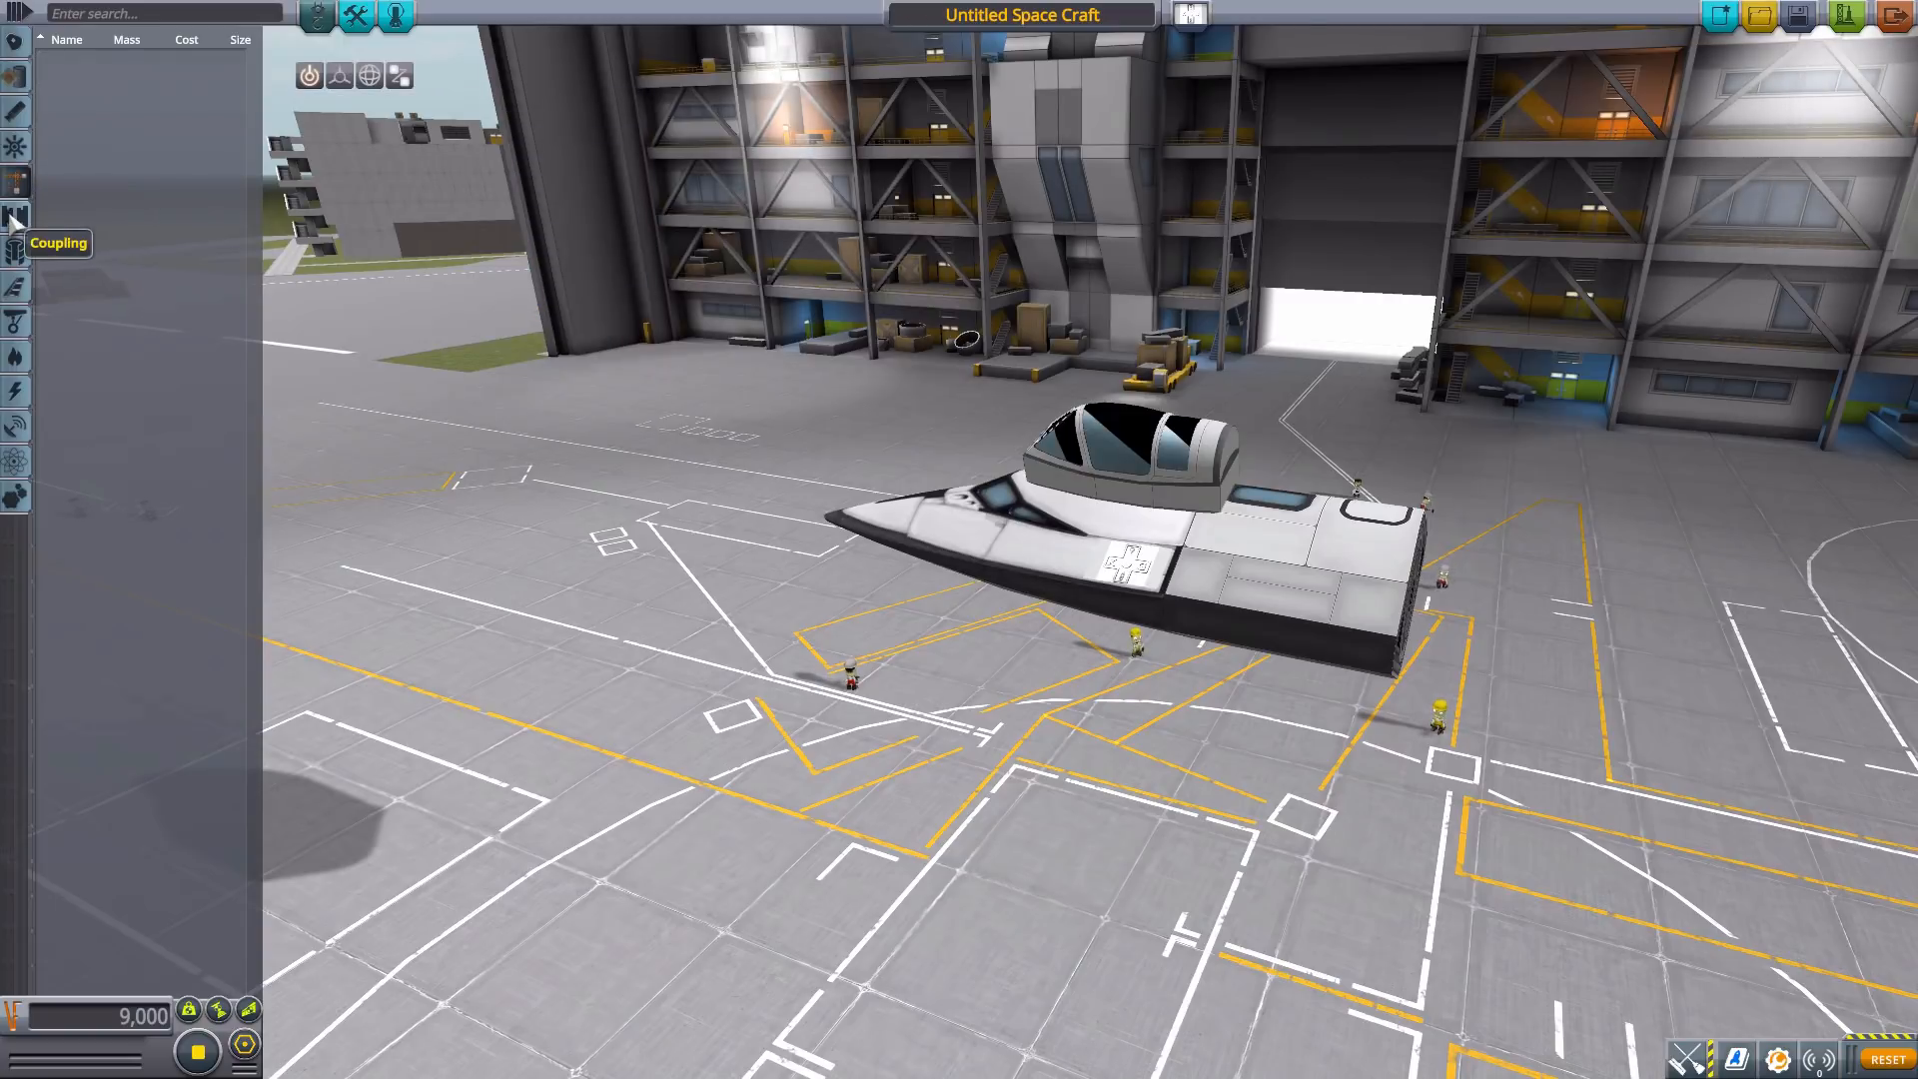
{"action": "left_click", "coordinate": [16, 302]}
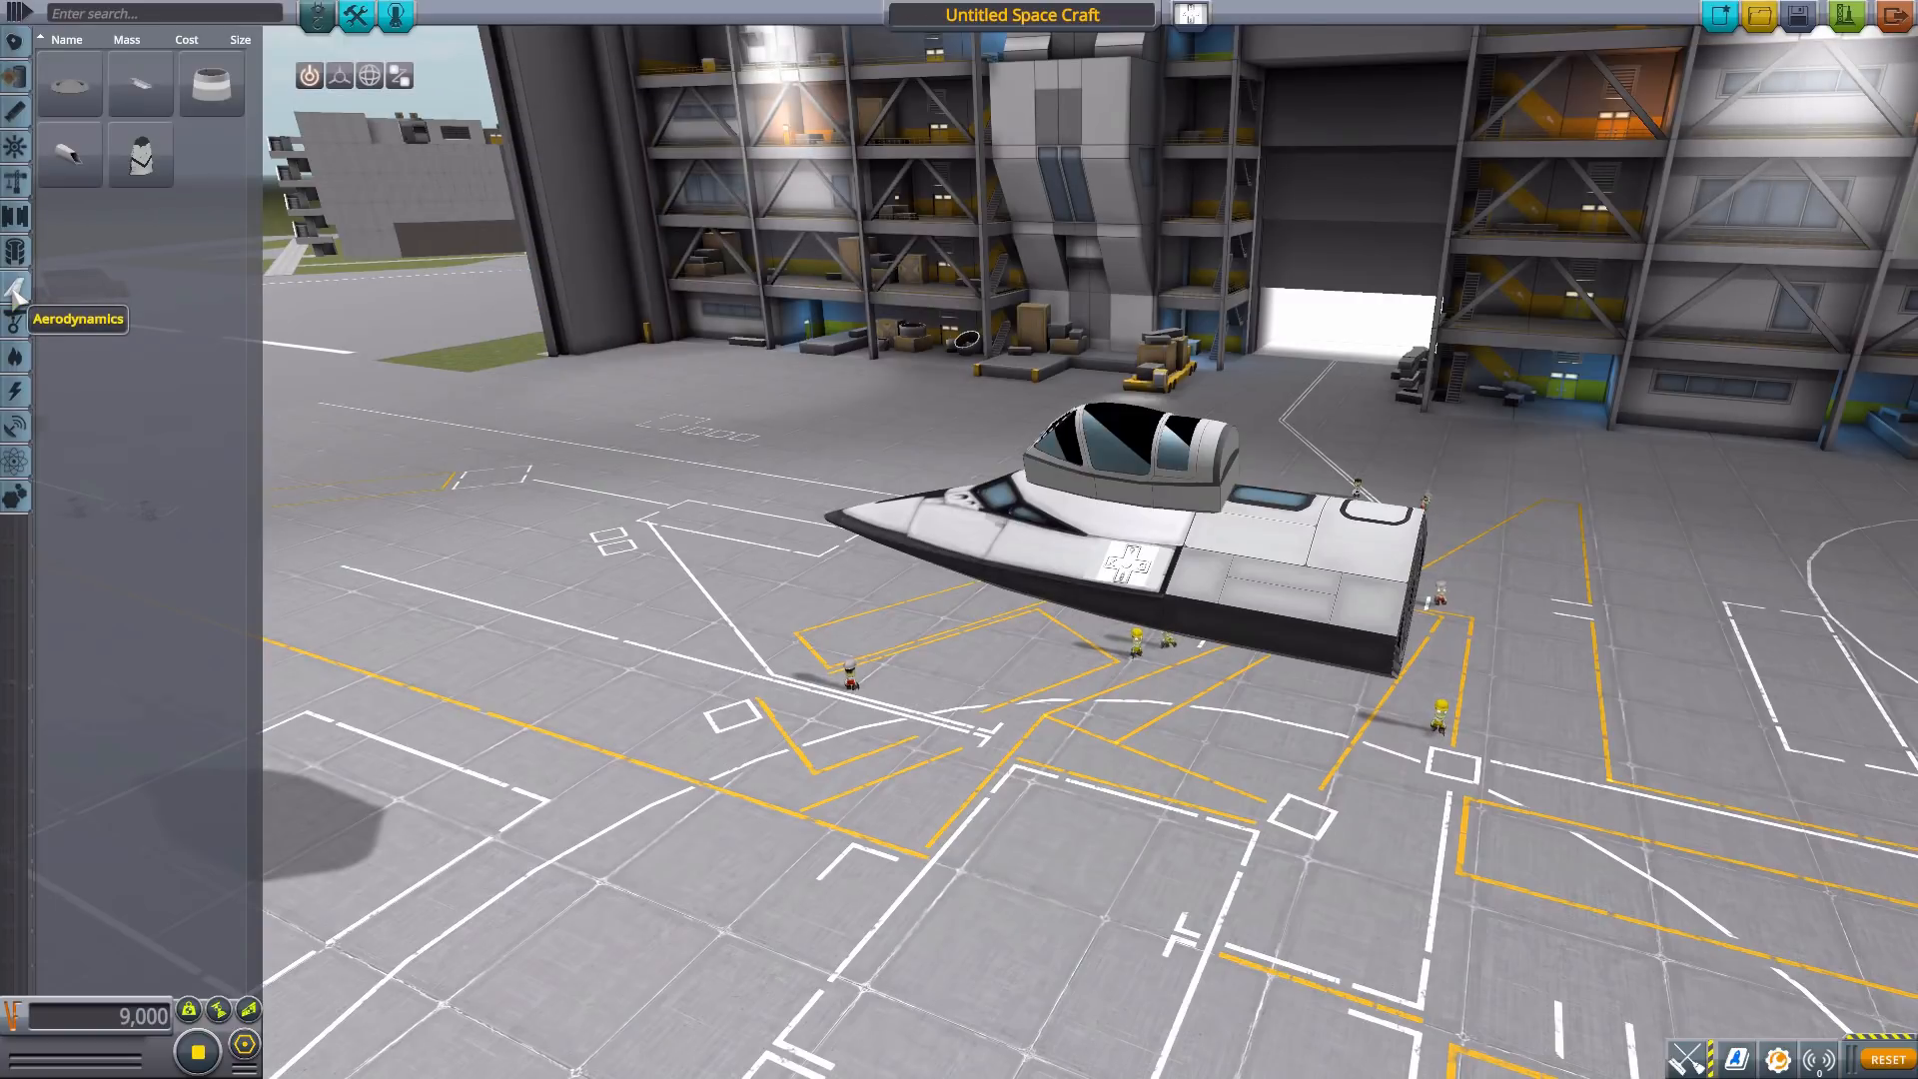
{"action": "mouse_move", "coordinate": [70, 82]}
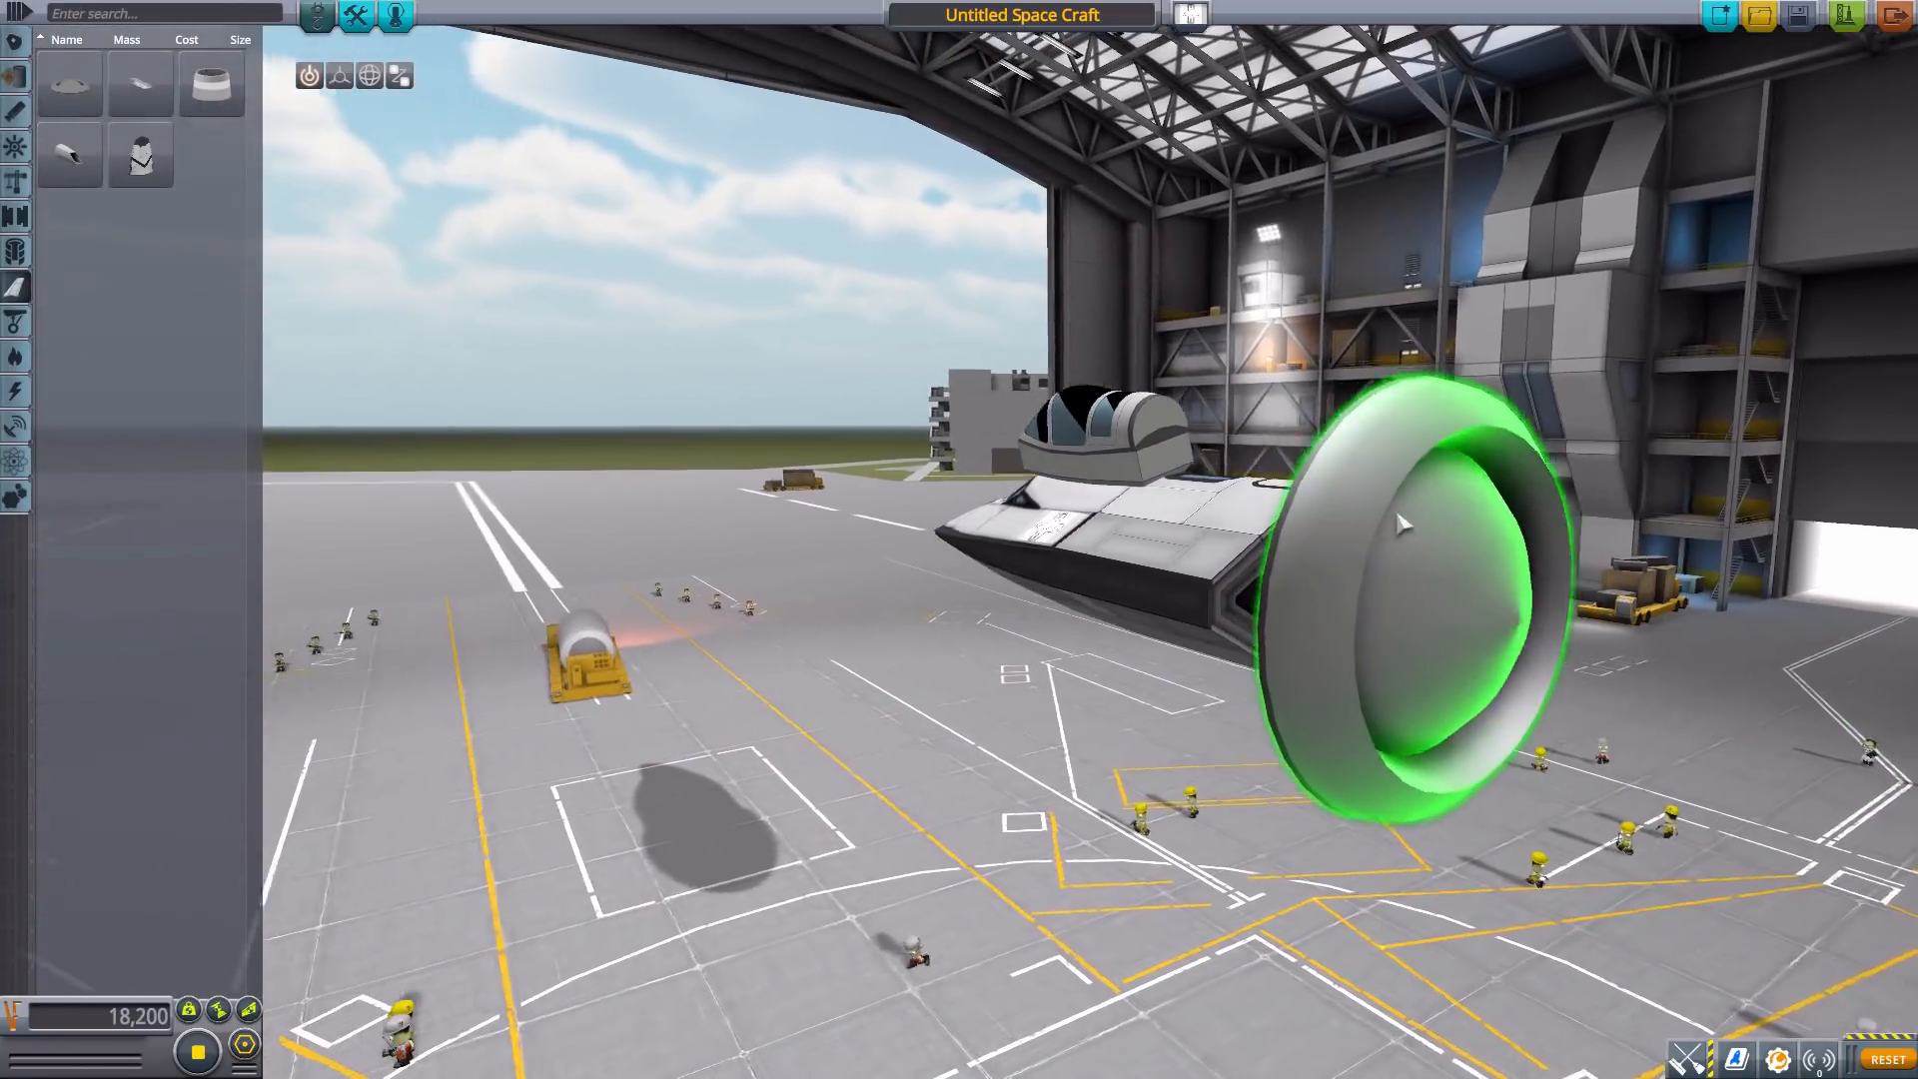
{"action": "mouse_move", "coordinate": [68, 76]}
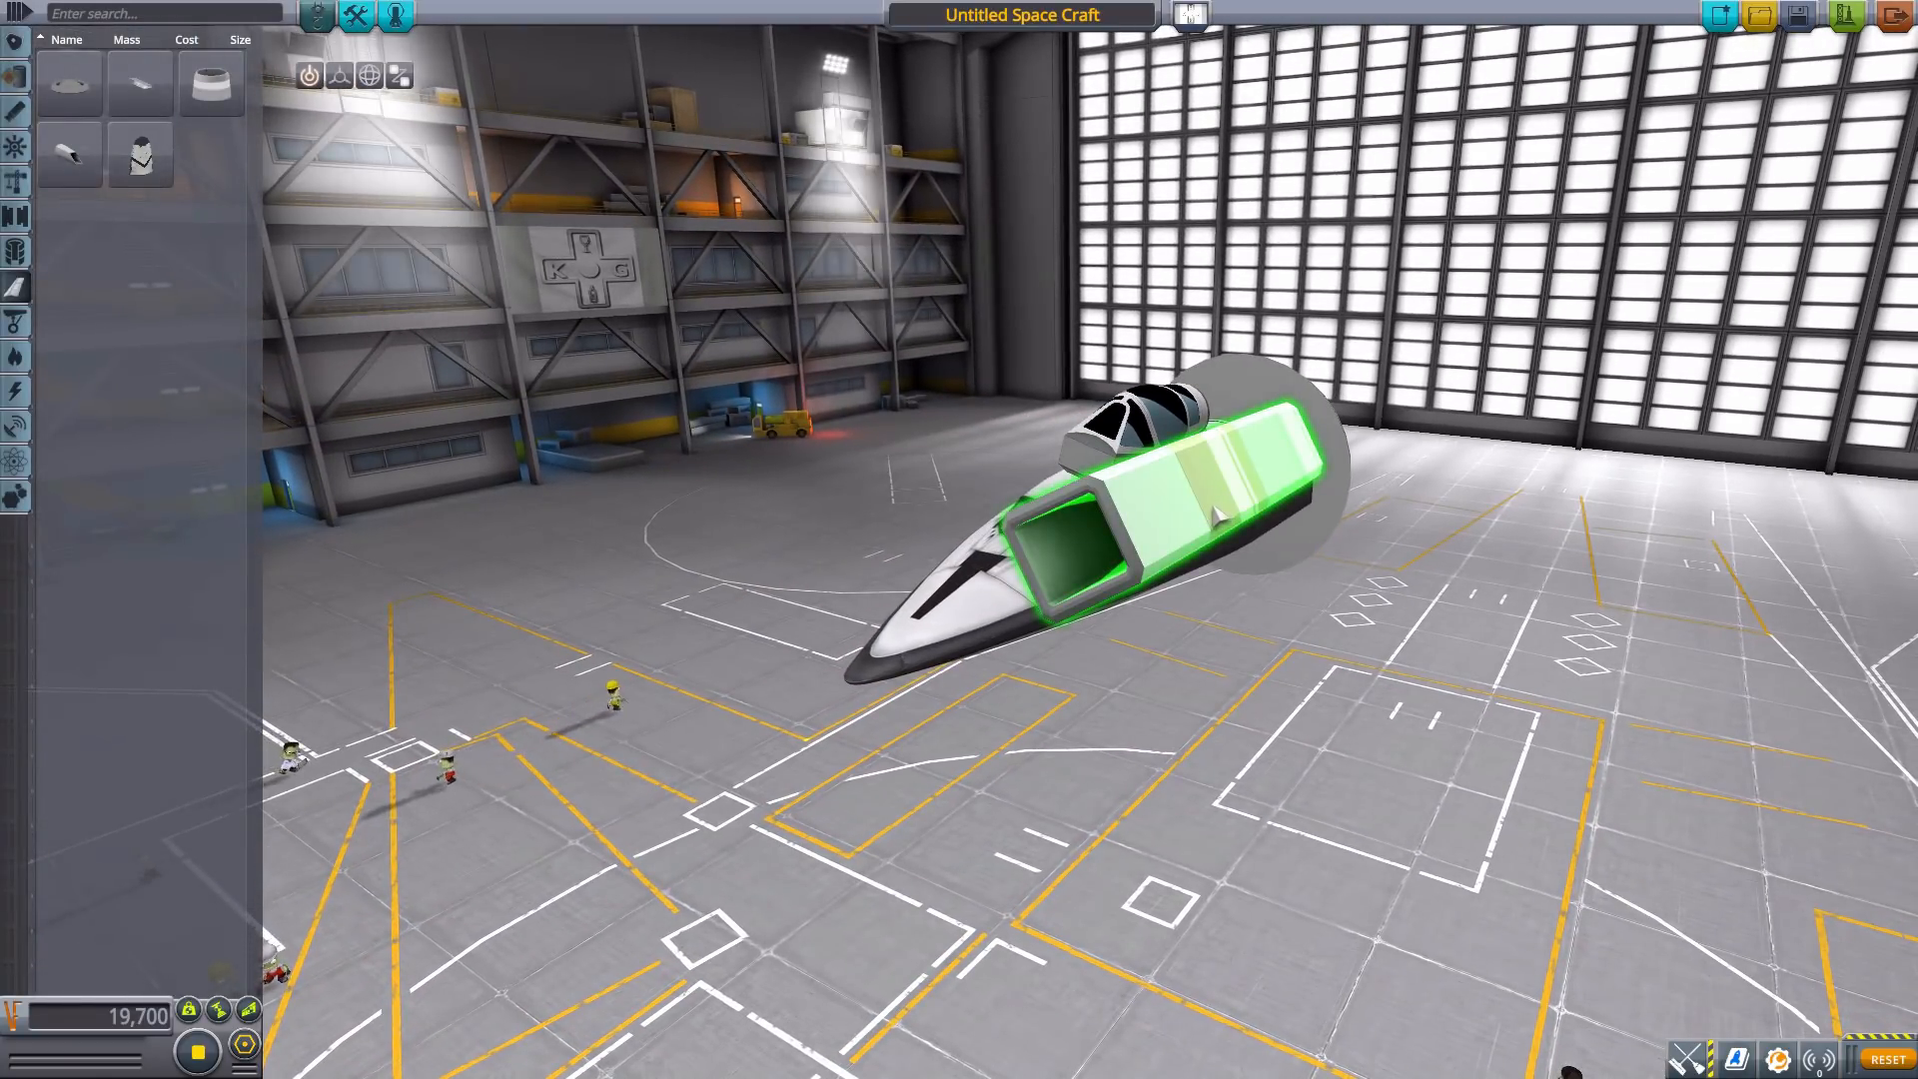
{"action": "mouse_move", "coordinate": [212, 82]}
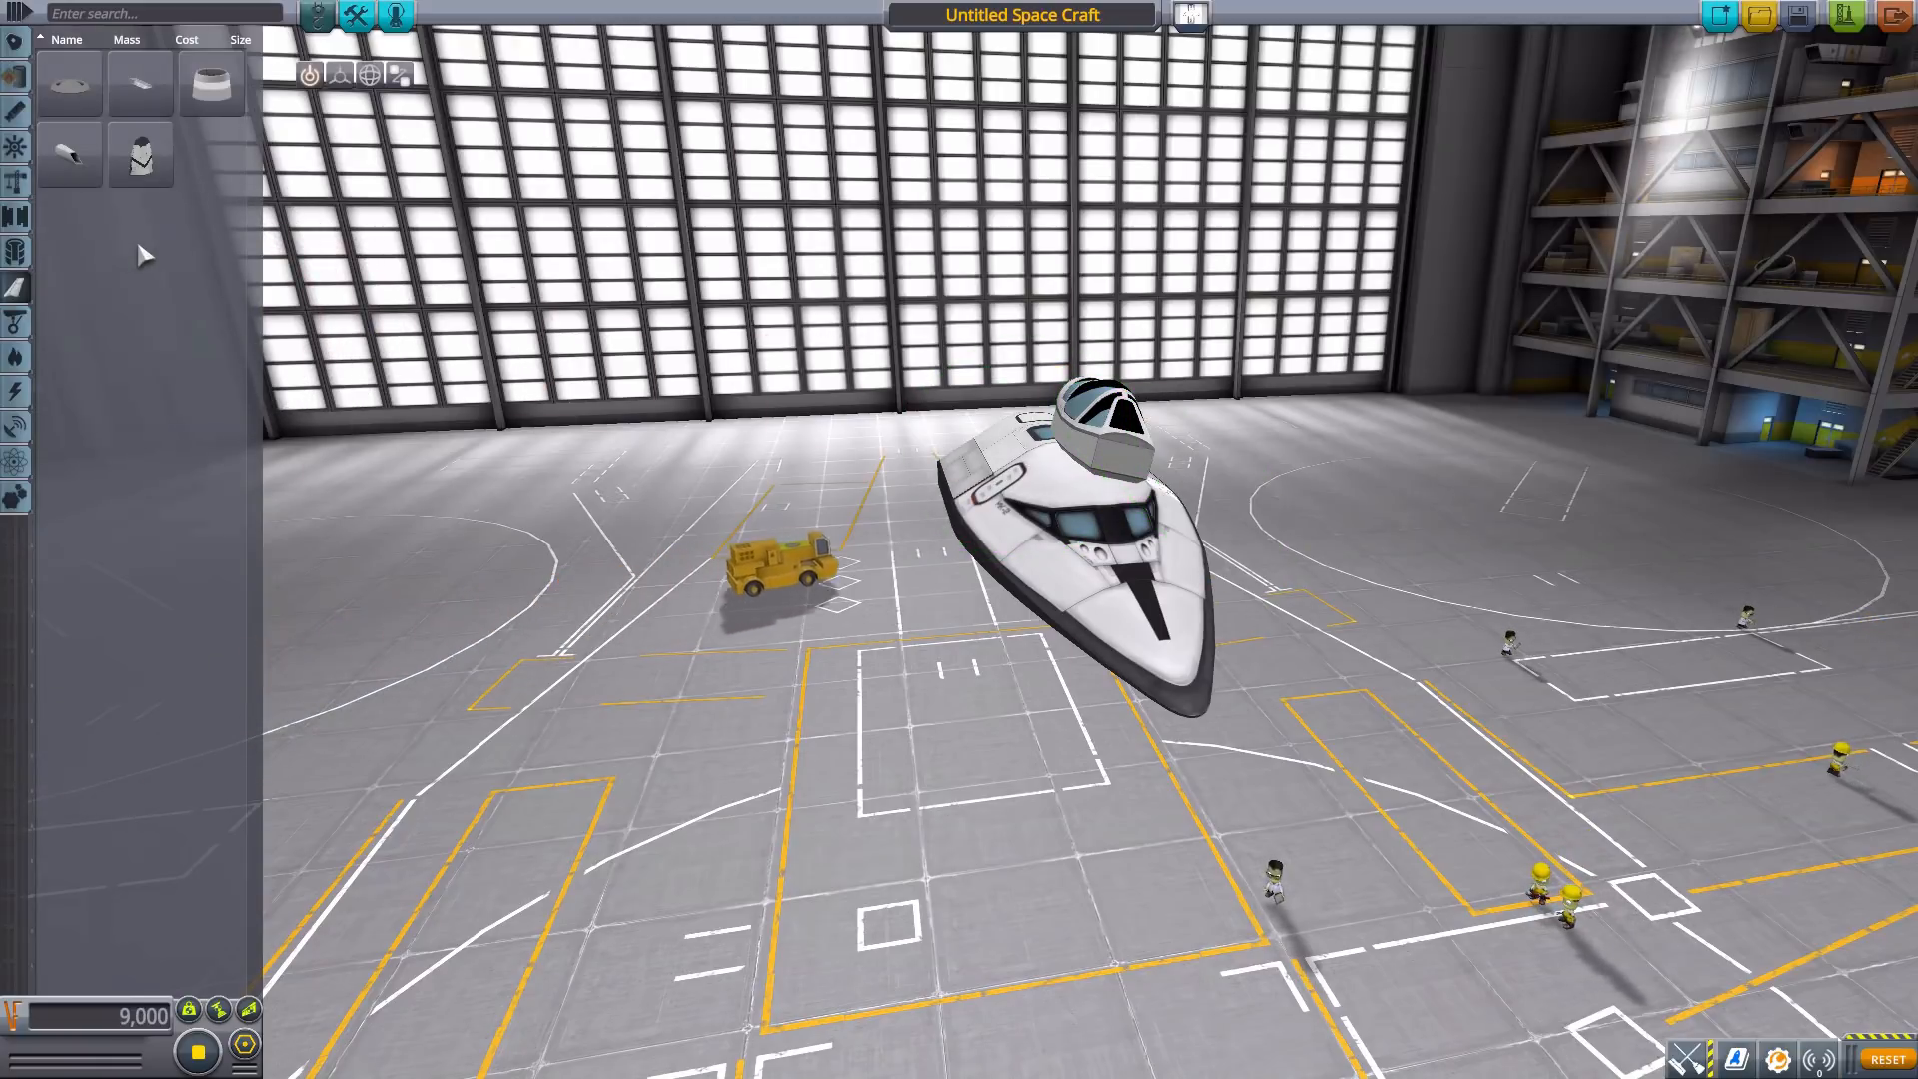
{"action": "mouse_move", "coordinate": [68, 156]}
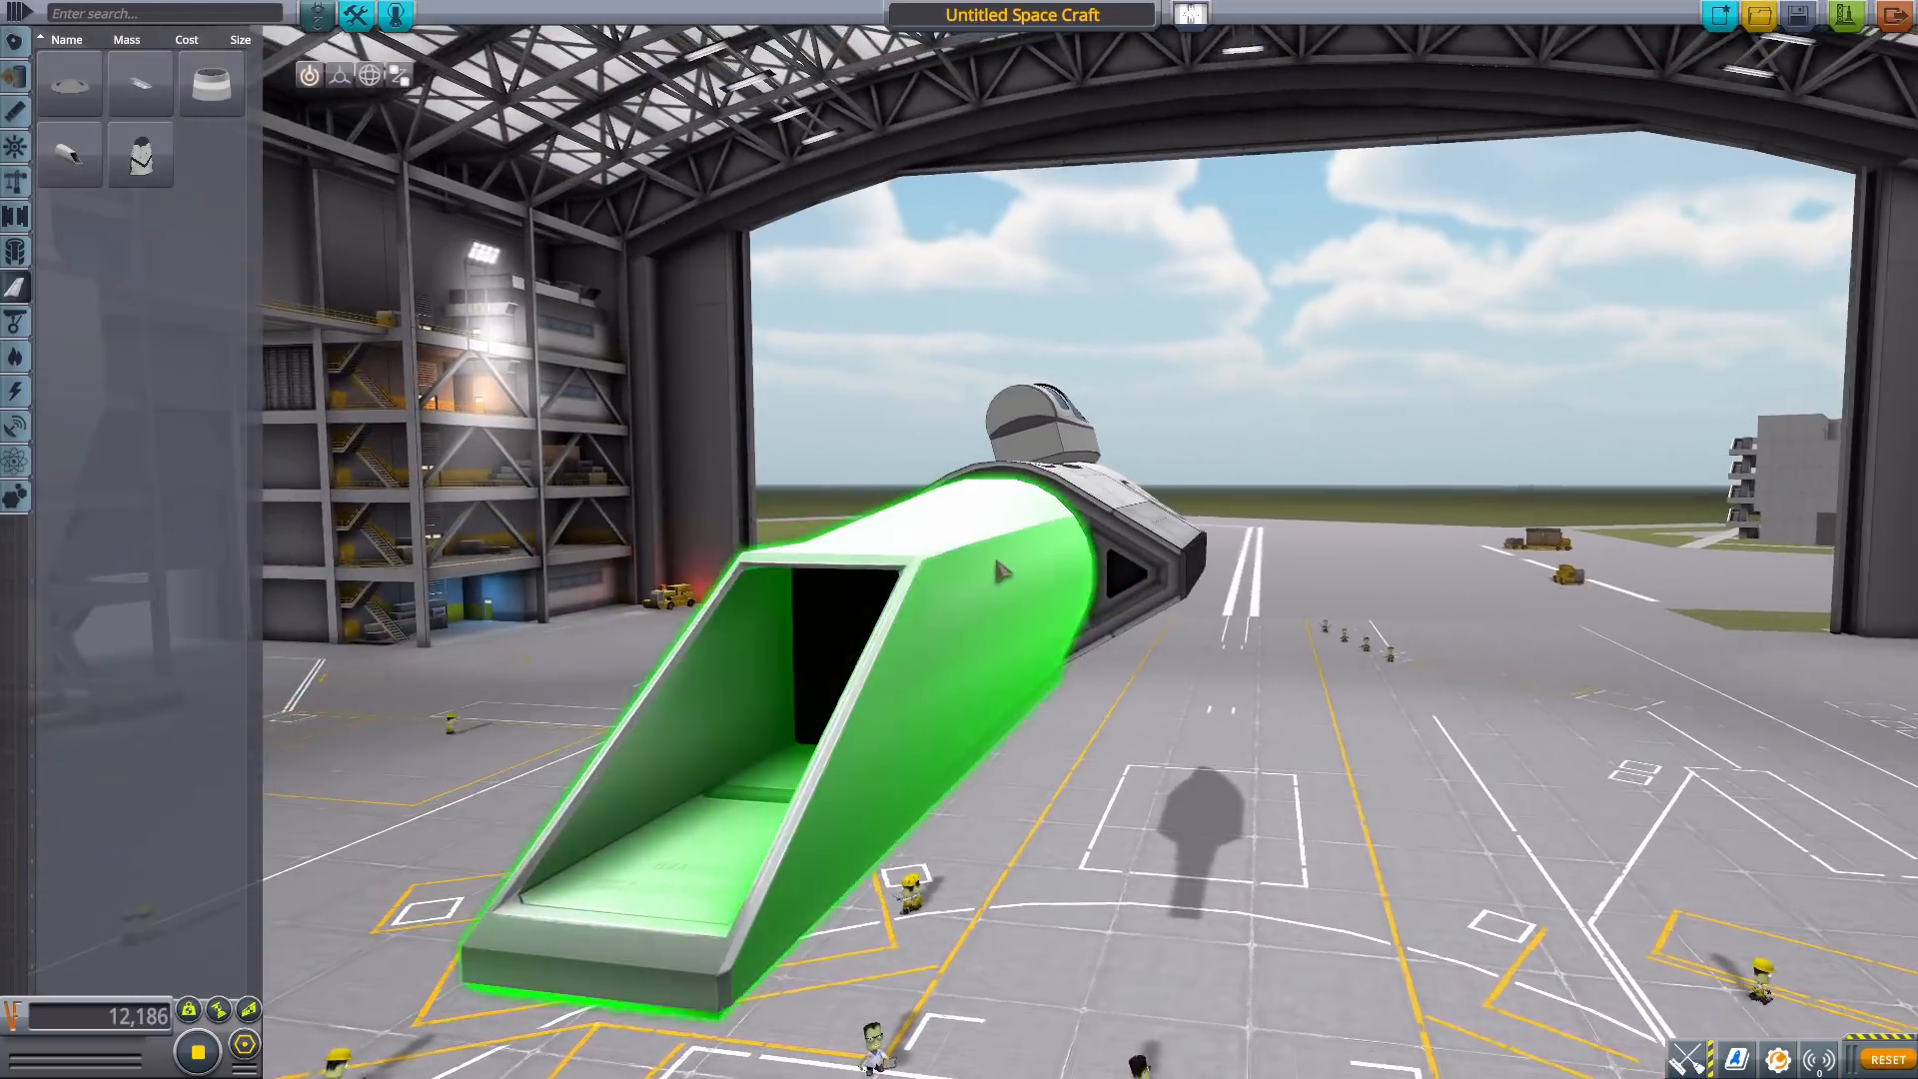
{"action": "mouse_move", "coordinate": [140, 155]}
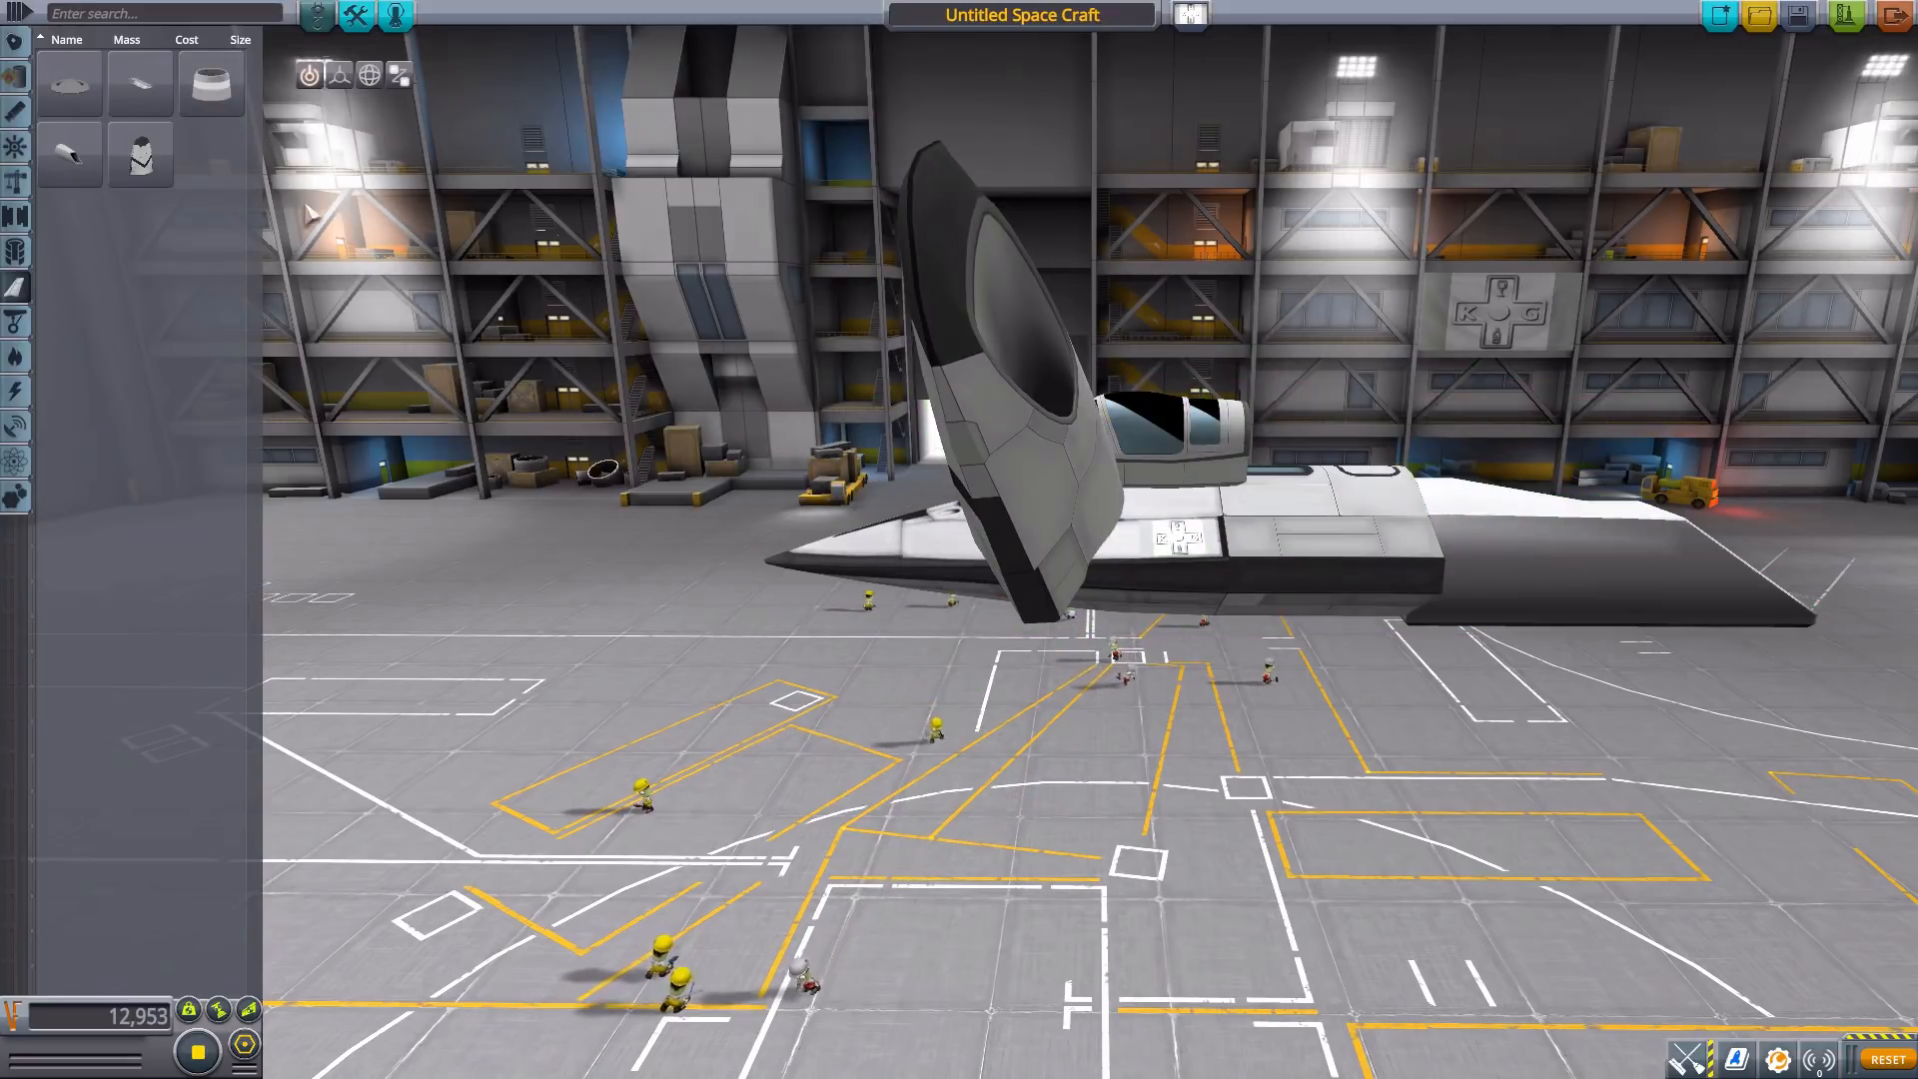
{"action": "mouse_move", "coordinate": [68, 156]}
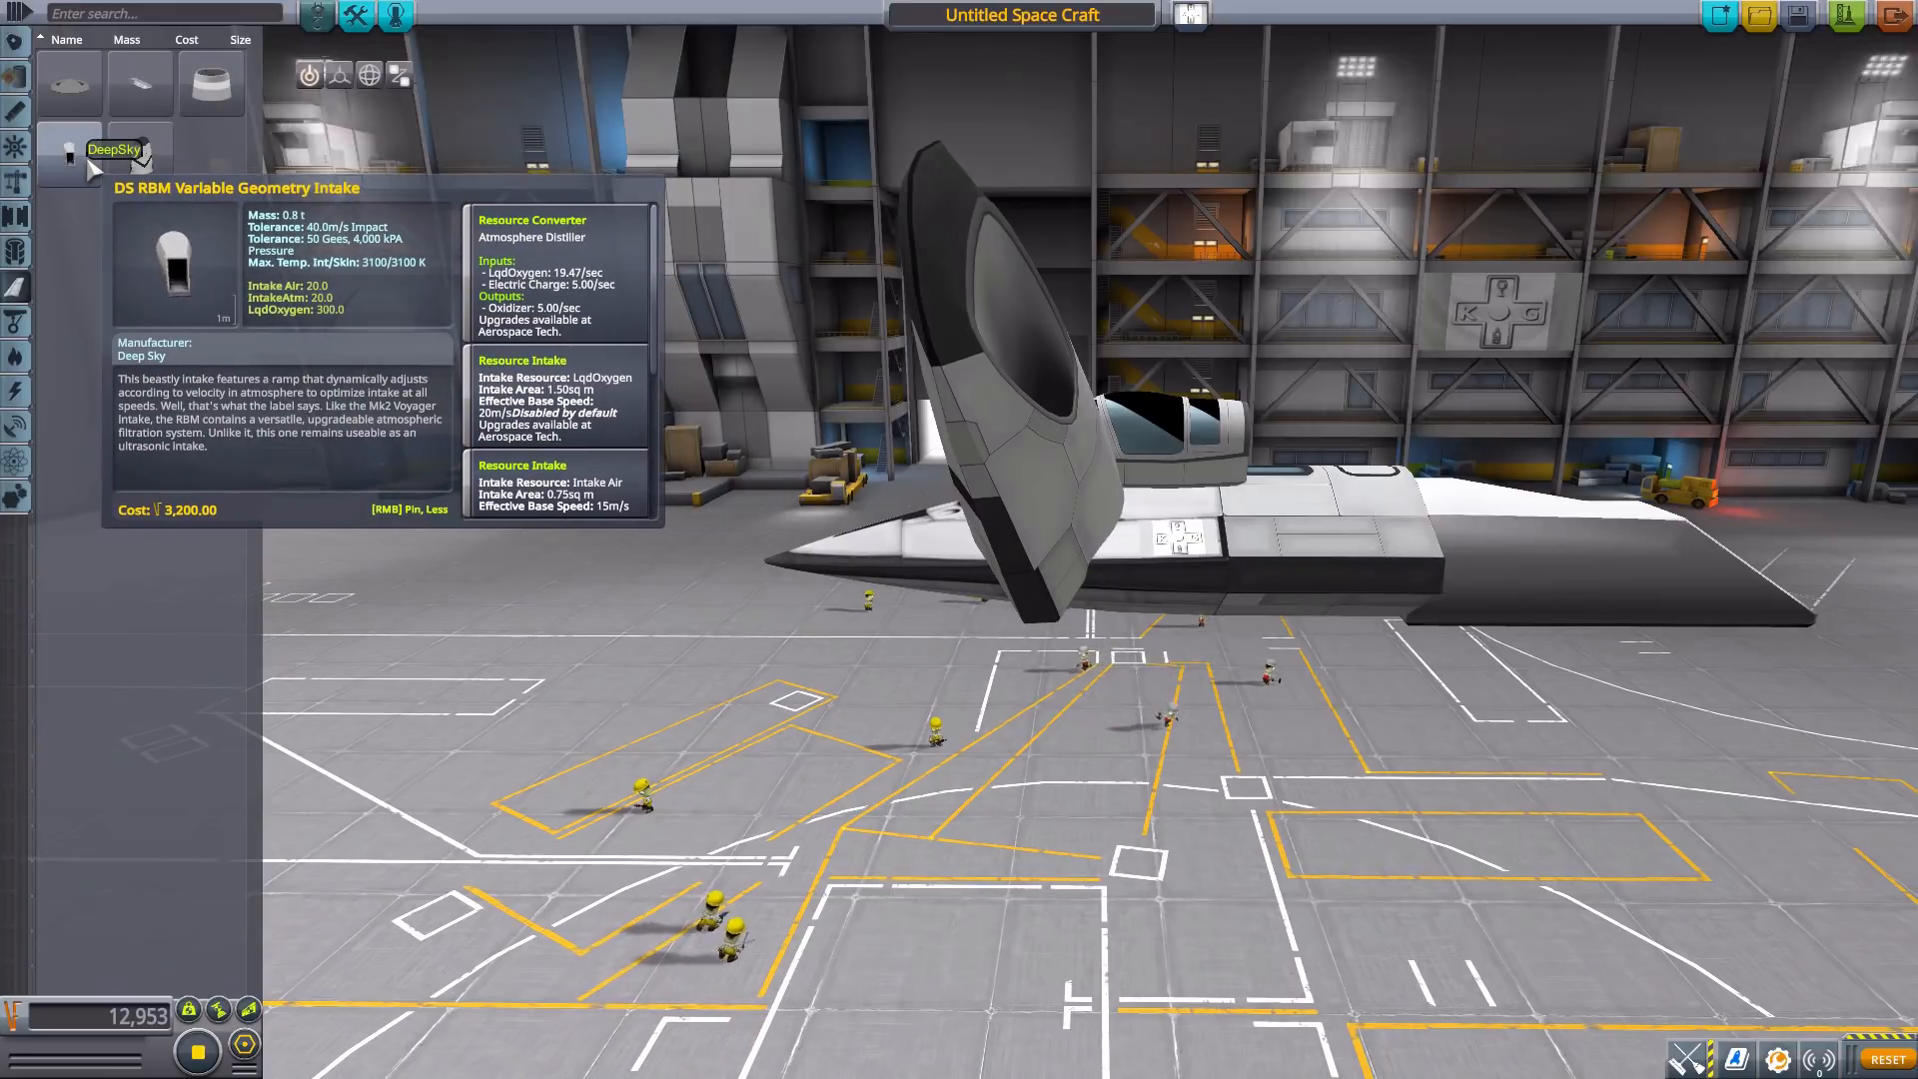
{"action": "mouse_move", "coordinate": [136, 160]}
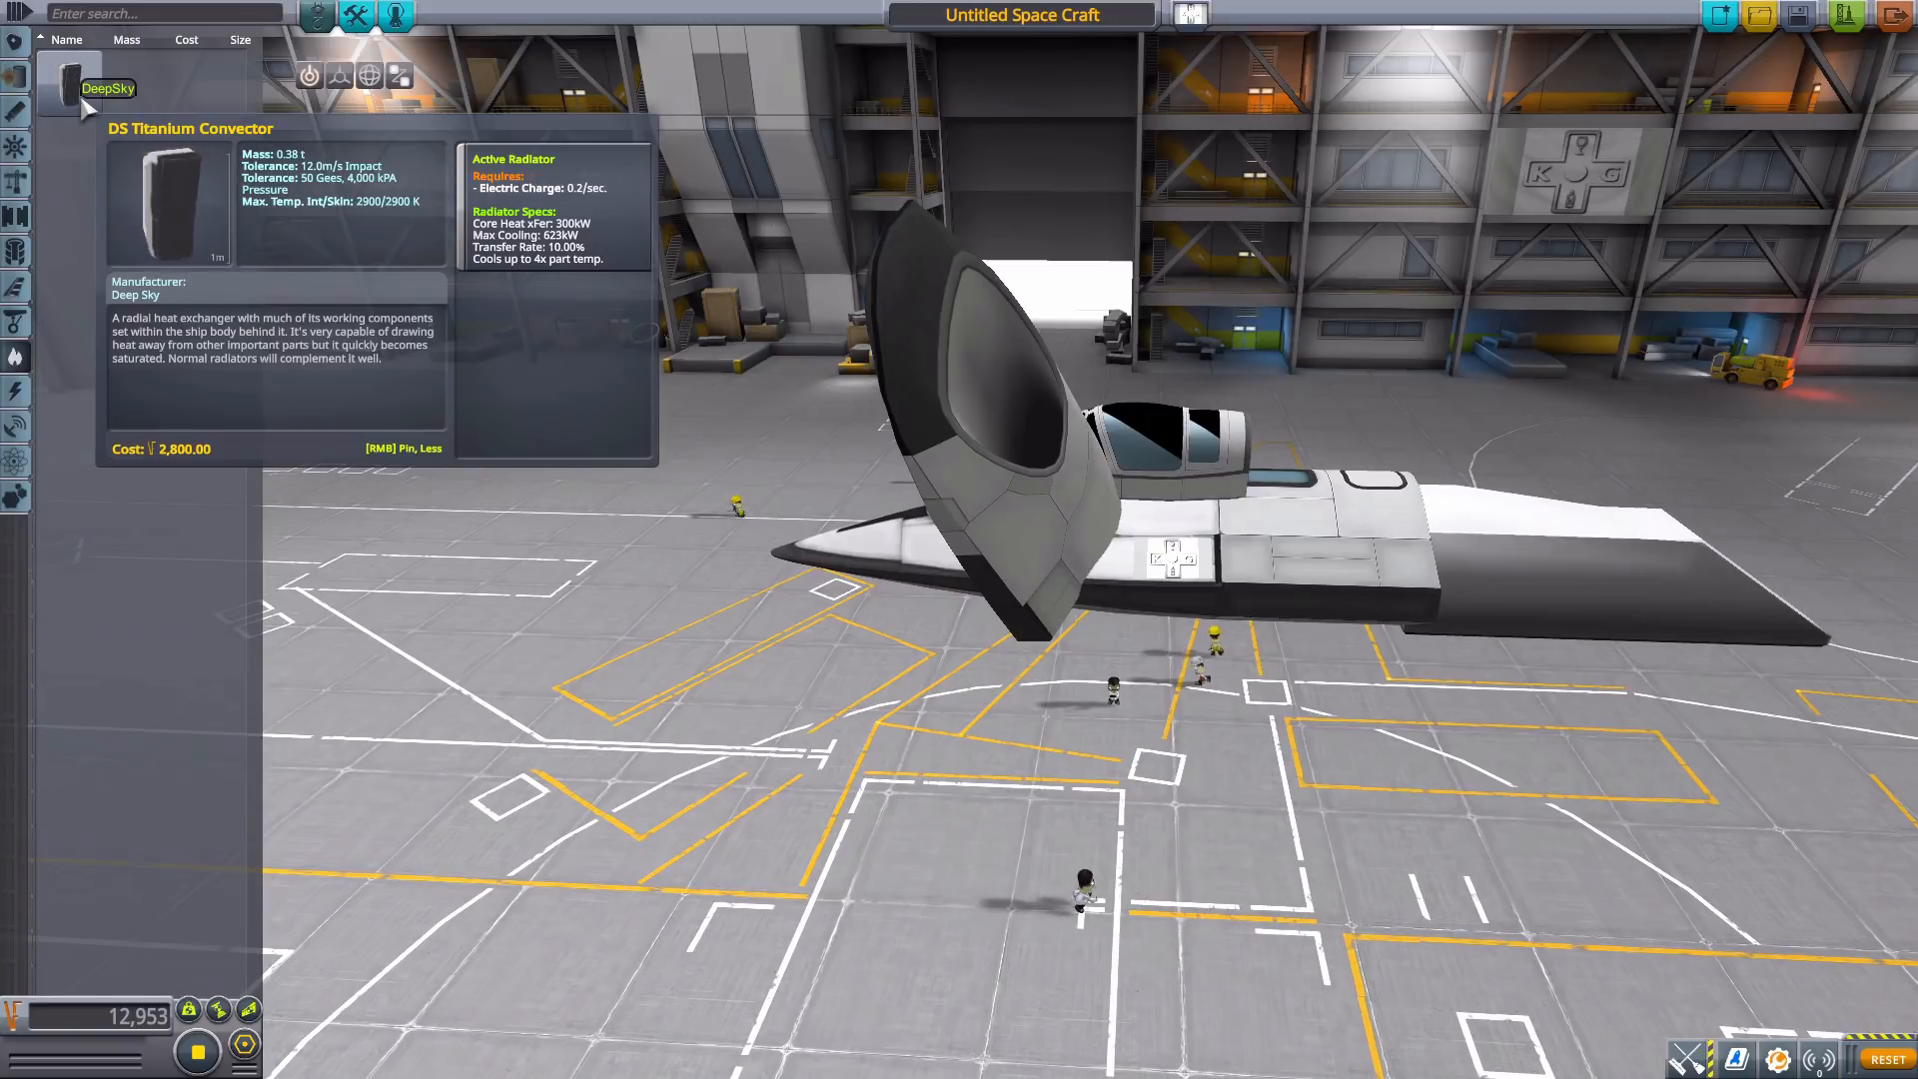
{"action": "mouse_move", "coordinate": [1375, 392]}
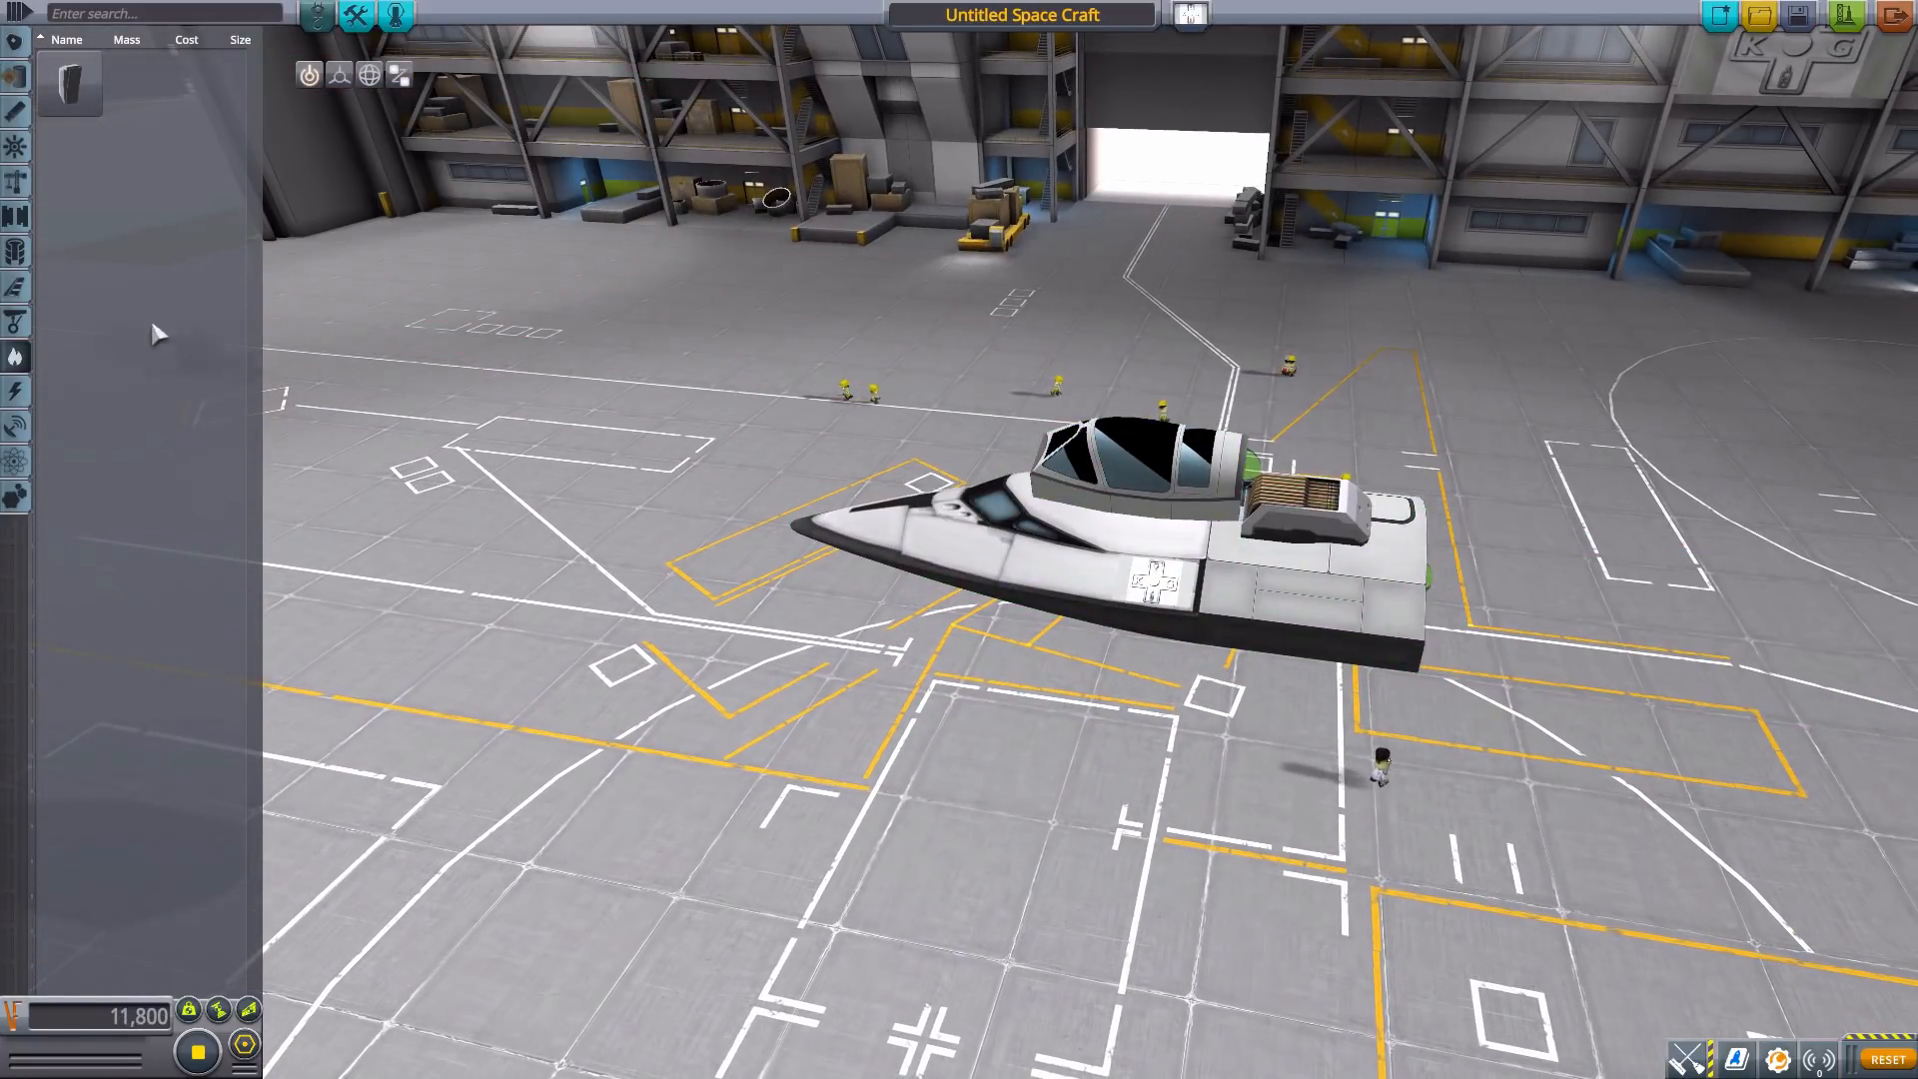
{"action": "mouse_move", "coordinate": [14, 391]}
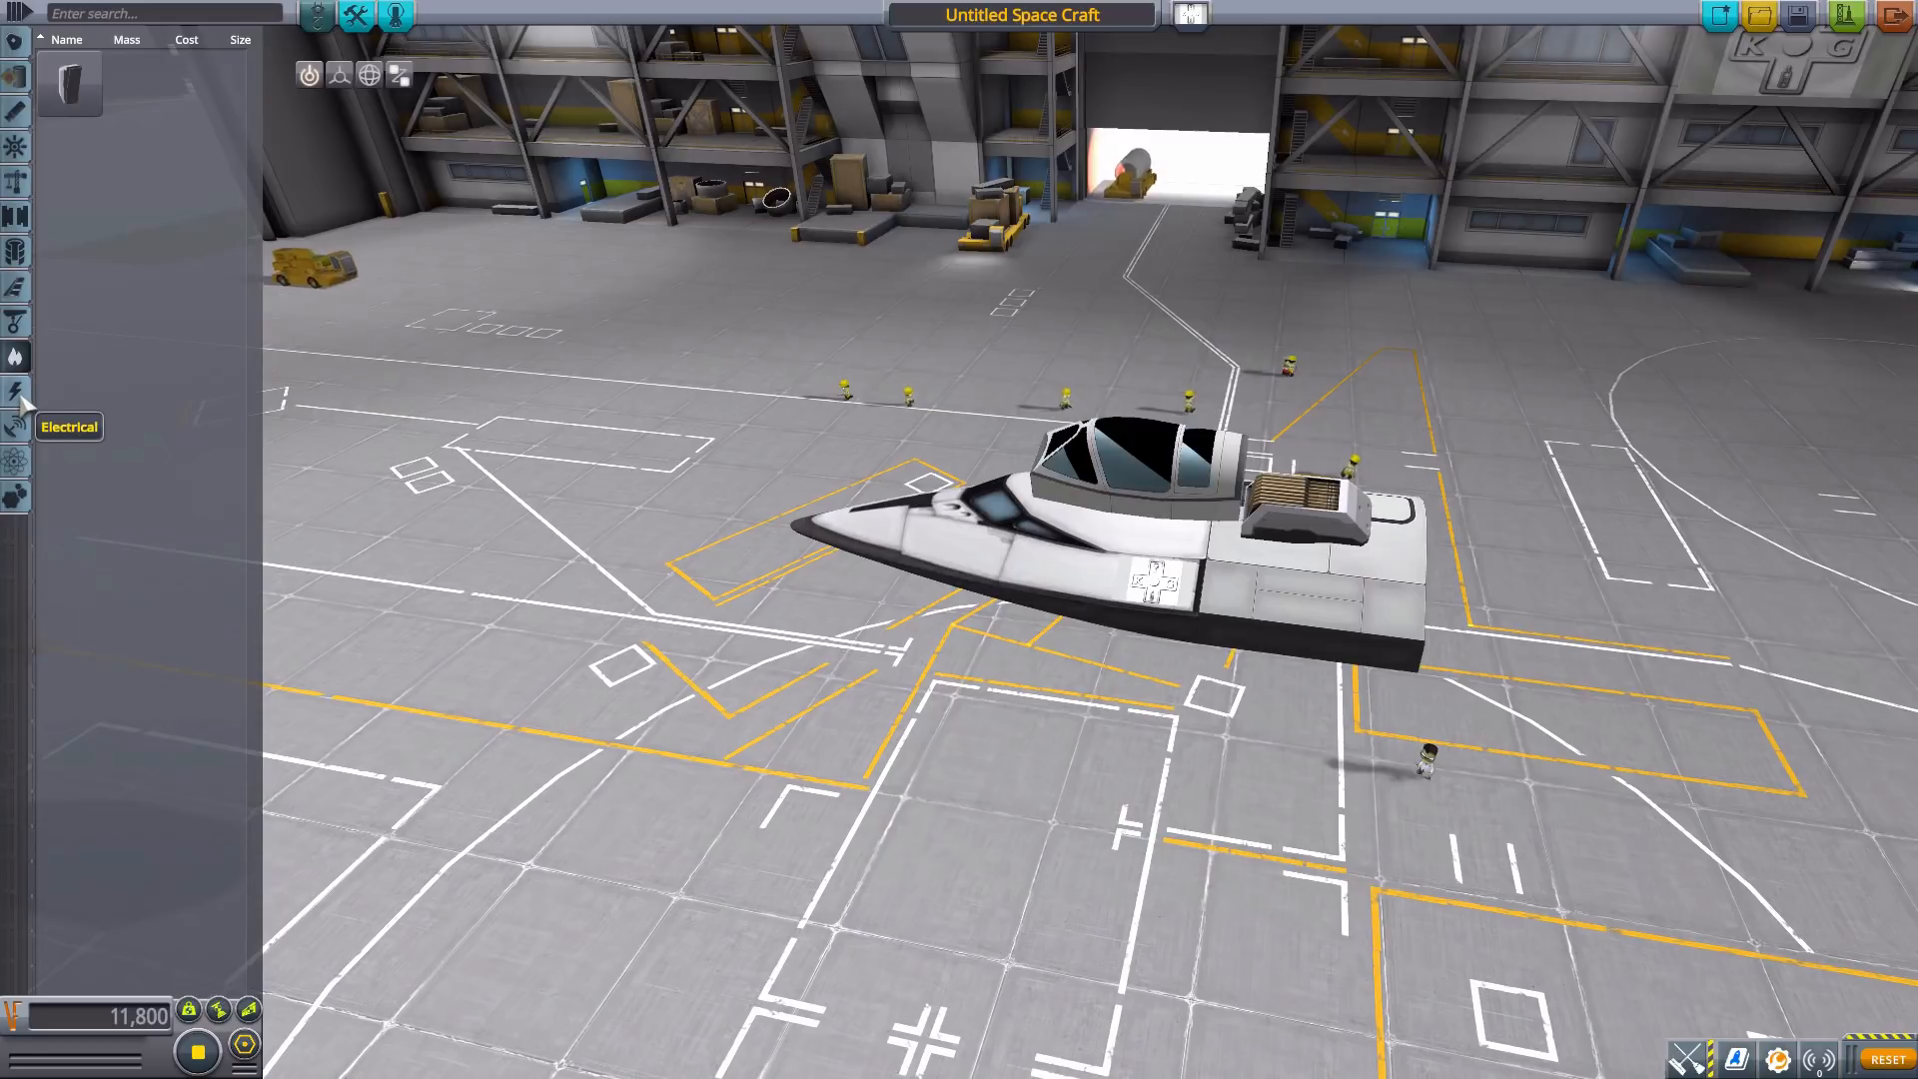
Show the DeepSky electrical parts, bringing up the DS SINR-M Nuclear Reactor stats.
{"action": "left_click", "coordinate": [14, 392]}
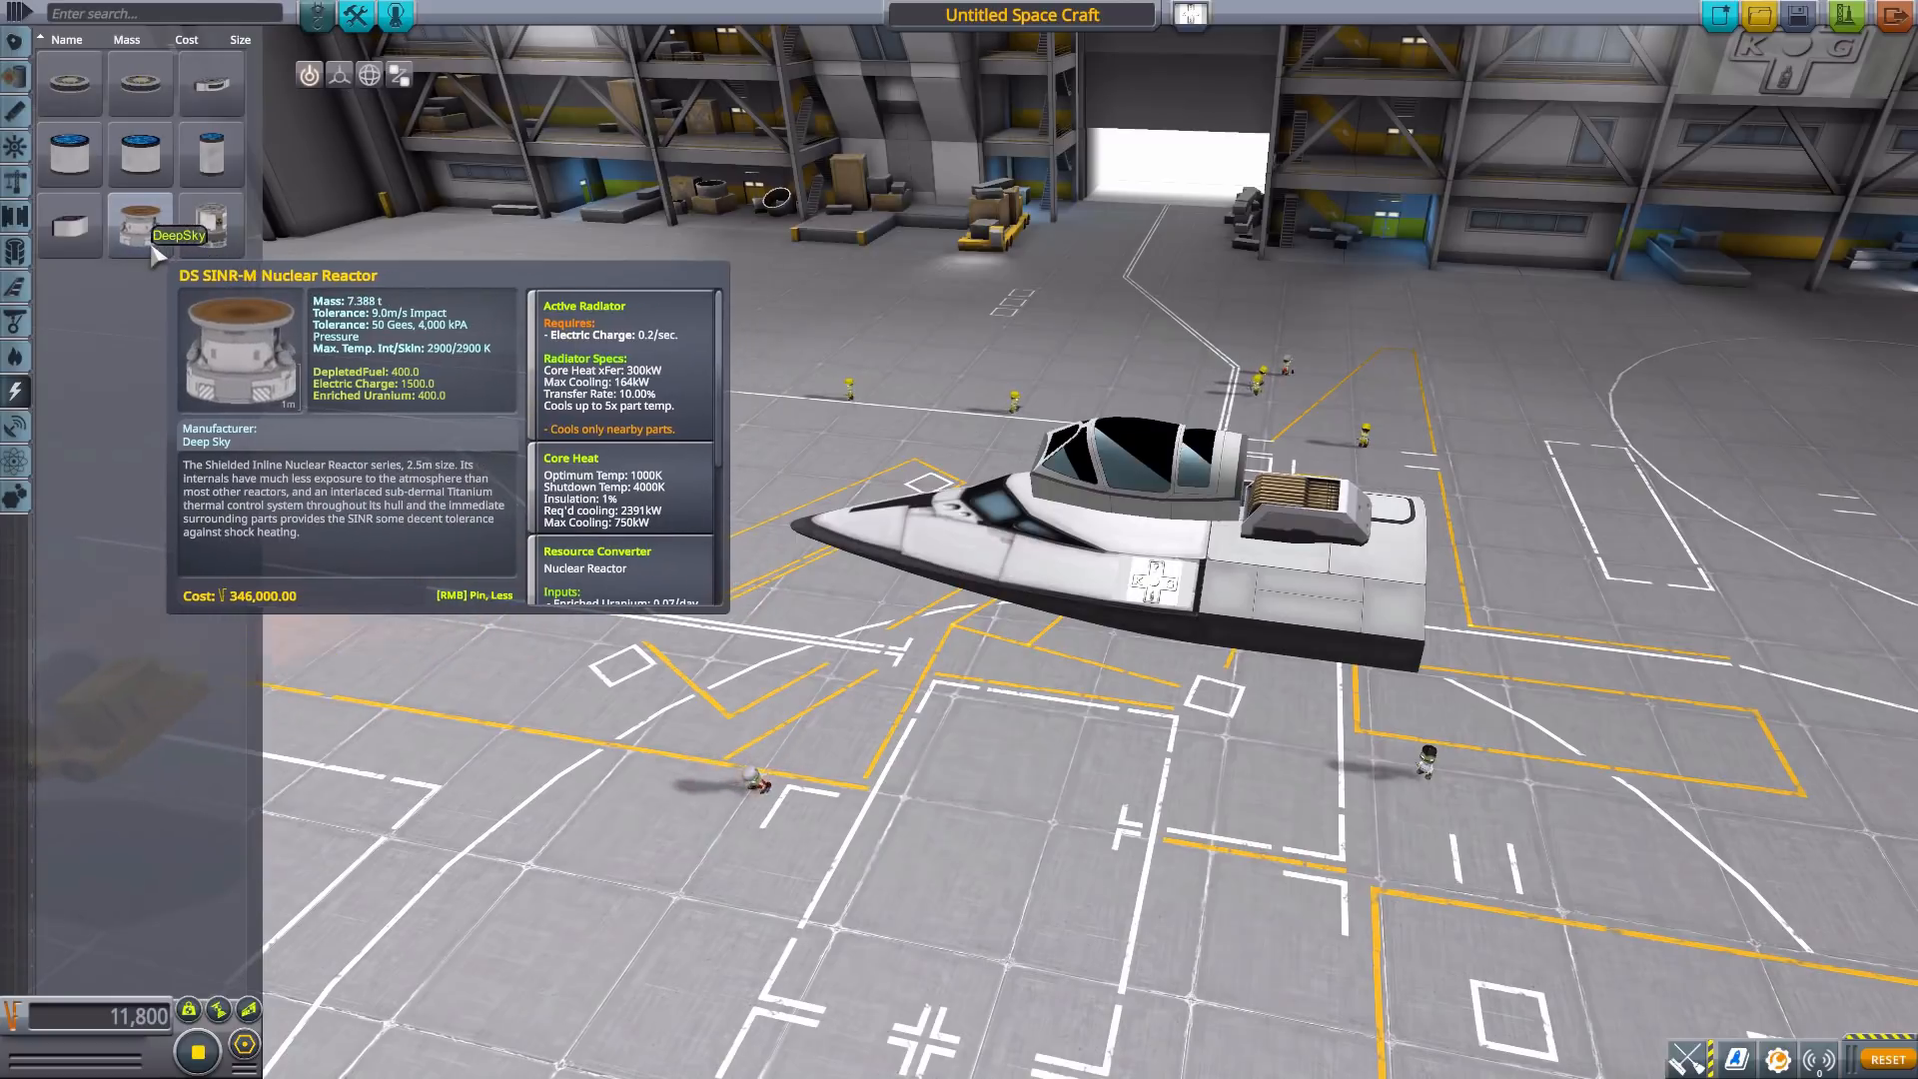
Pick up the DS SINR-M nuclear reactor to attach it to the spaceplane.
{"action": "left_click", "coordinate": [139, 226]}
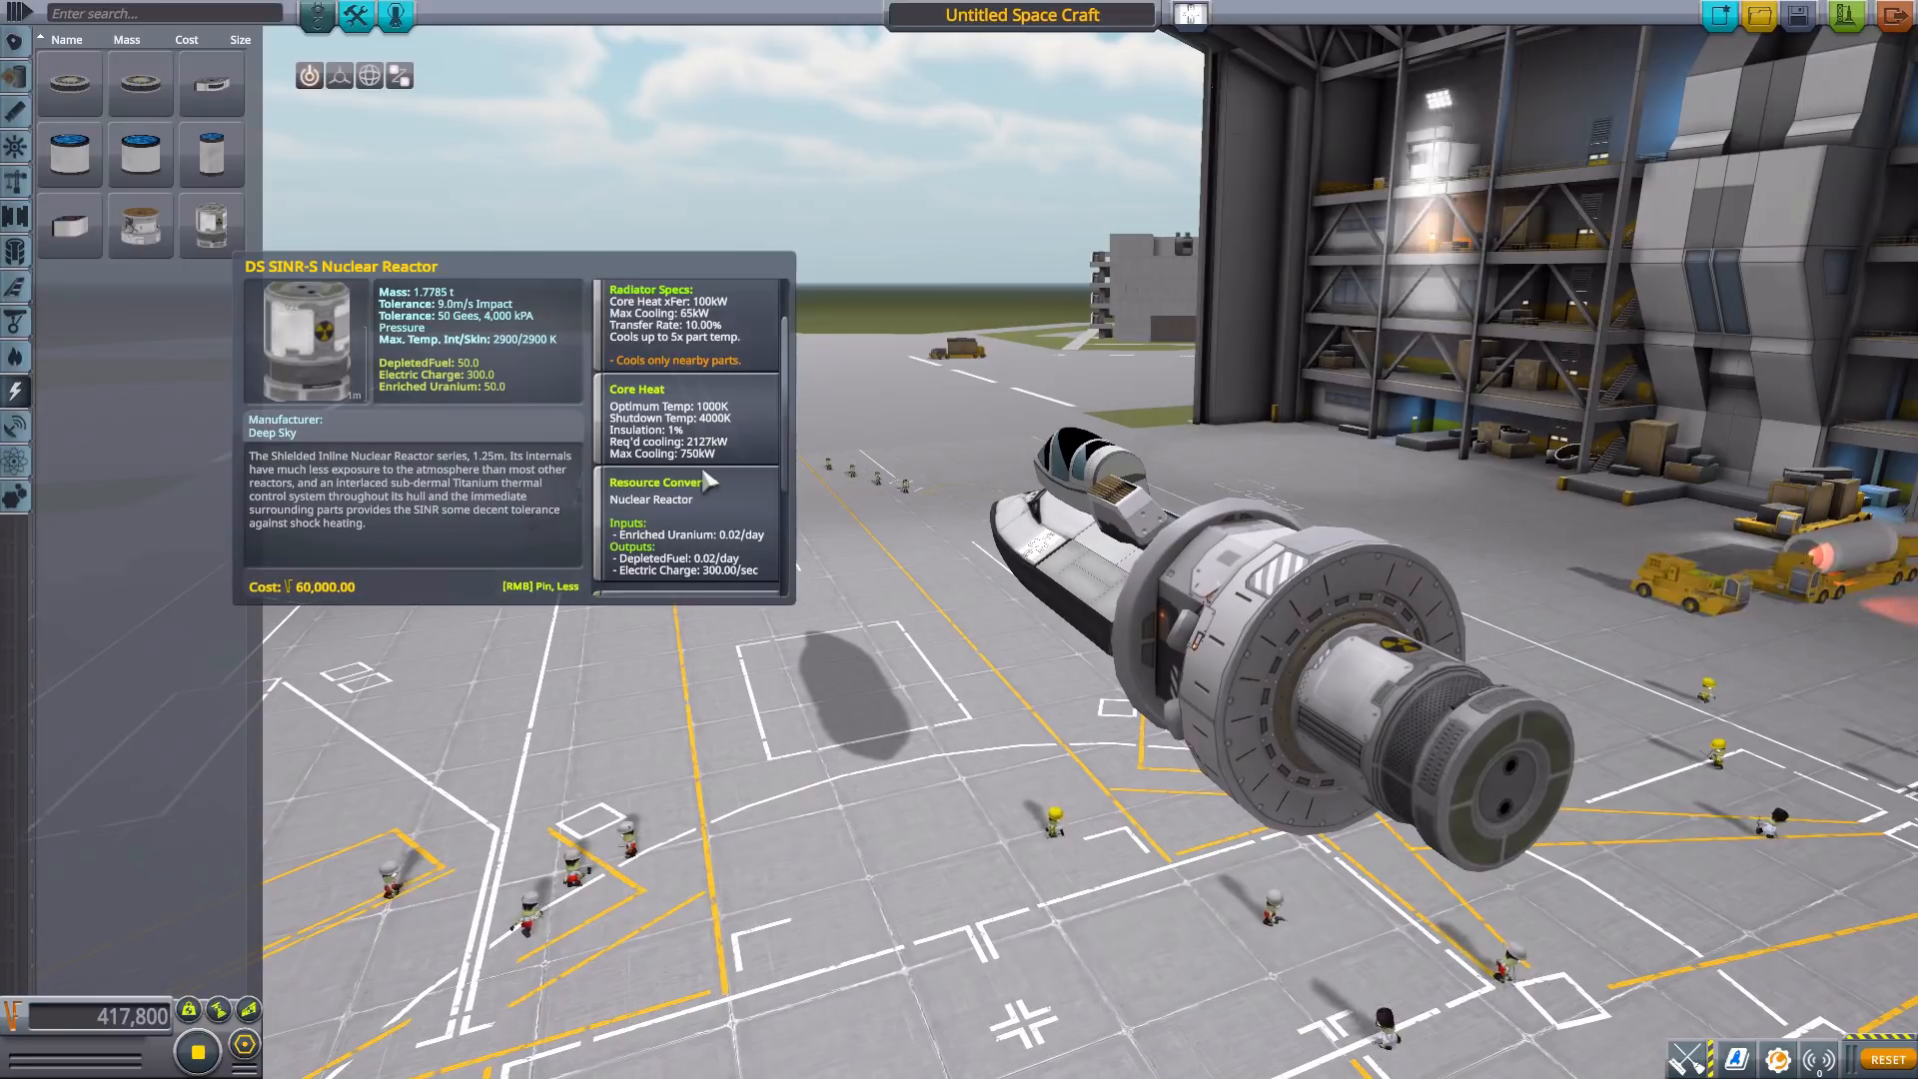
{"action": "mouse_move", "coordinate": [140, 224]}
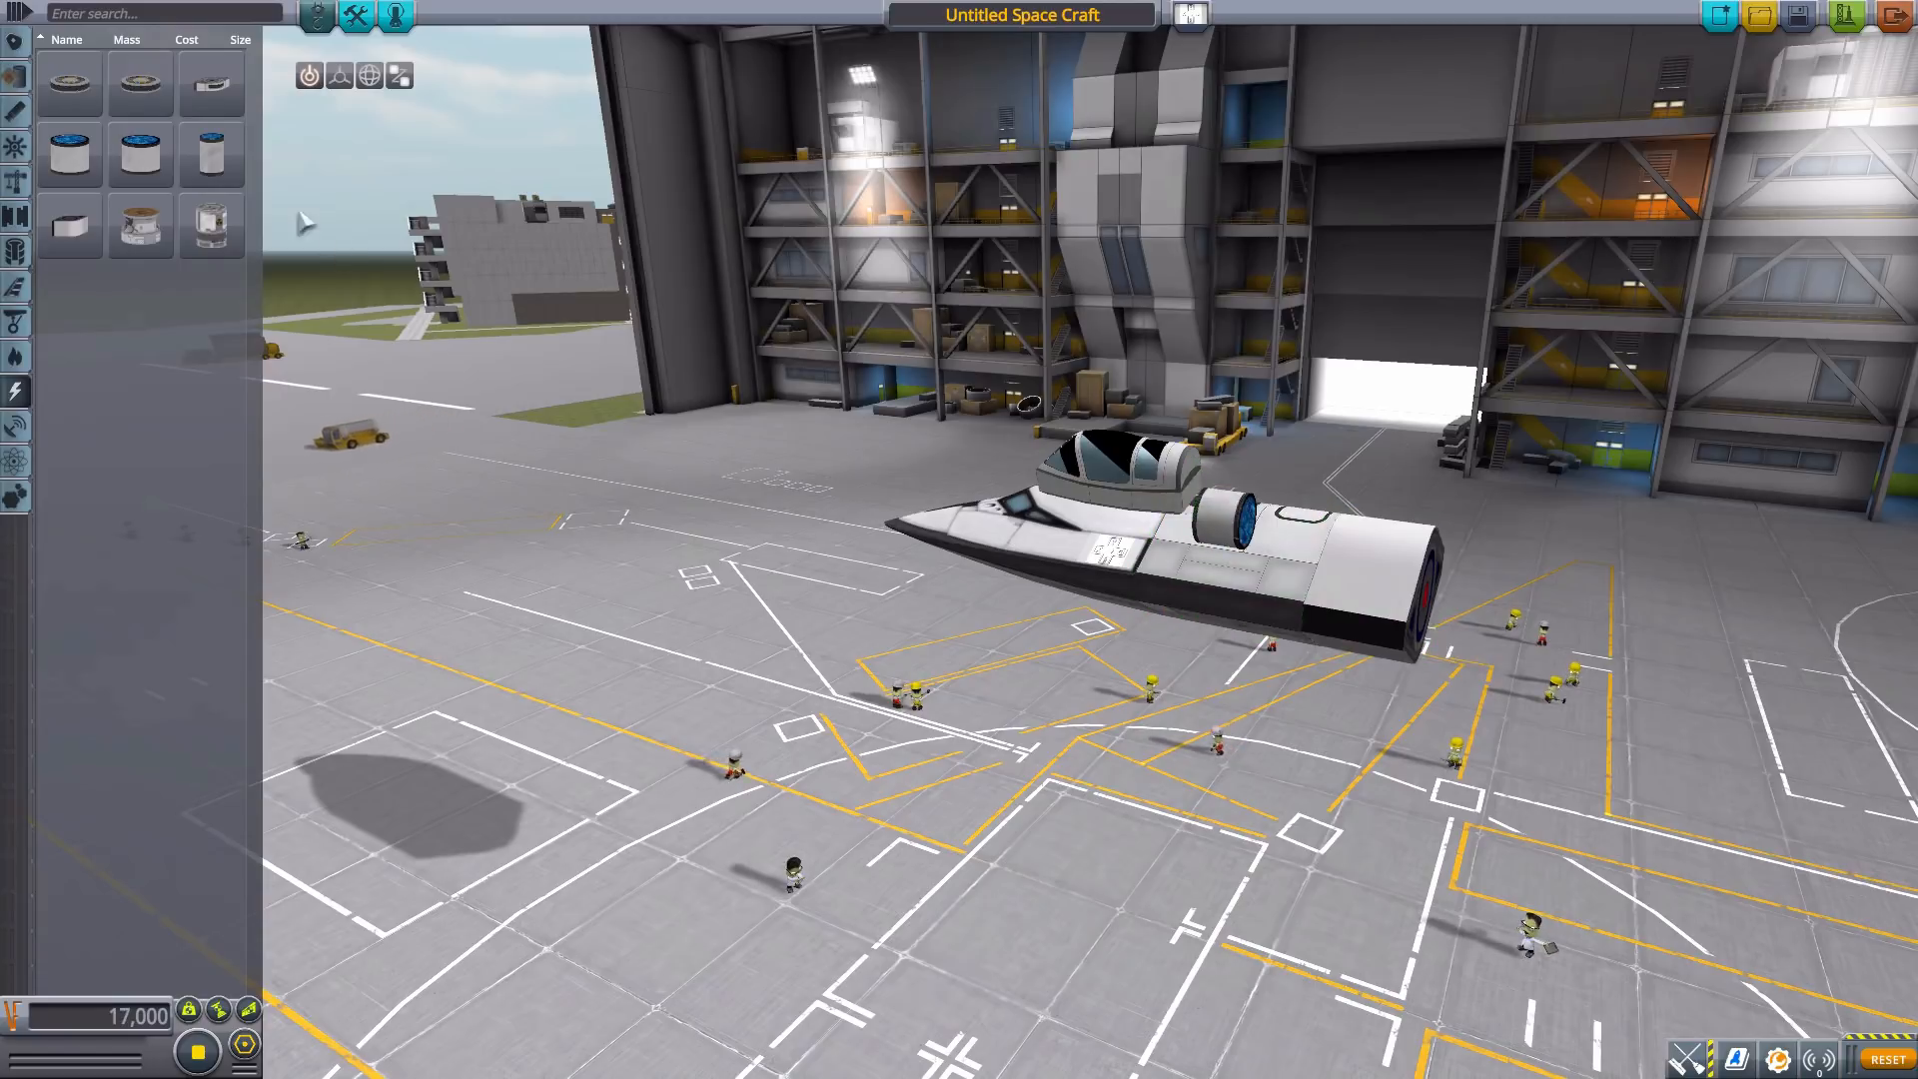
{"action": "mouse_move", "coordinate": [70, 156]}
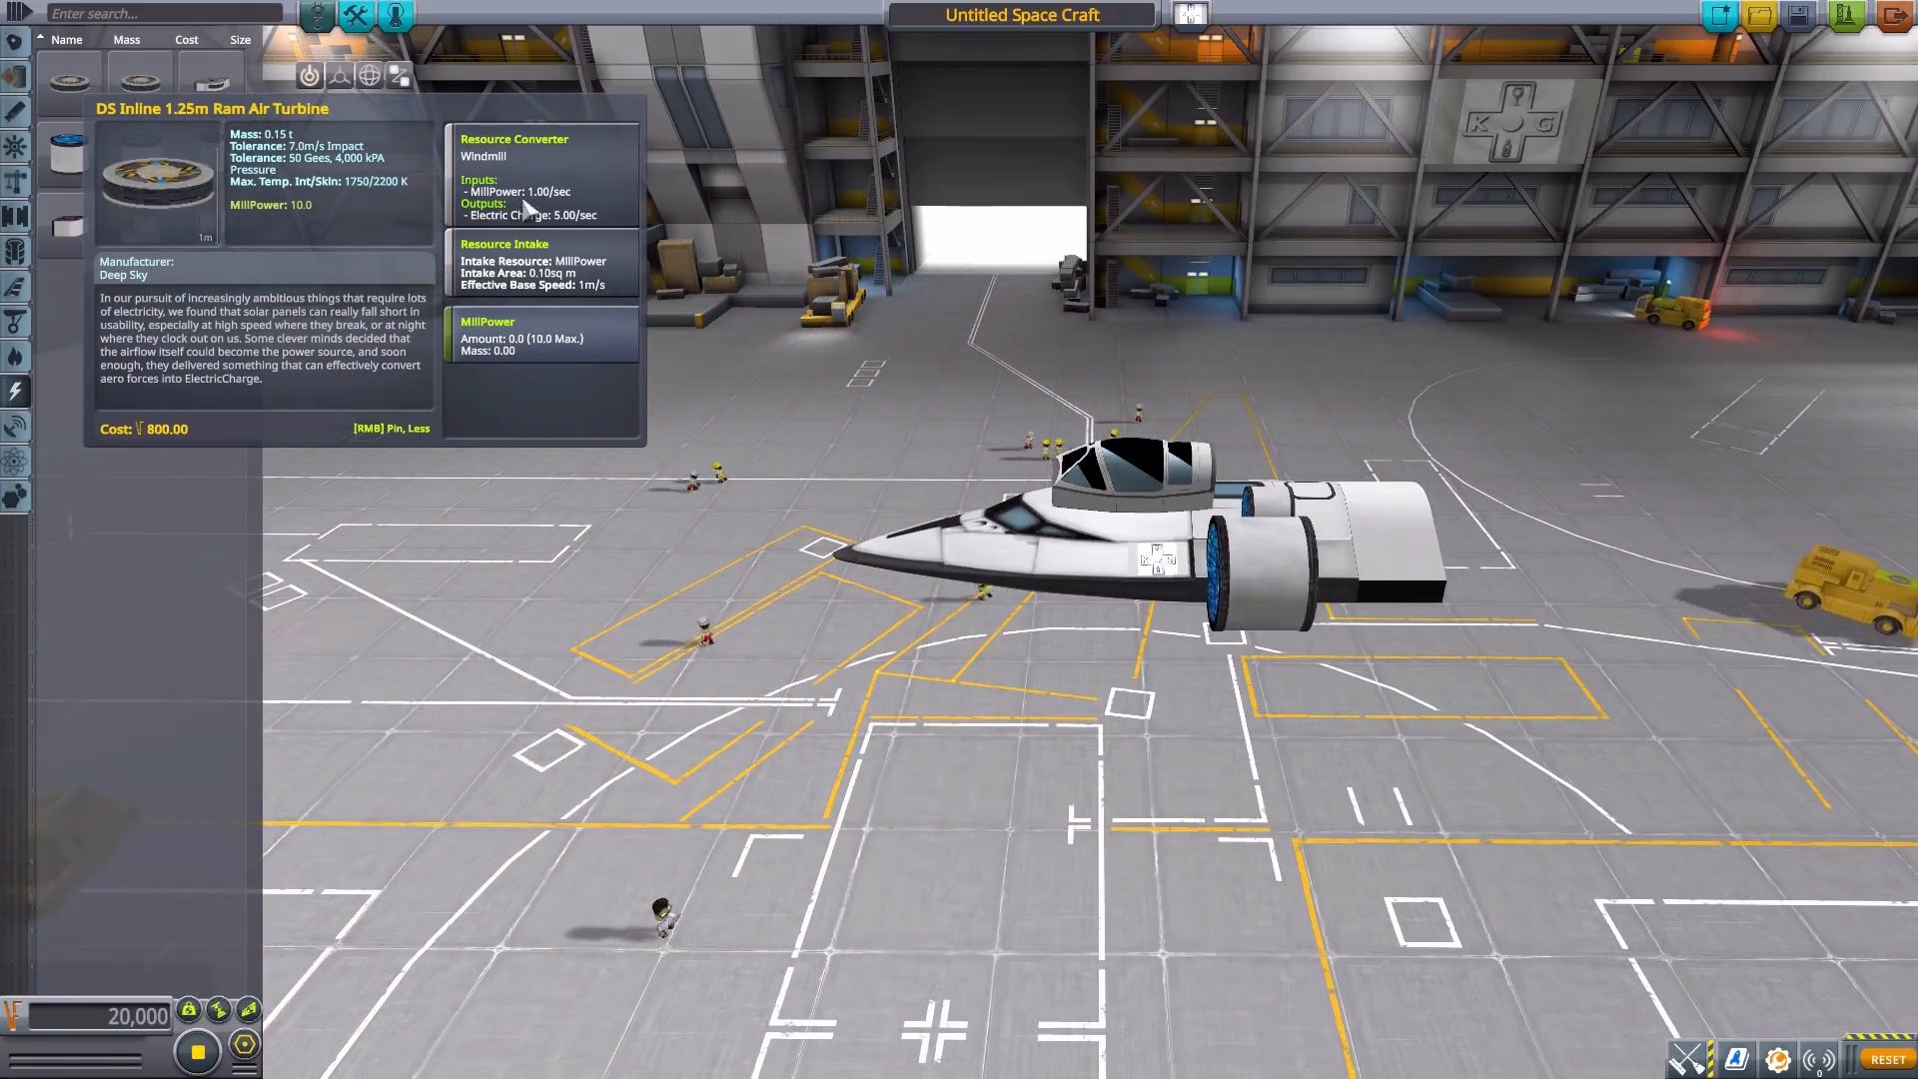
{"action": "mouse_move", "coordinate": [72, 72]}
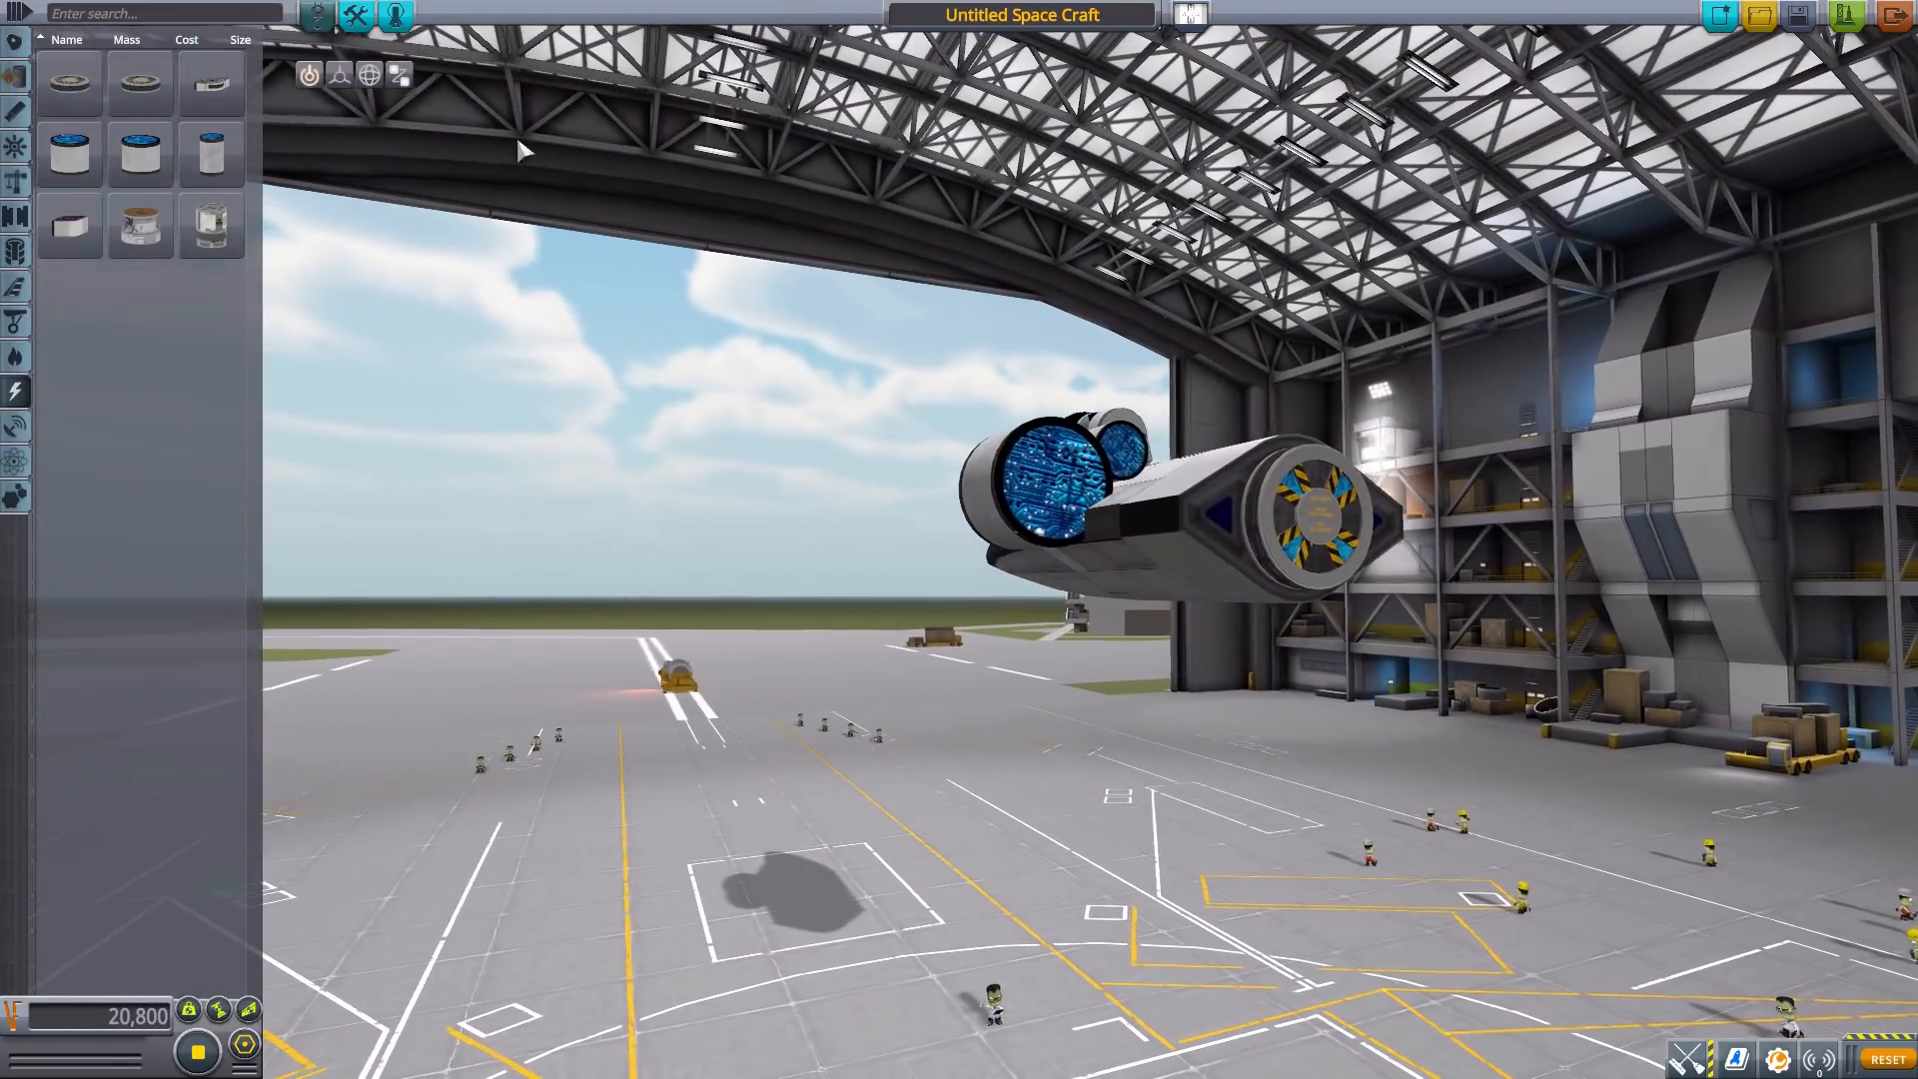
{"action": "mouse_move", "coordinate": [67, 82]}
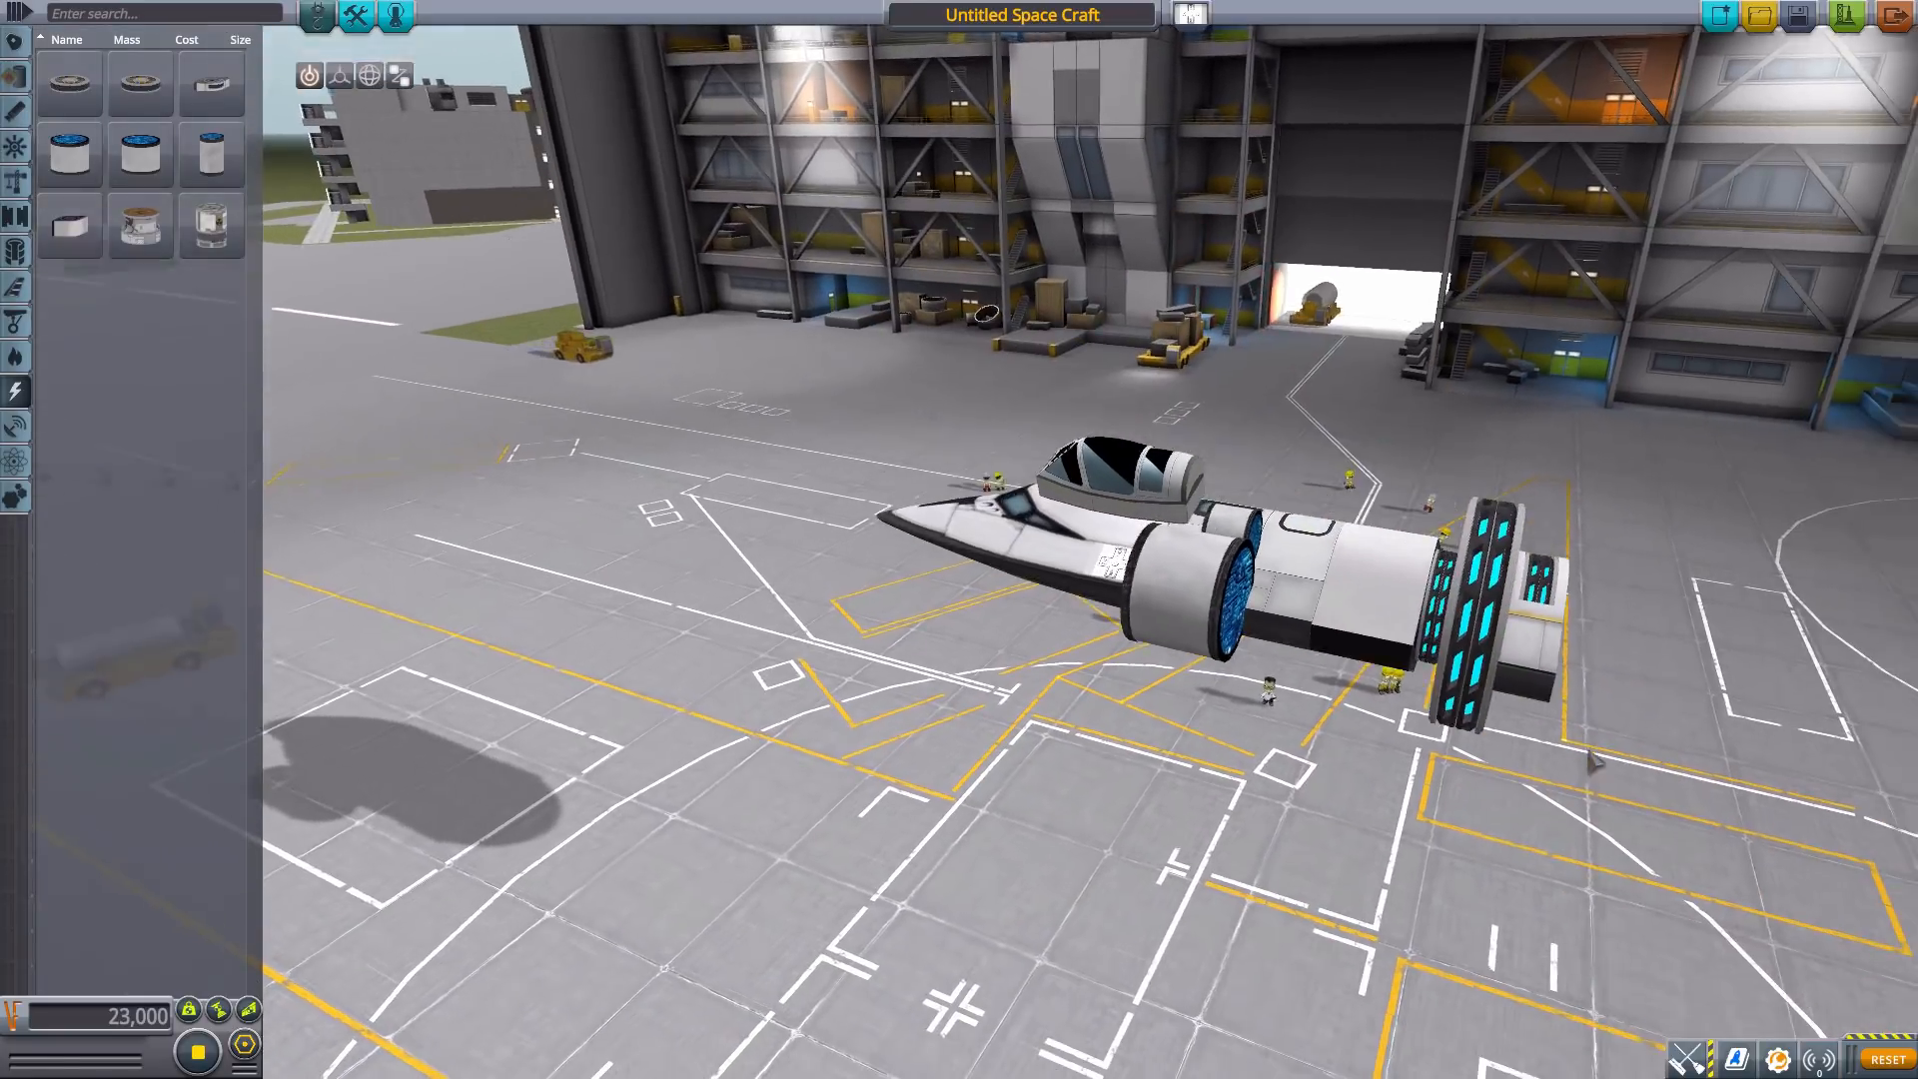
{"action": "mouse_move", "coordinate": [14, 432]}
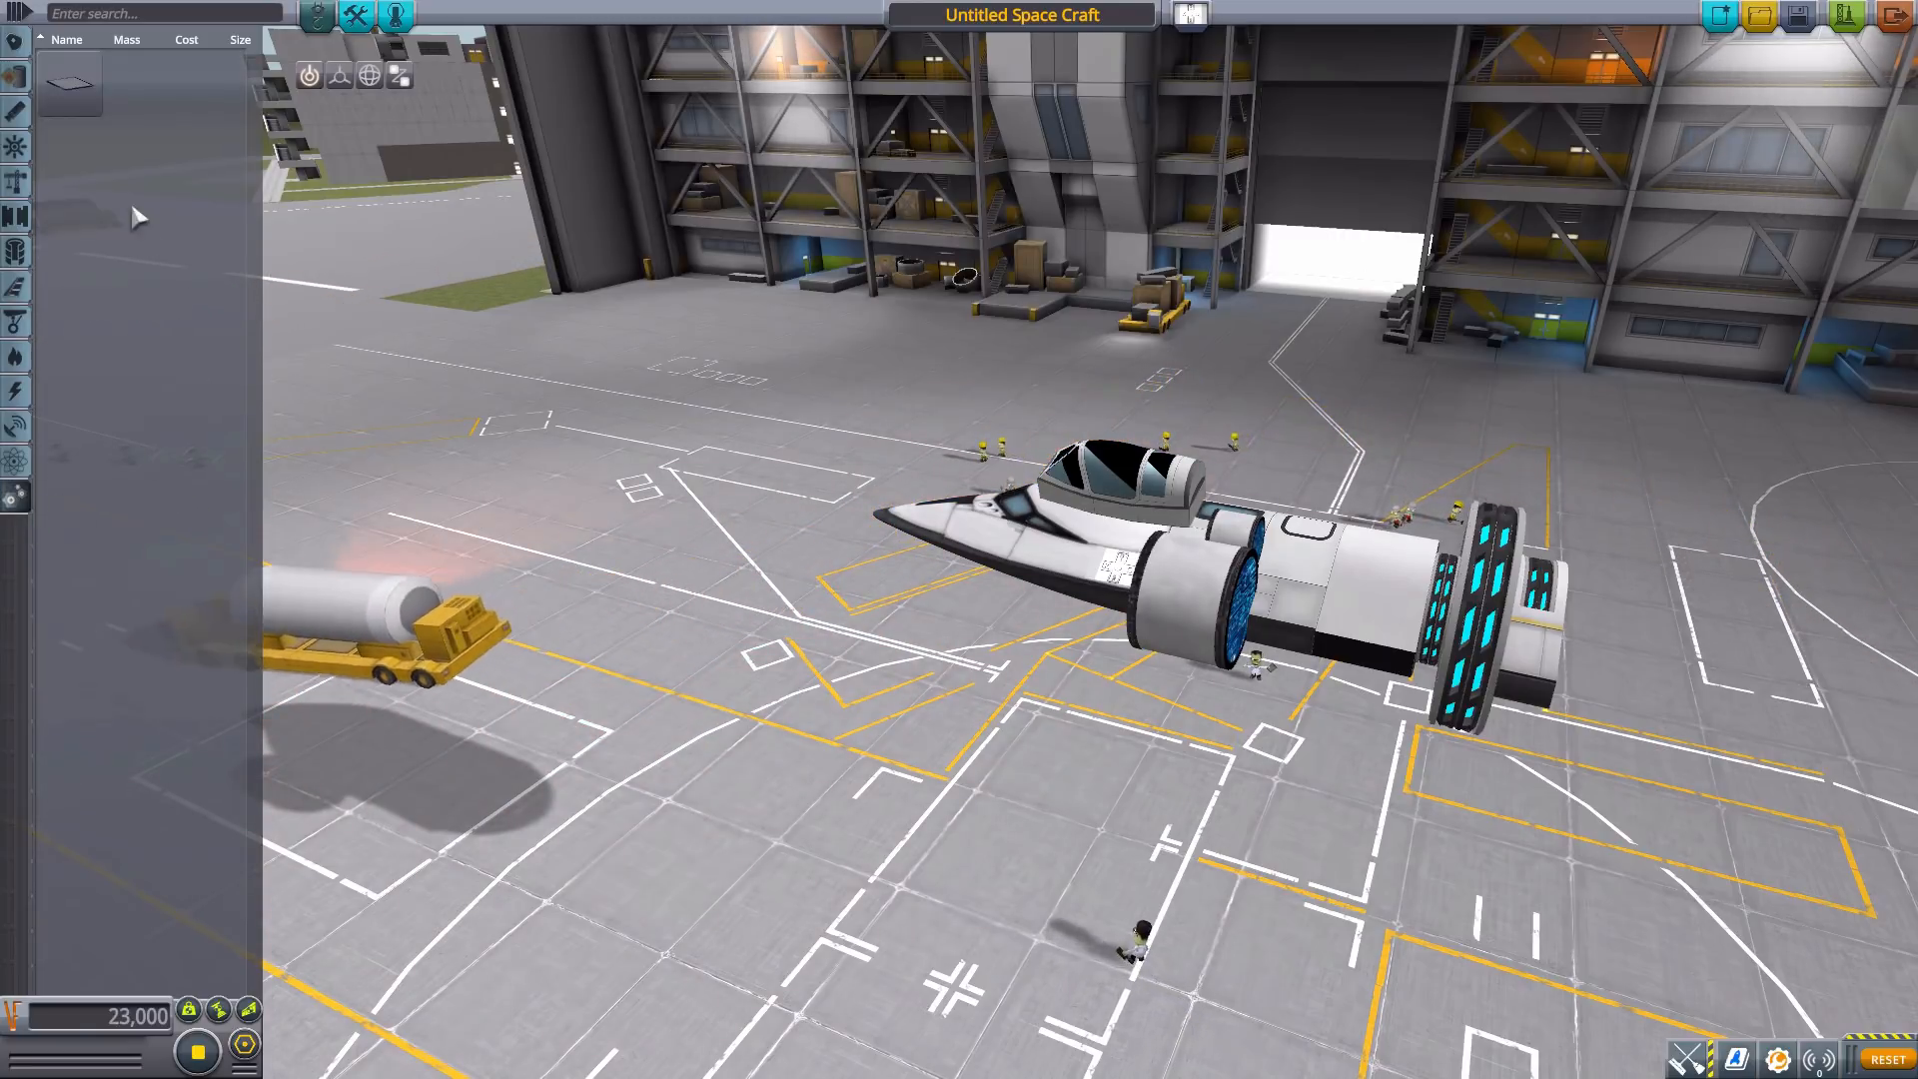
{"action": "mouse_move", "coordinate": [72, 82]}
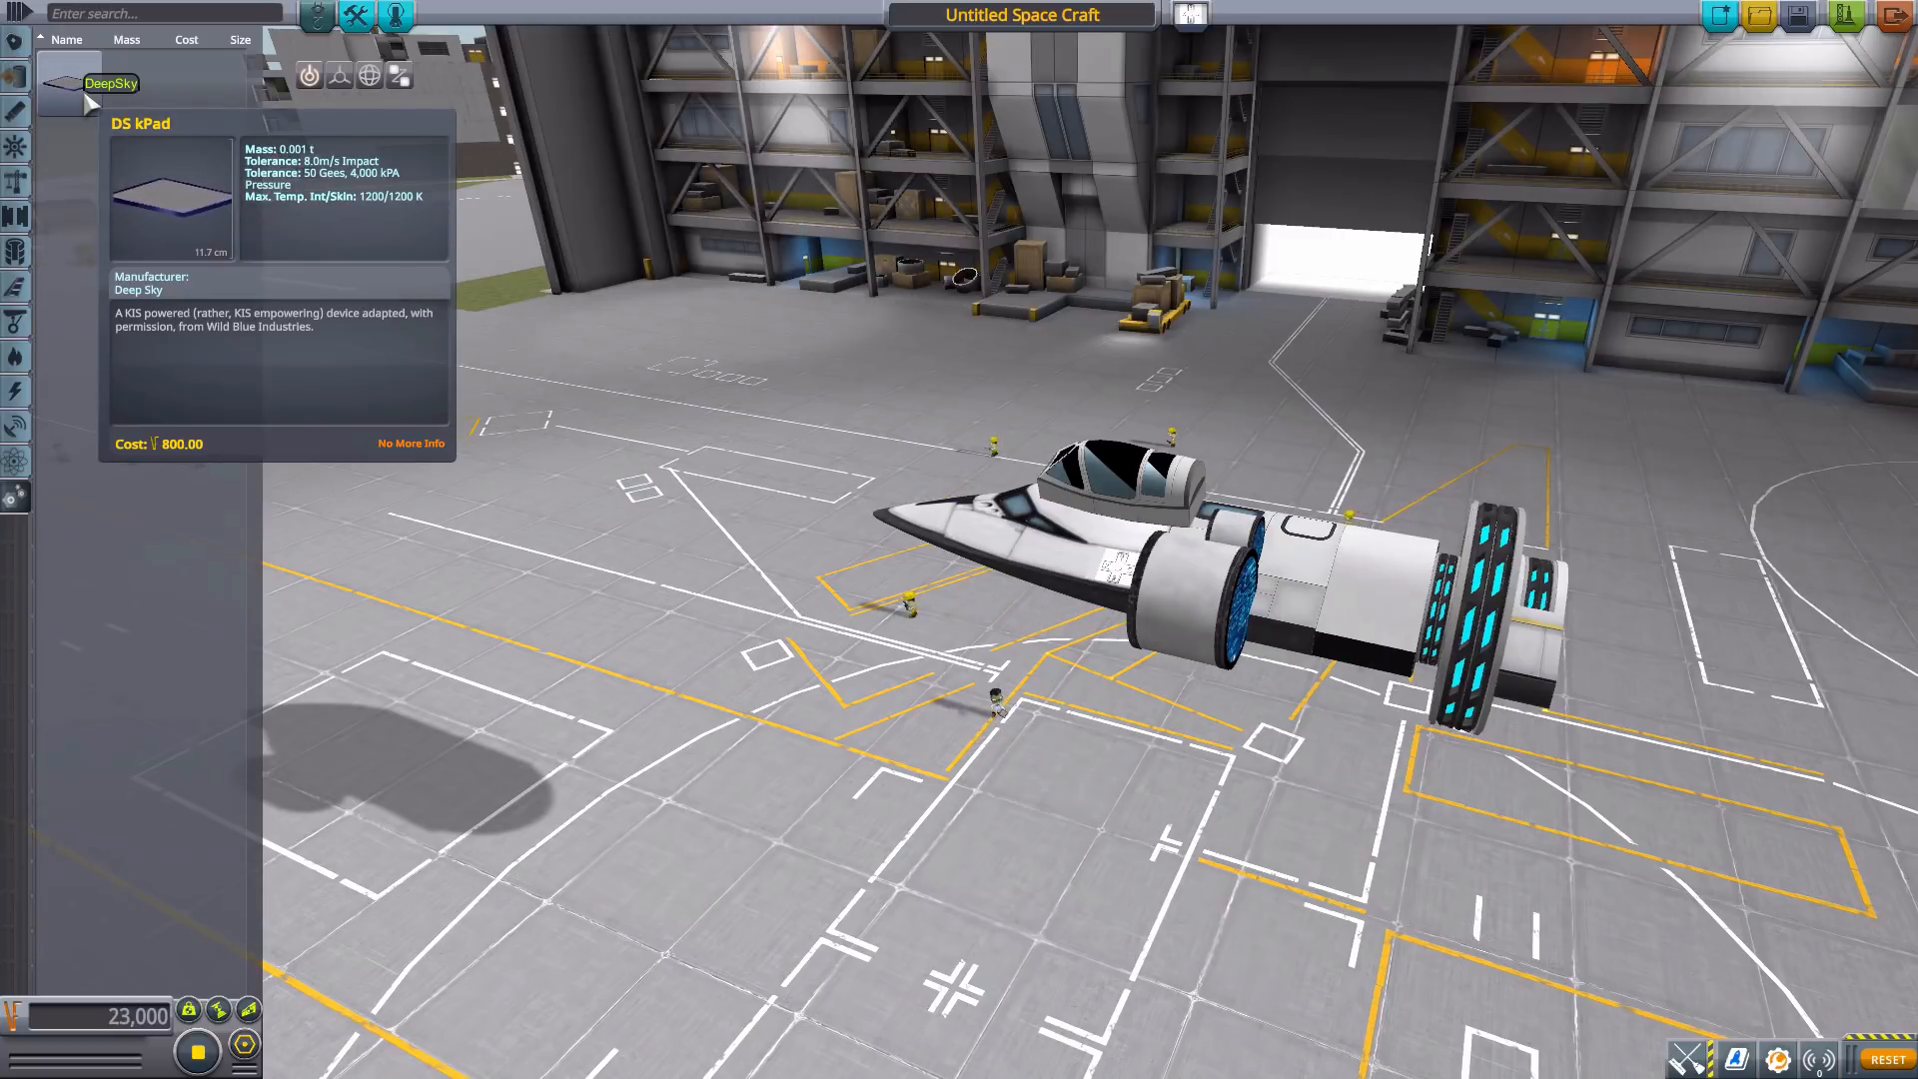
{"action": "mouse_move", "coordinate": [1689, 144]}
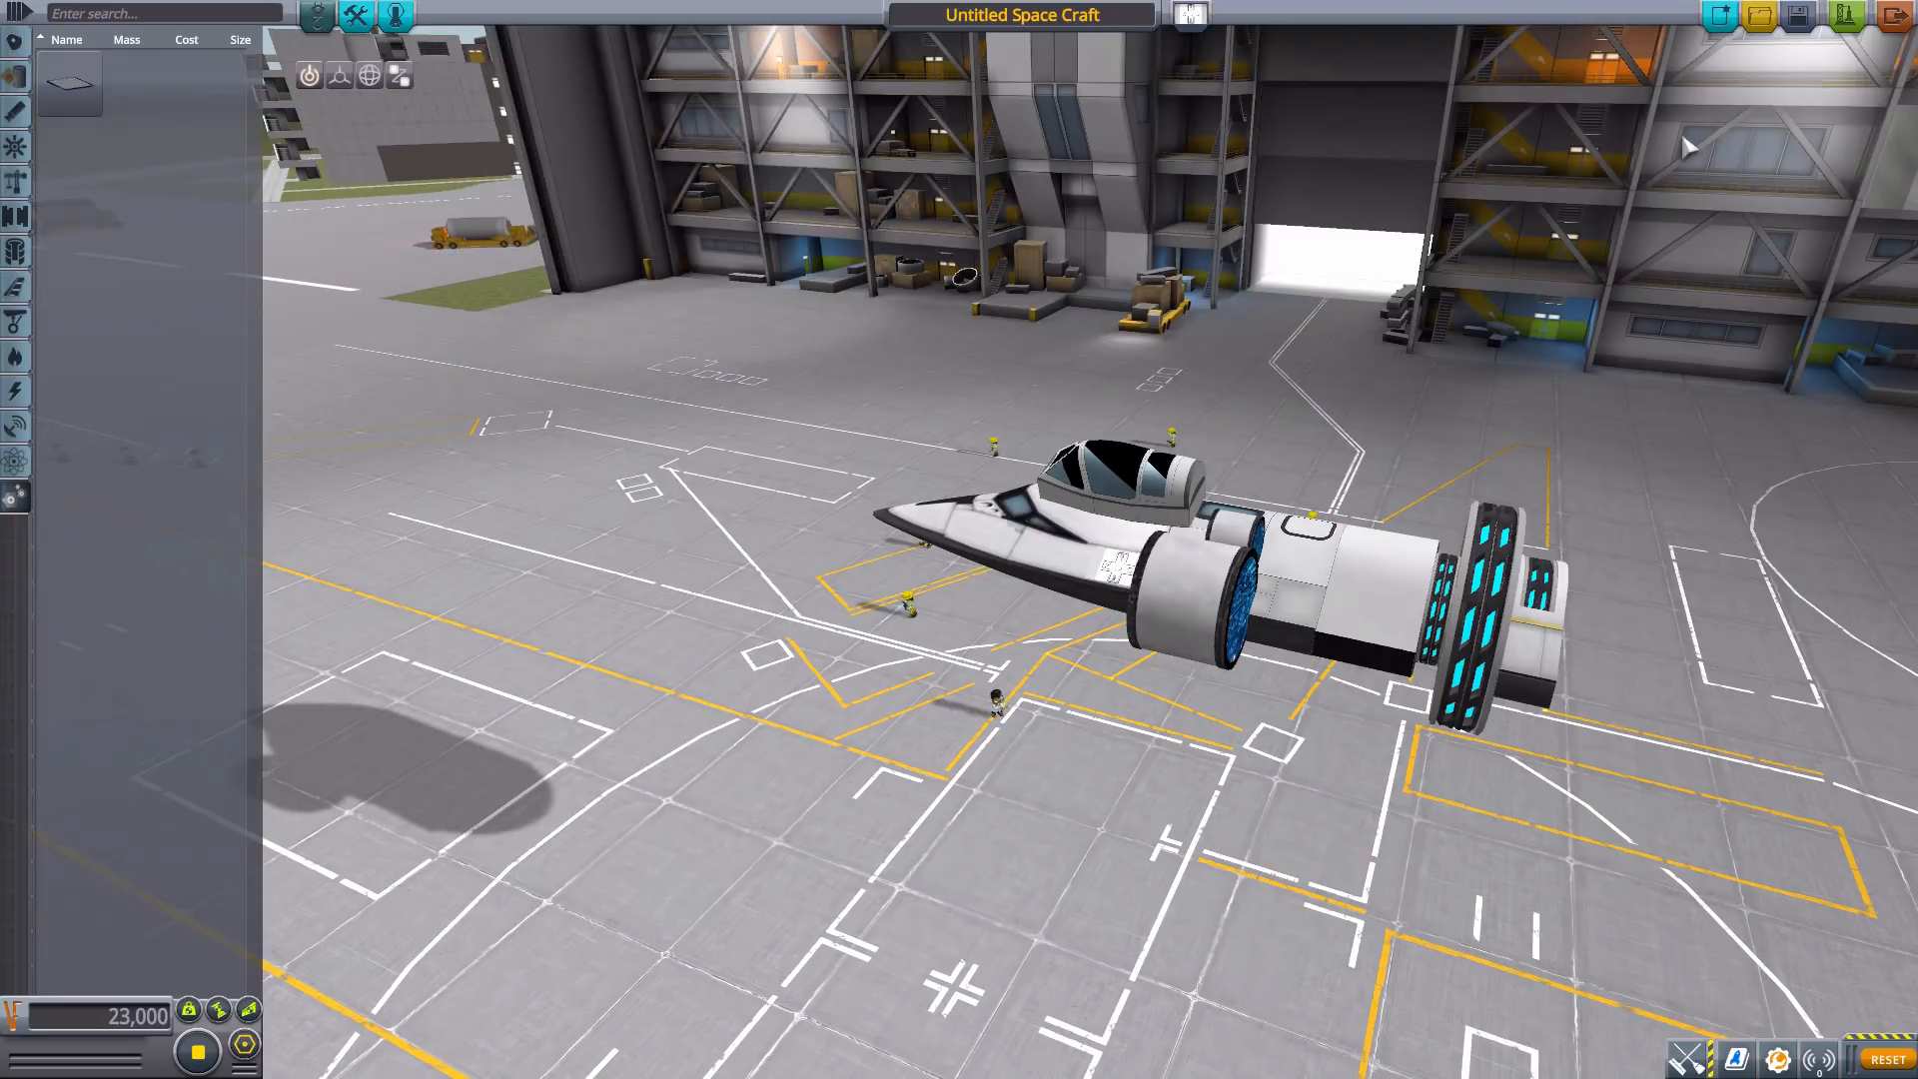
Discard the showcase craft without saving and load the saved Thor Tech spaceplane.
{"action": "left_click", "coordinate": [1766, 16]}
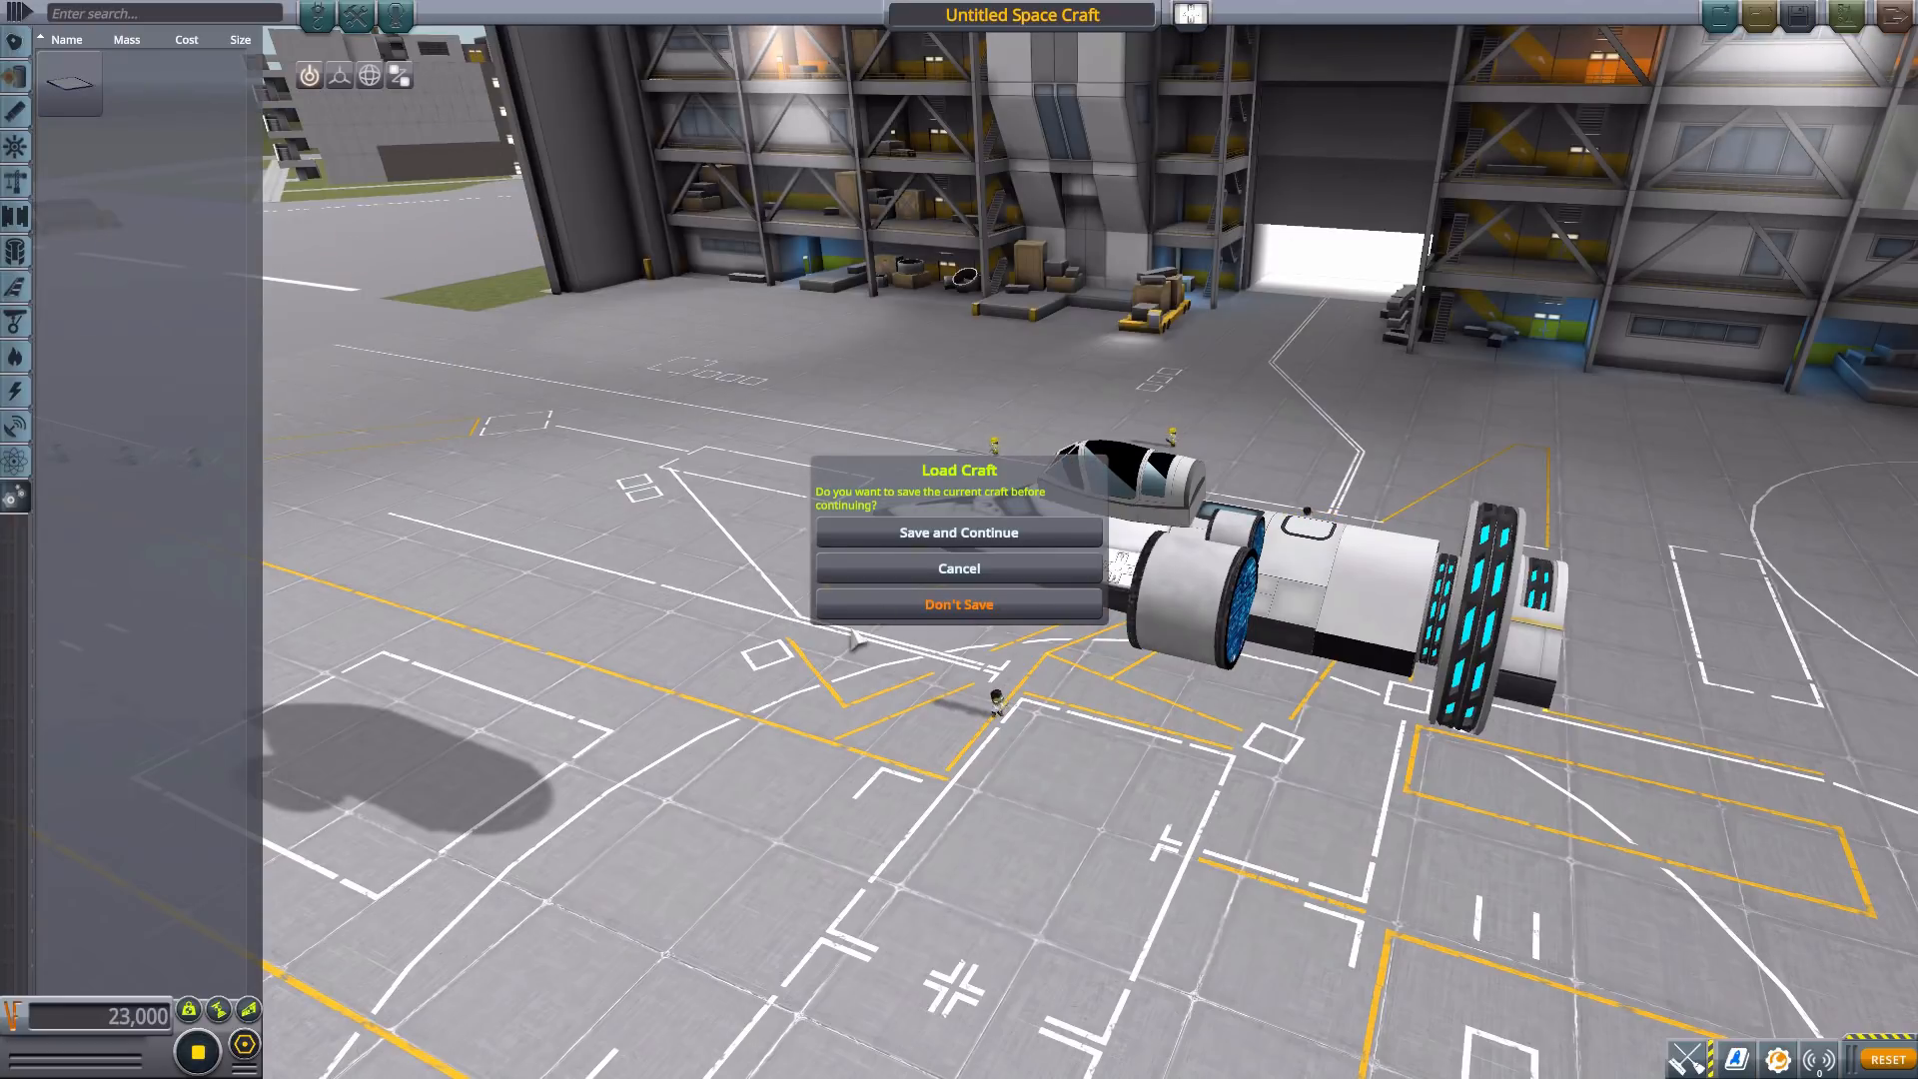
{"action": "left_click", "coordinate": [960, 603]}
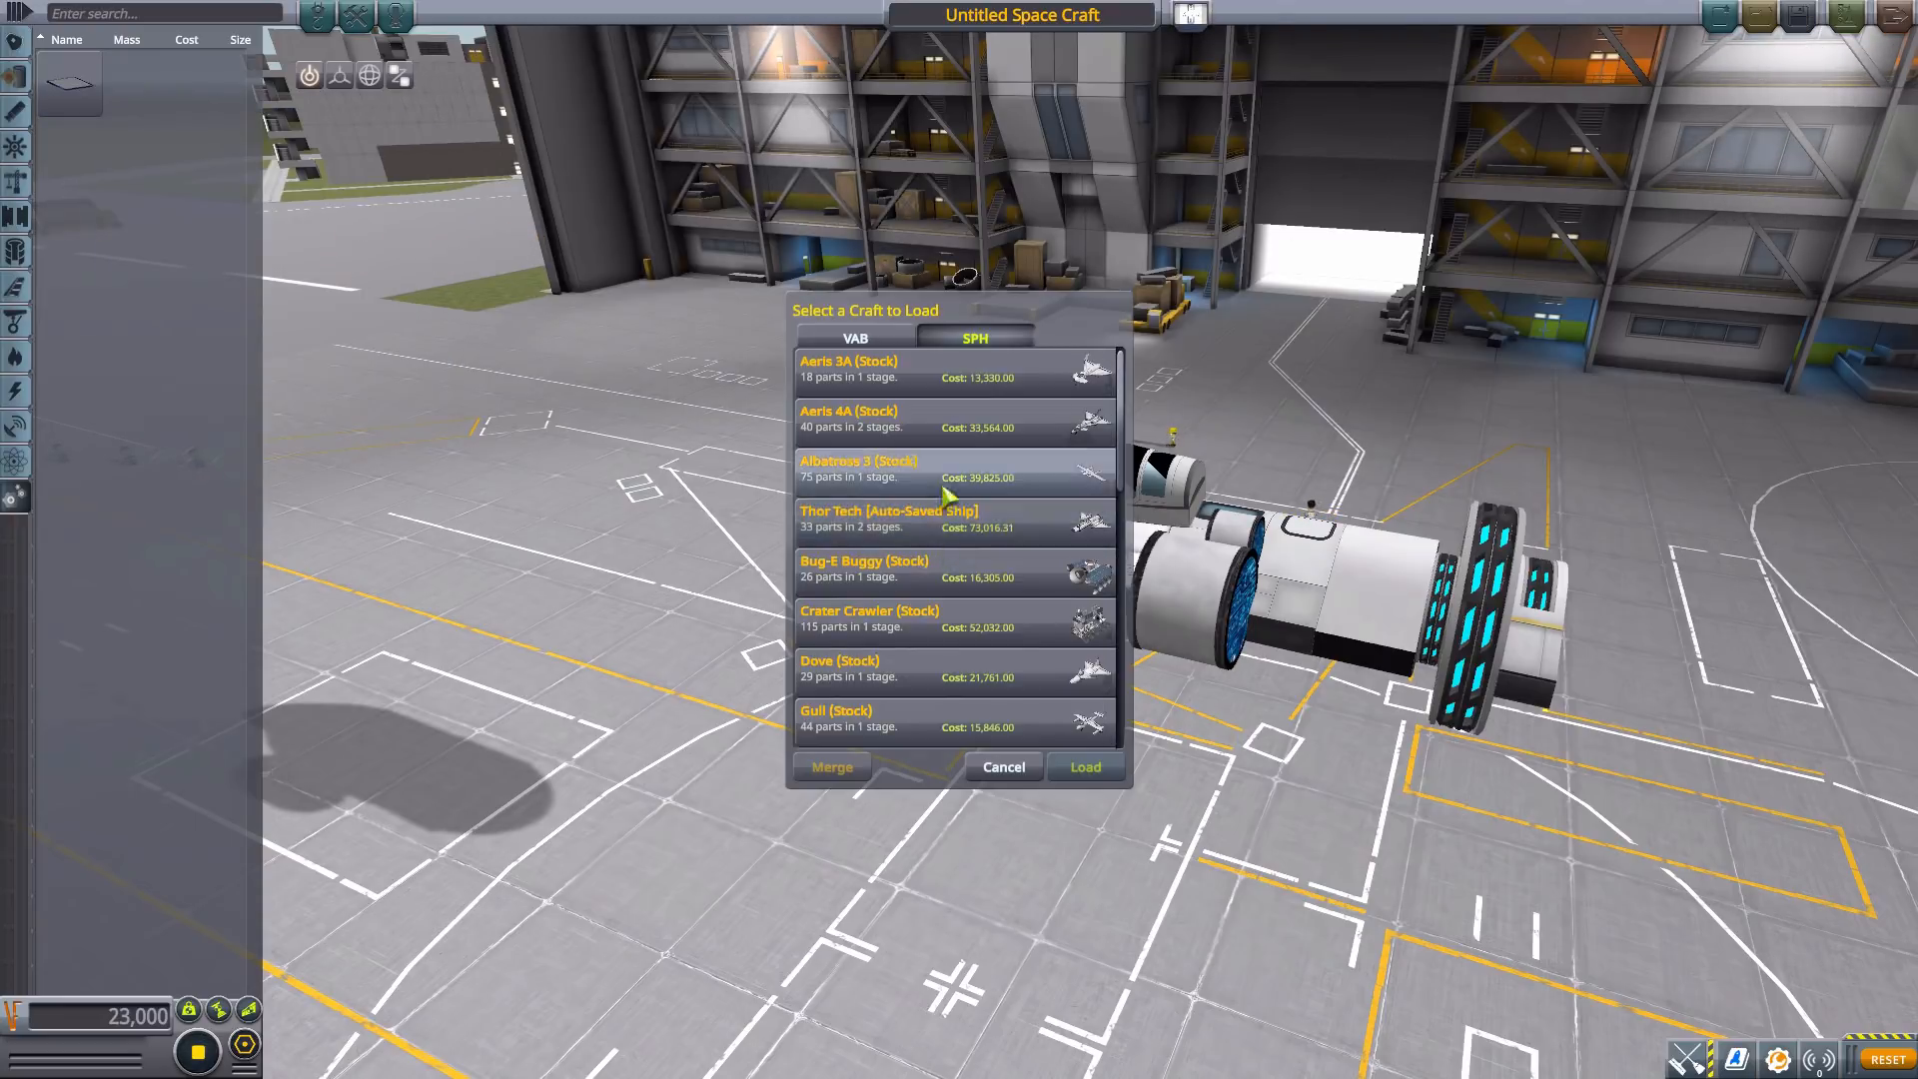
{"action": "scroll", "scroll_direction": "down", "scroll_amount": 3}
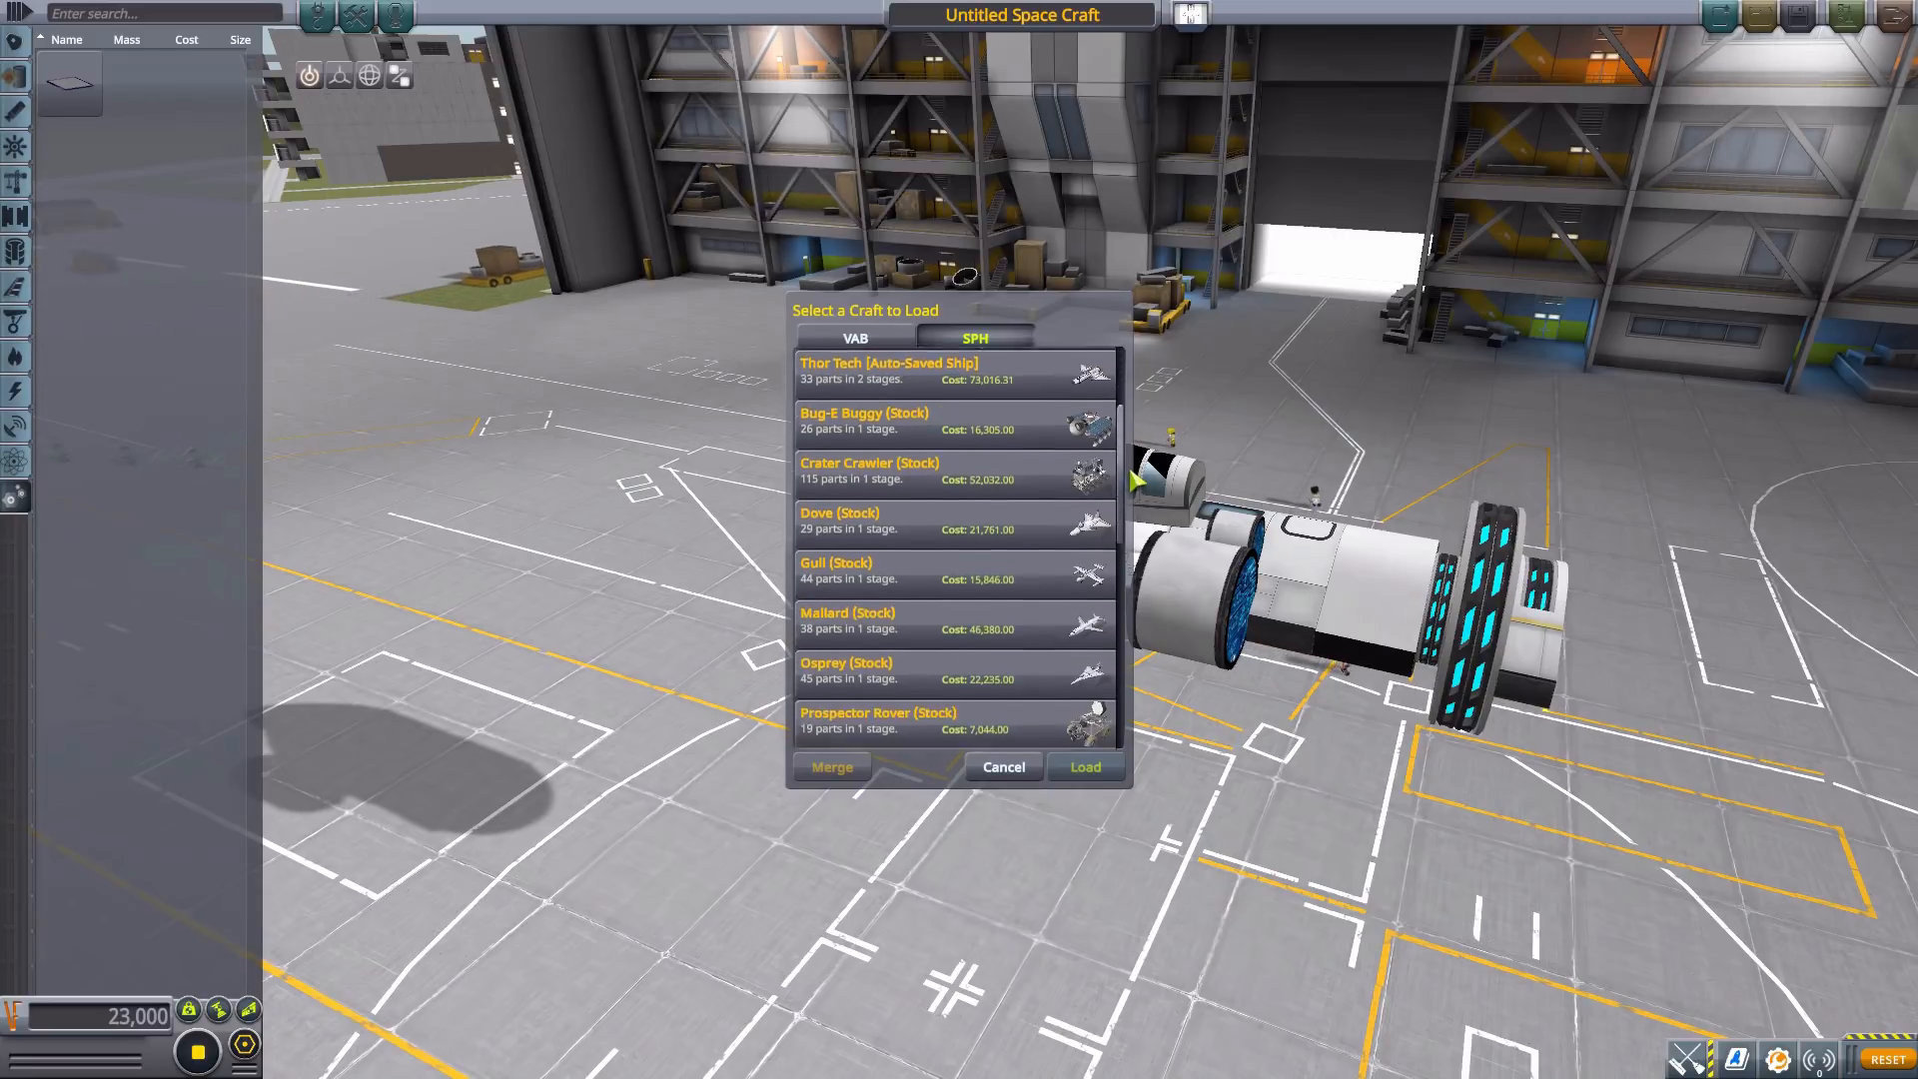
{"action": "scroll", "scroll_direction": "down", "scroll_amount": 3}
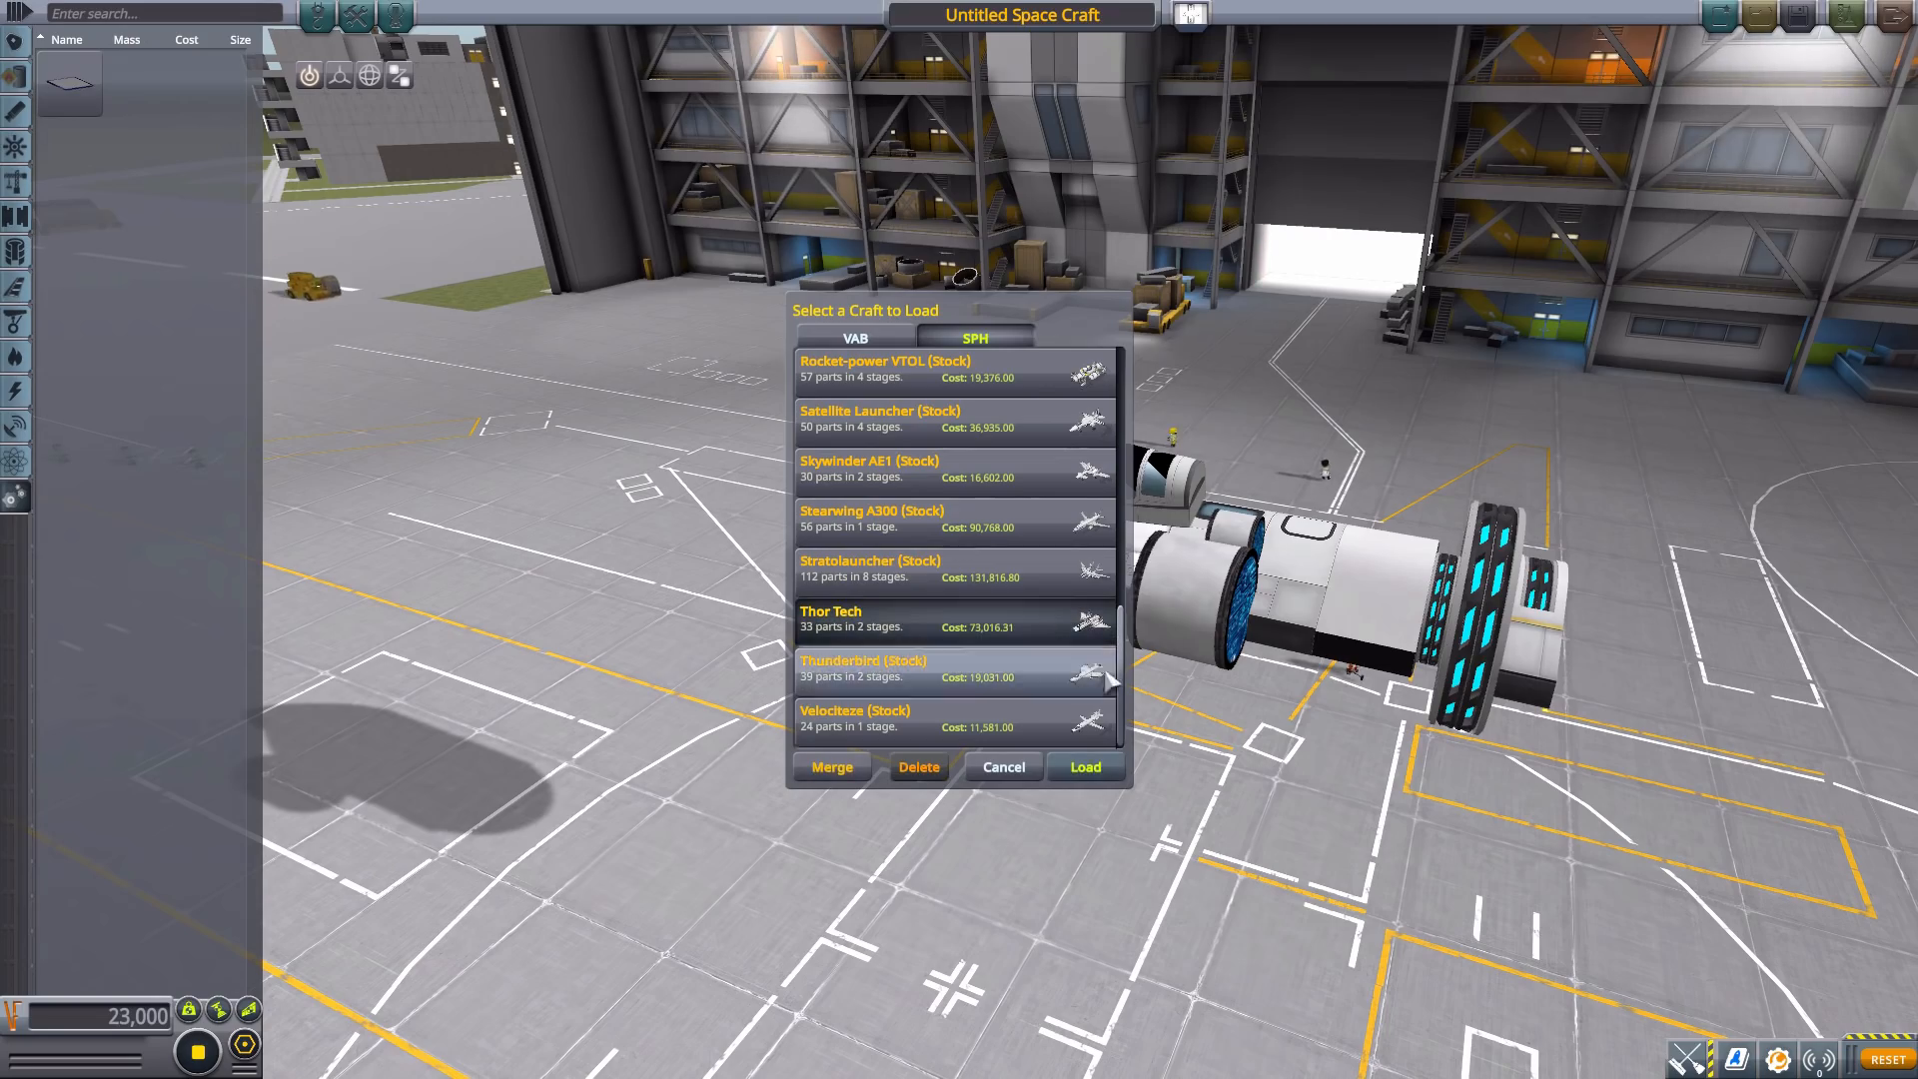
{"action": "left_click", "coordinate": [1087, 767]}
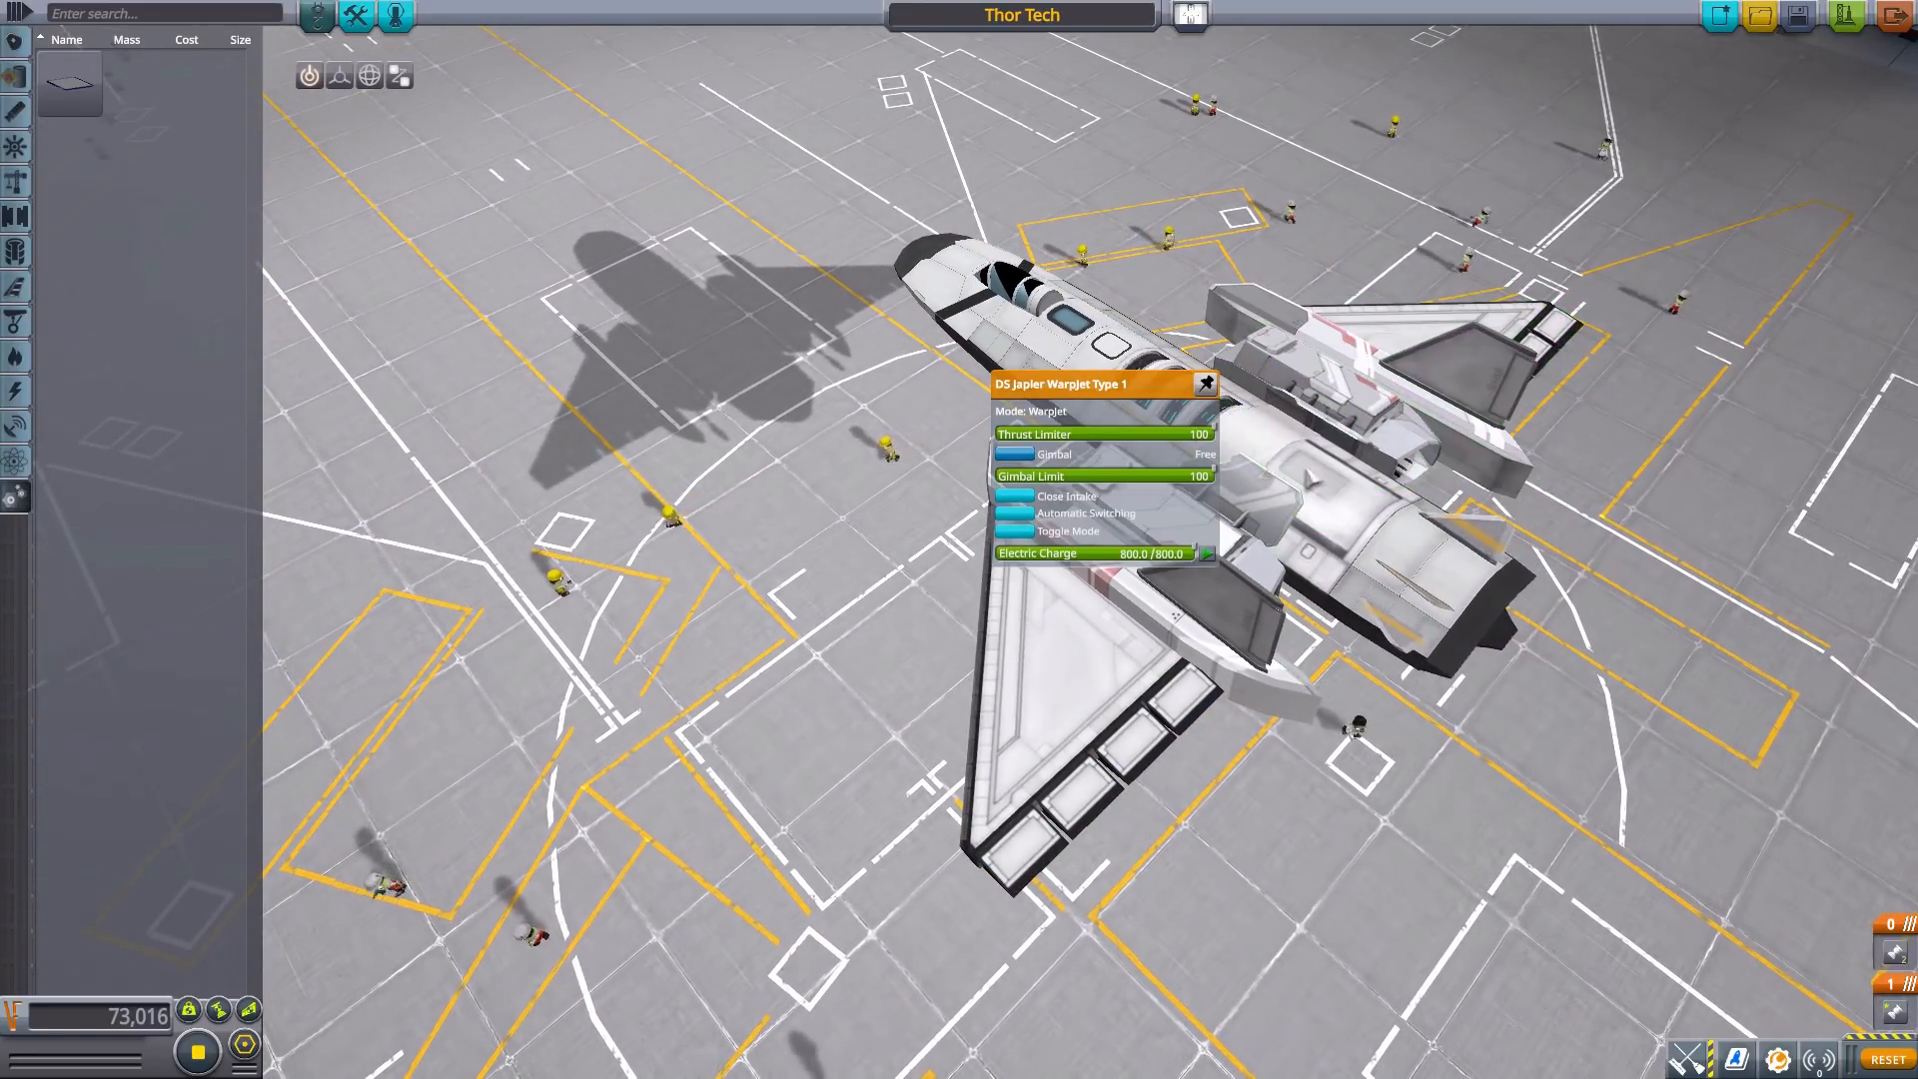
{"action": "mouse_move", "coordinate": [1397, 368]}
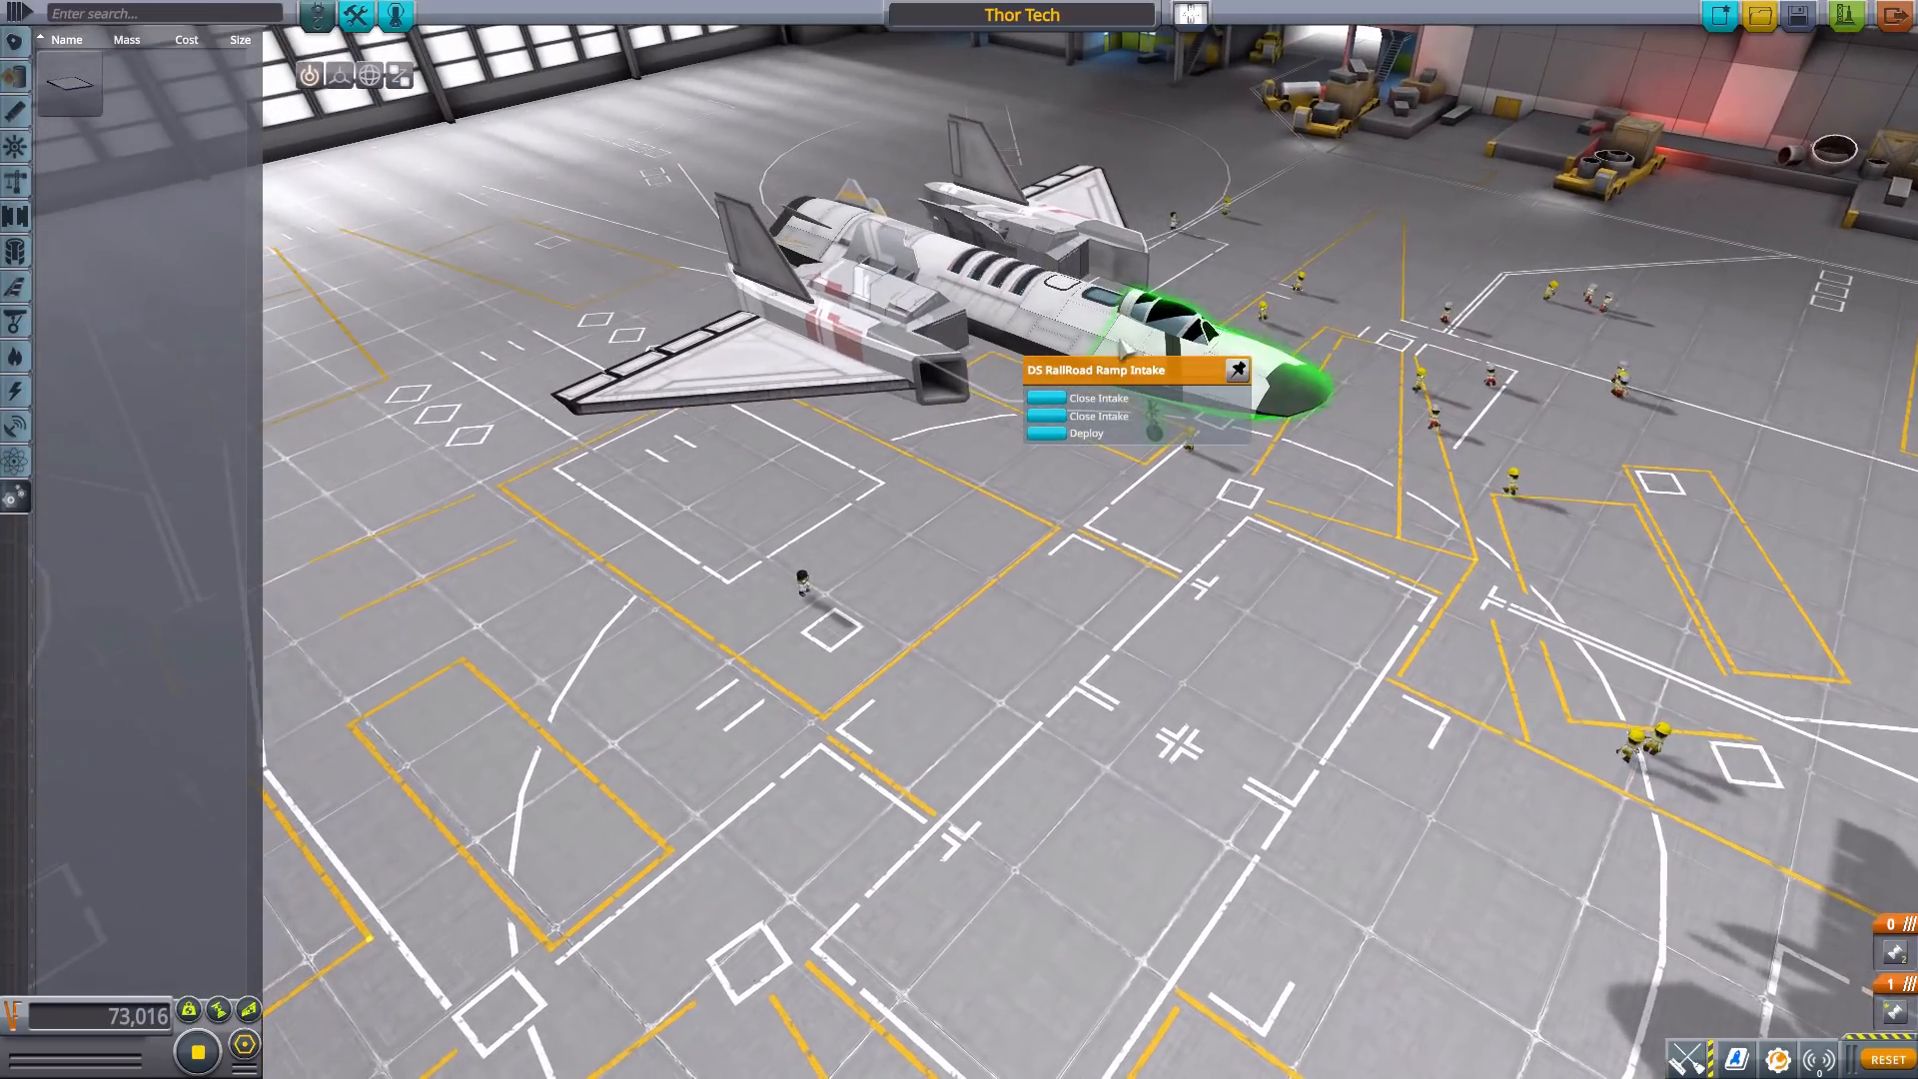
Check the cockpit settings and crew roster, then launch the Thor Tech spaceplane.
{"action": "left_click", "coordinate": [1151, 309]}
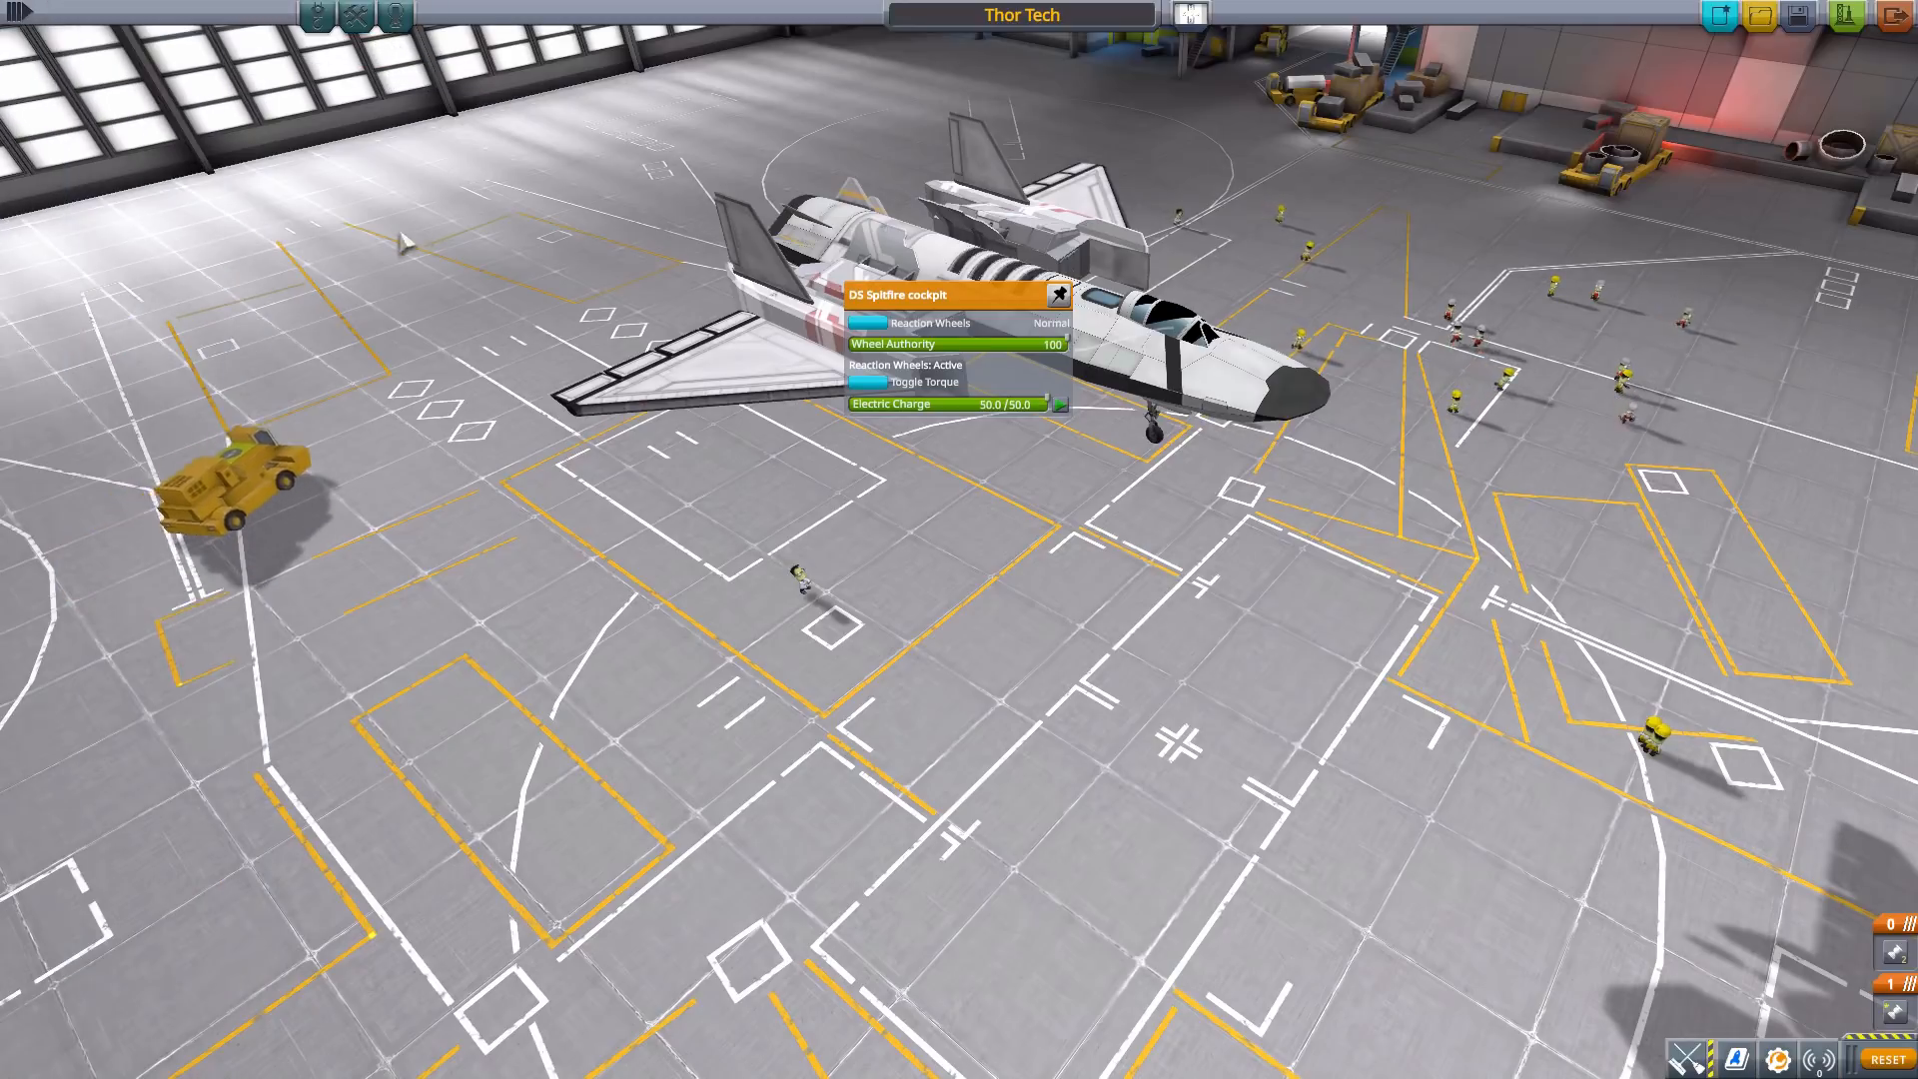
{"action": "left_click", "coordinate": [320, 16]}
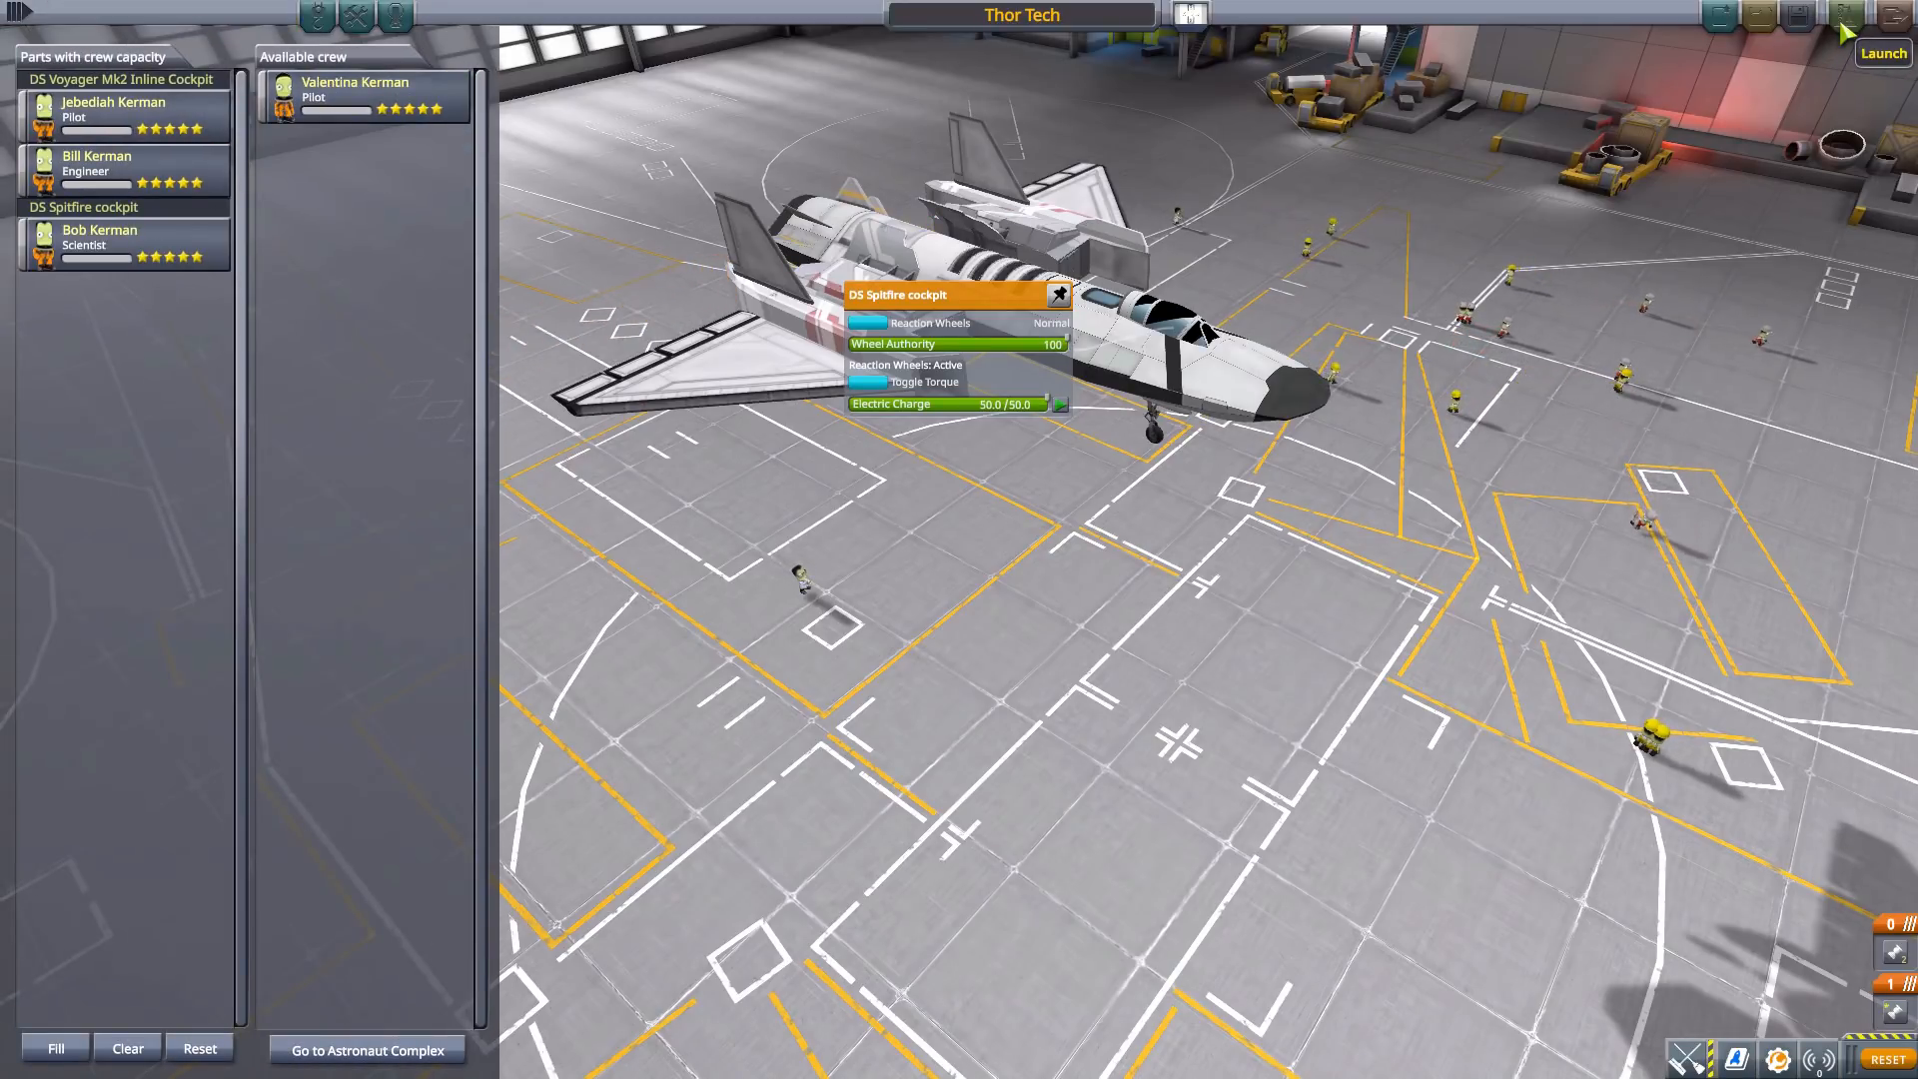
{"action": "left_click", "coordinate": [1874, 52]}
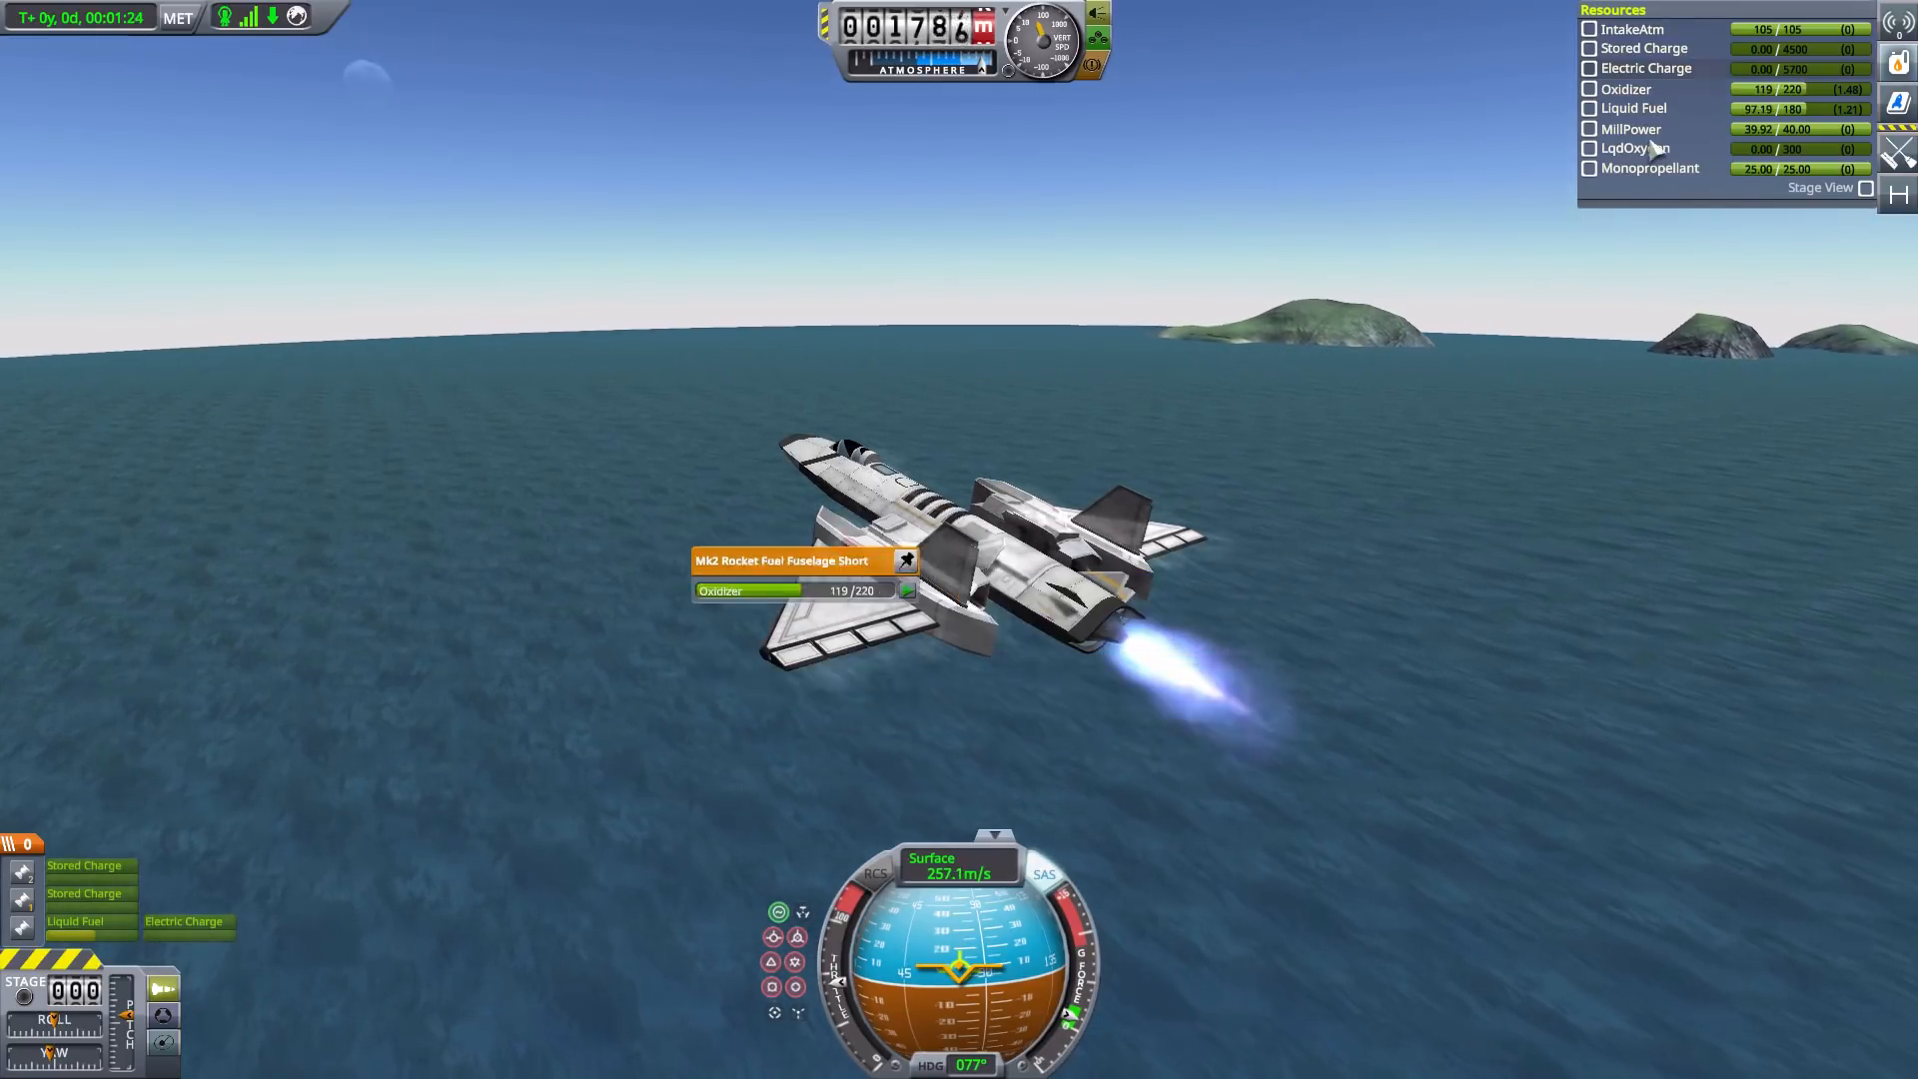
{"action": "mouse_move", "coordinate": [1323, 220]}
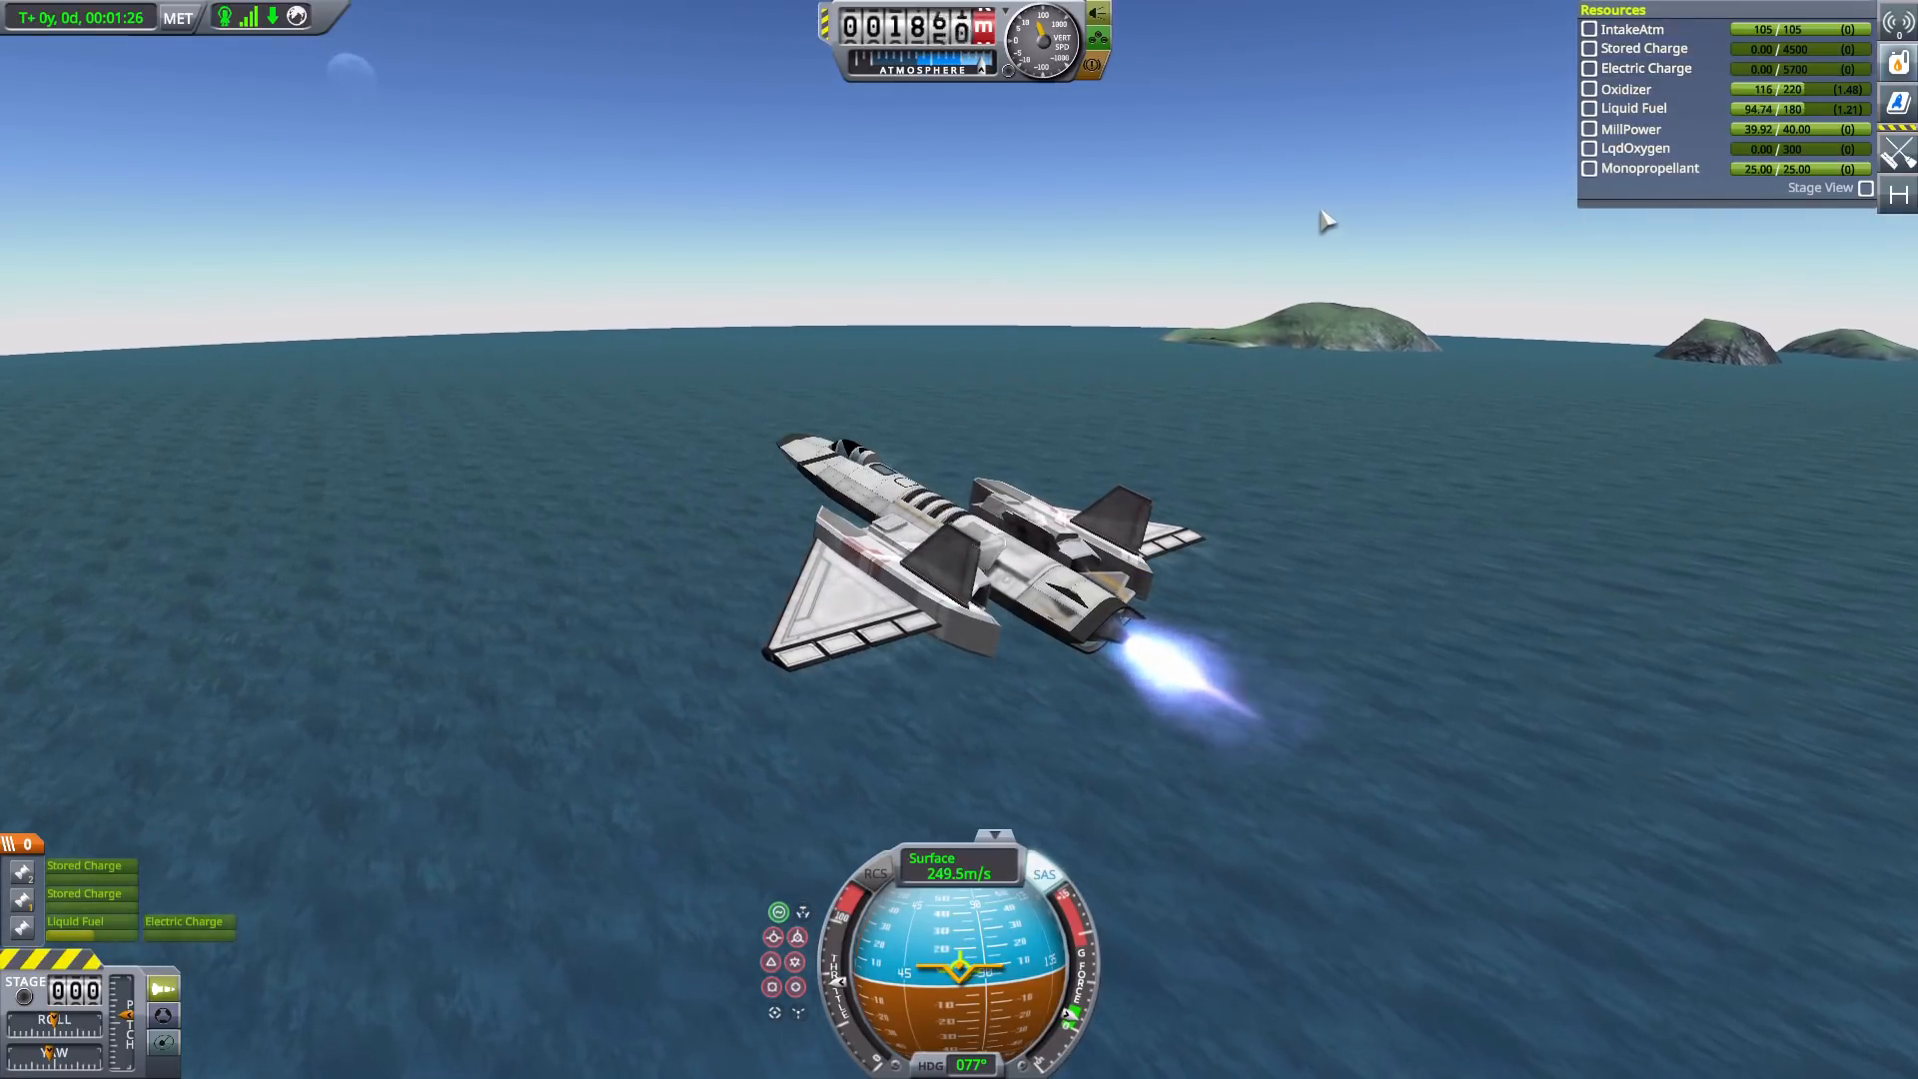